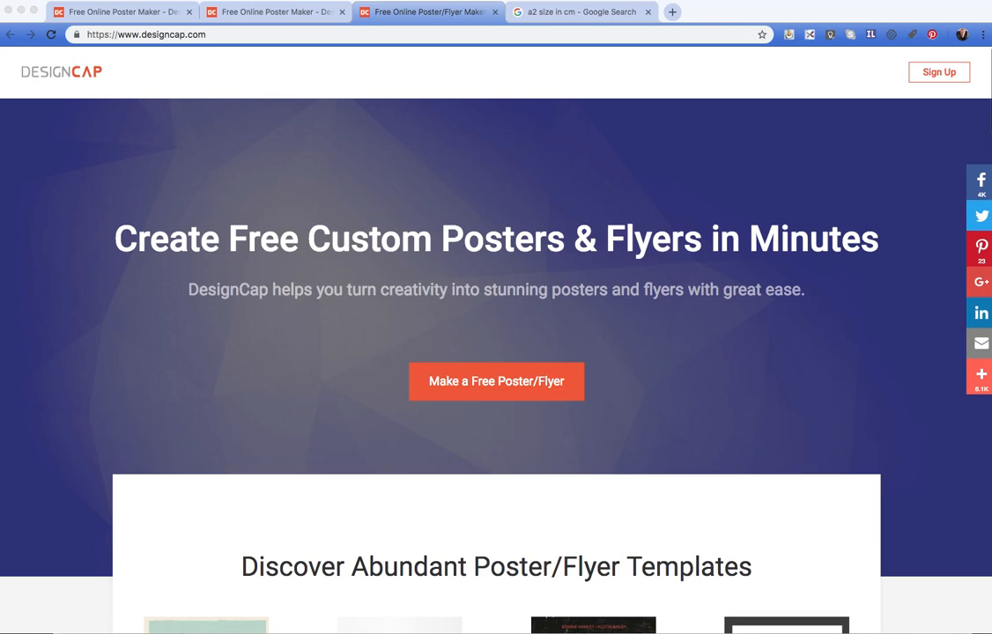
mouse_move(754, 219)
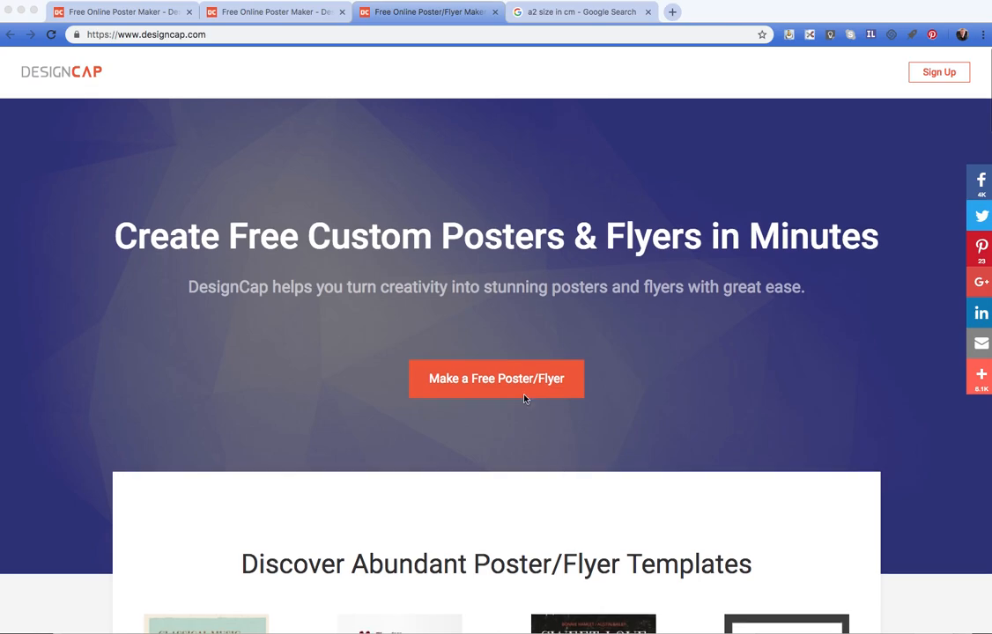
mouse_move(509, 381)
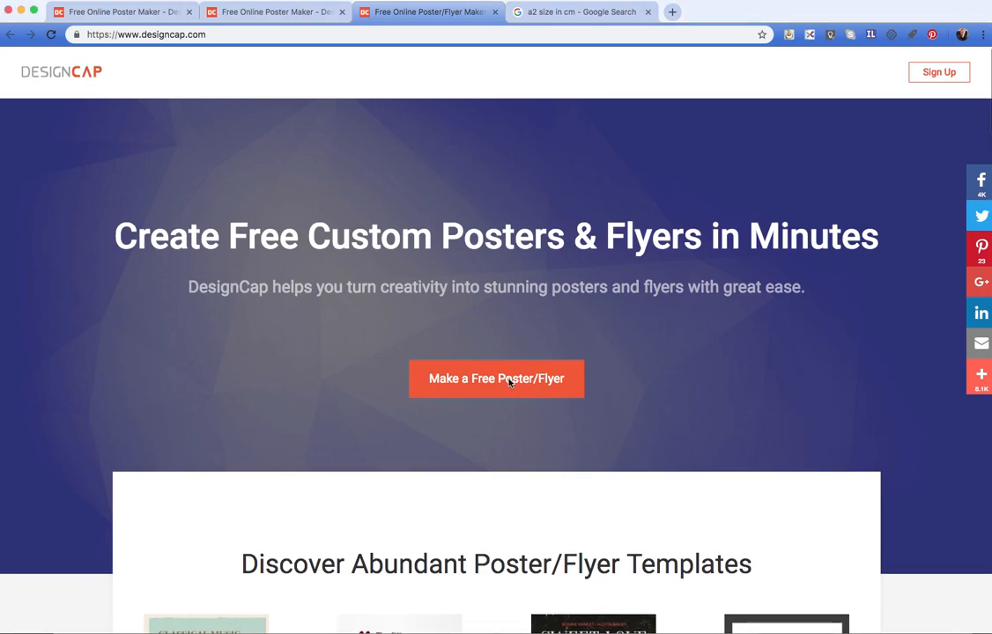
Step: Start the free poster/flyer maker from the DesignCap homepage
left_click(497, 379)
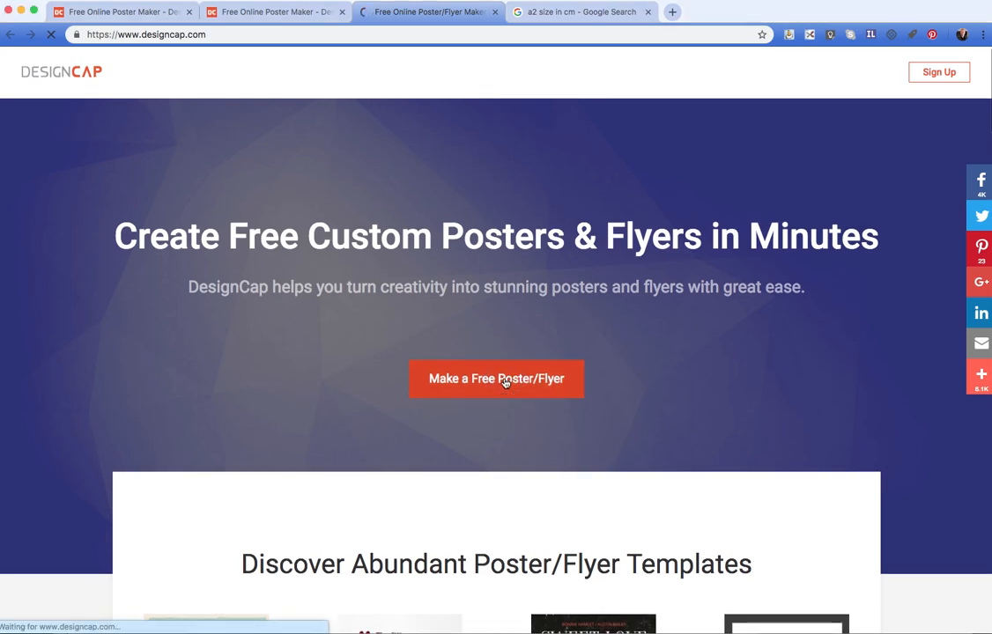
left_click(497, 379)
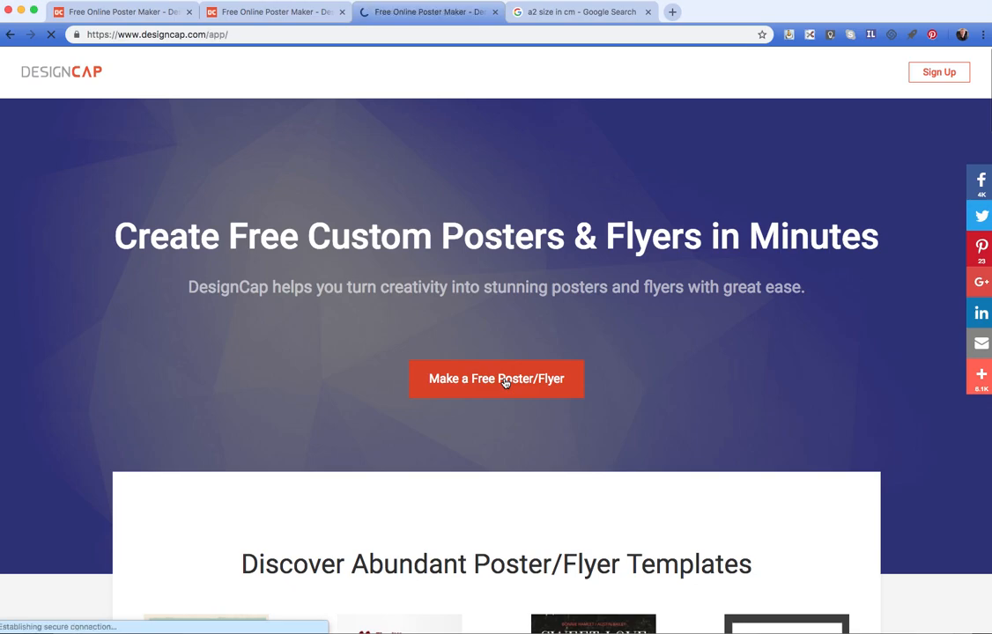
Step: Enter the poster editor and filter the template list to the Education category
left_click(497, 379)
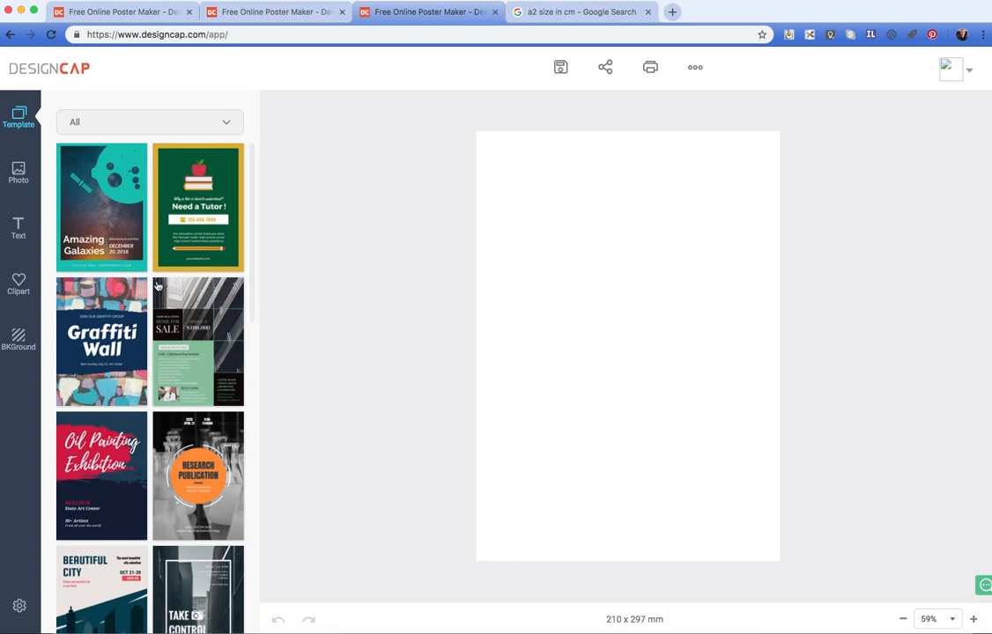
scroll("down", 3)
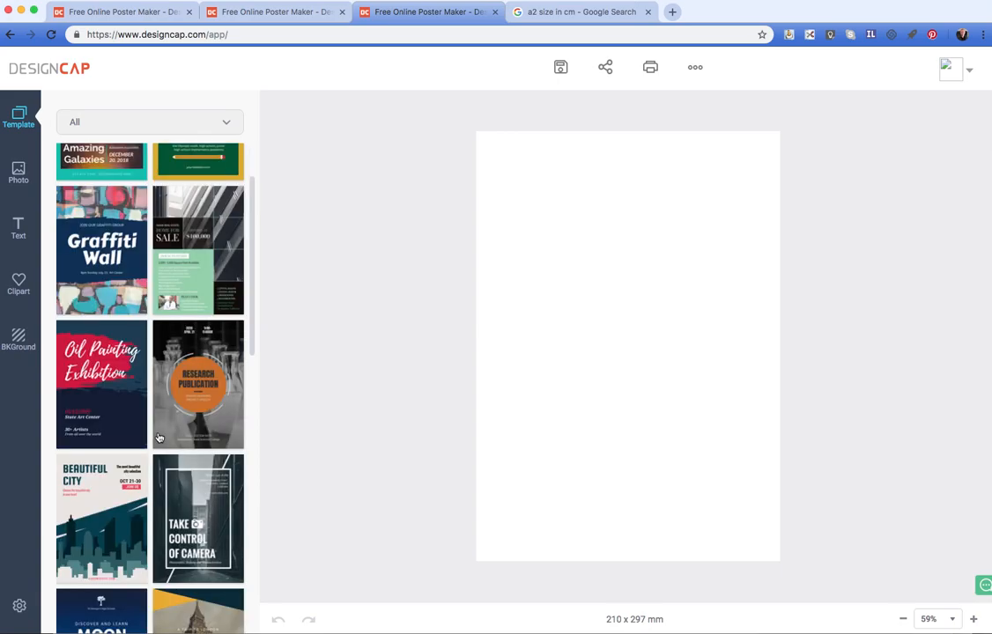
scroll("up", 3)
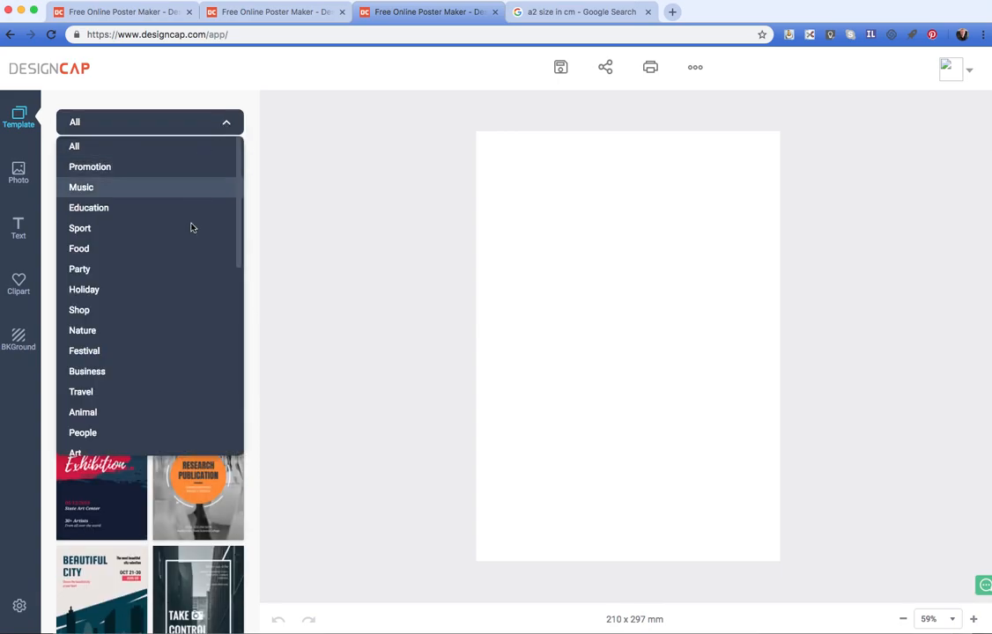
mouse_move(88, 208)
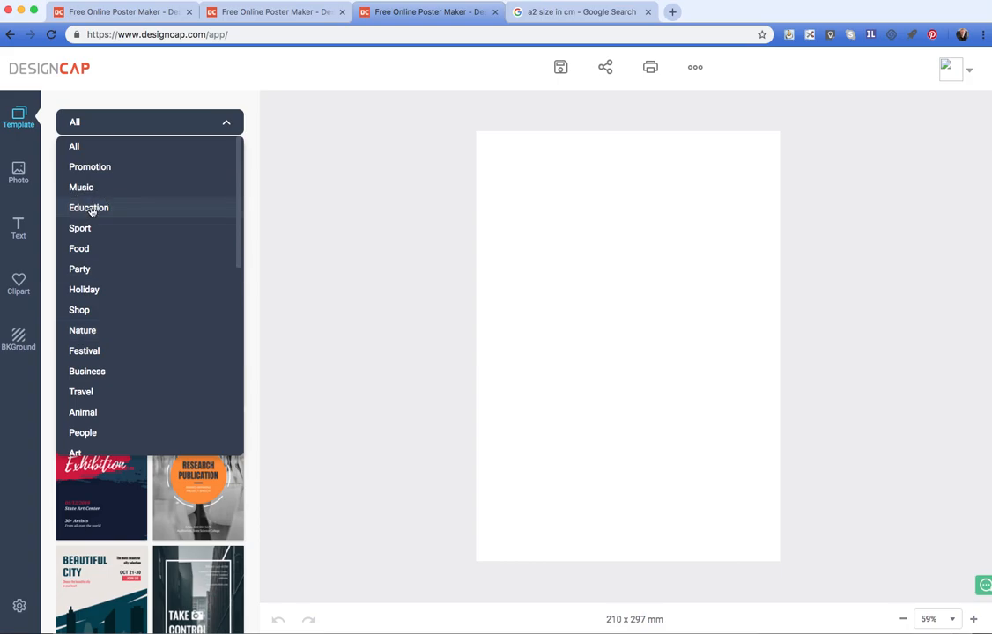
left_click(88, 208)
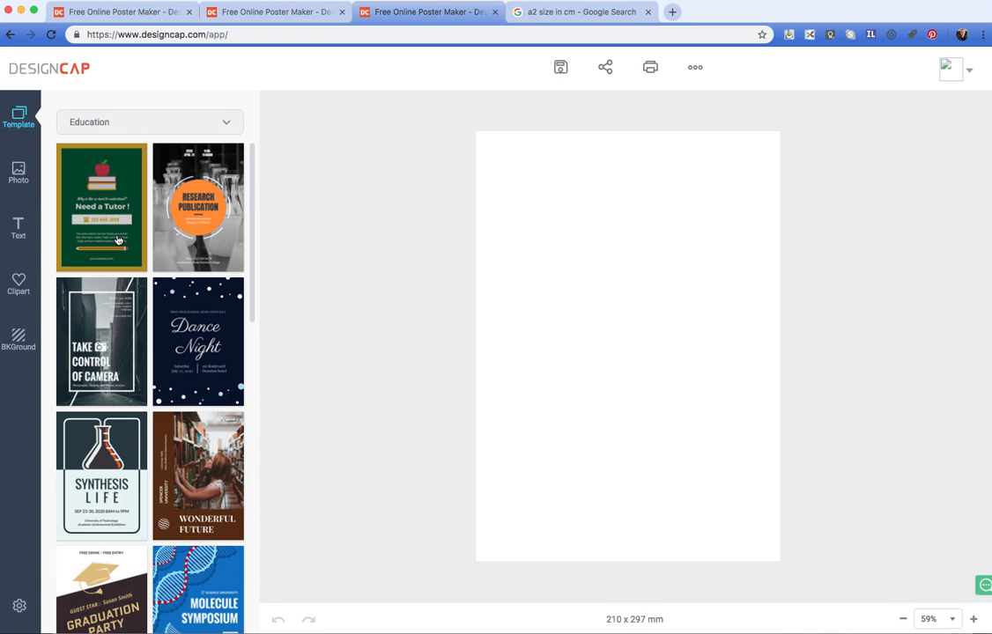
Step: Try the Need a Tutor, Dance Night and Molecule Symposium templates in turn
left_click(102, 208)
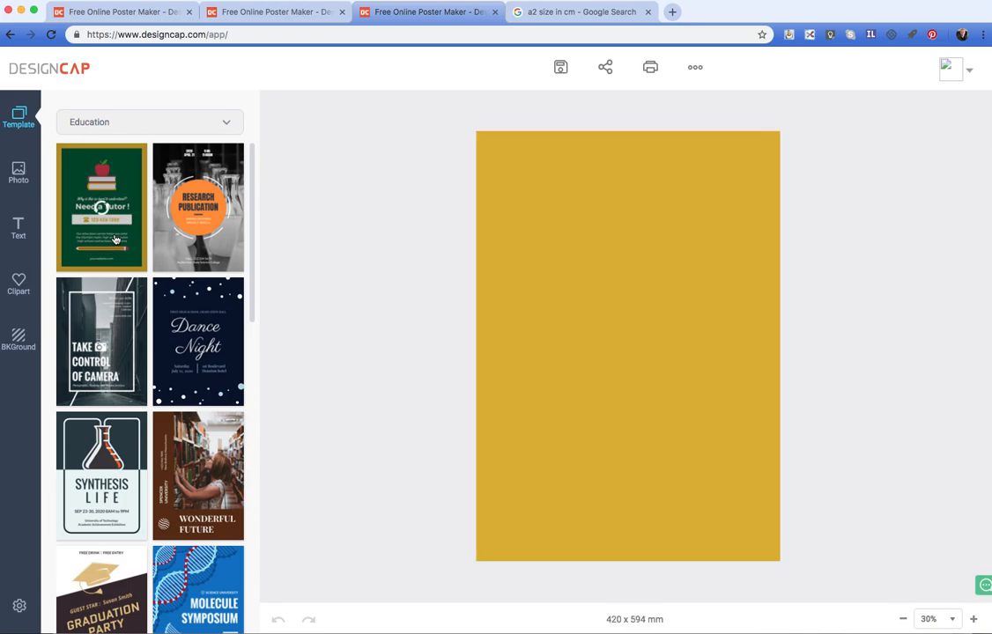
left_click(102, 208)
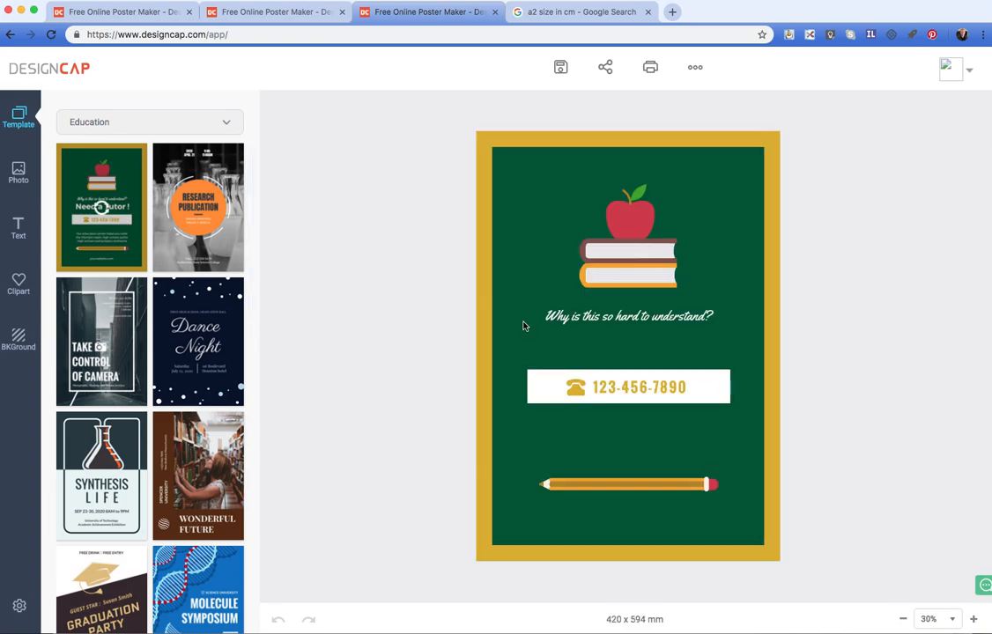
left_click(102, 208)
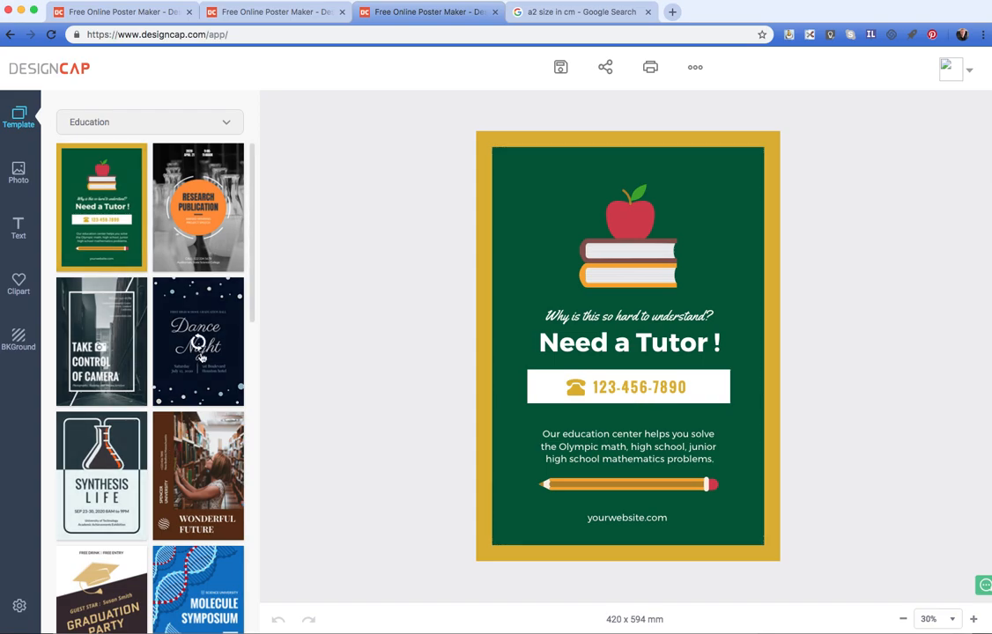
left_click(198, 342)
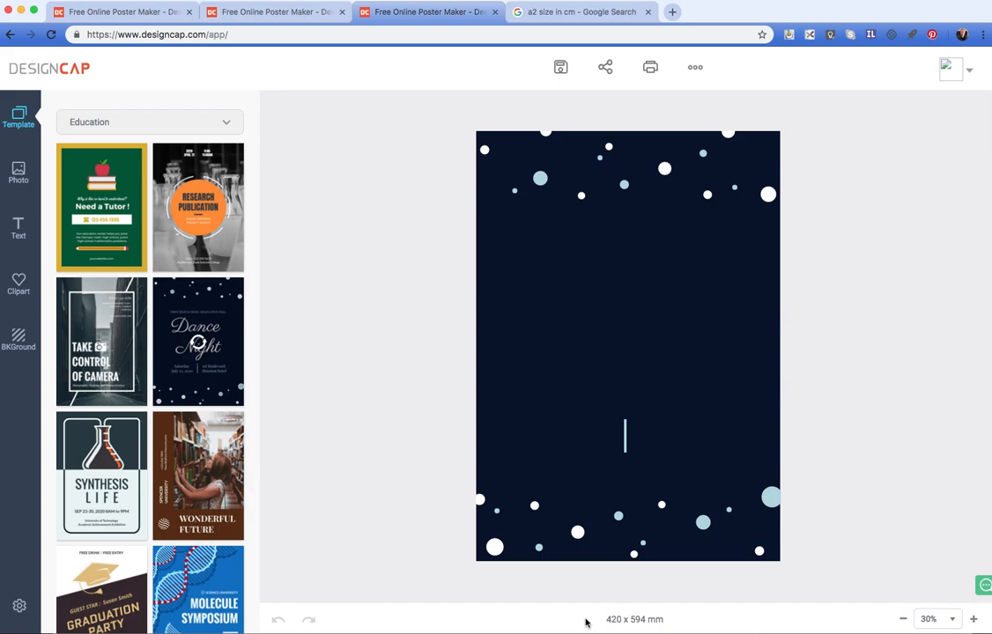
left_click(197, 342)
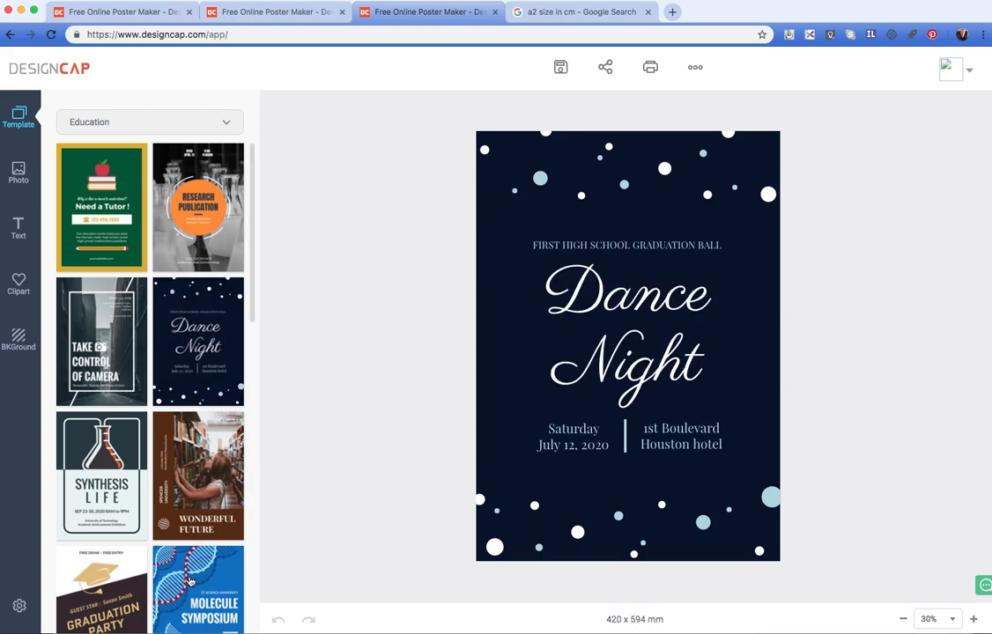
left_click(197, 590)
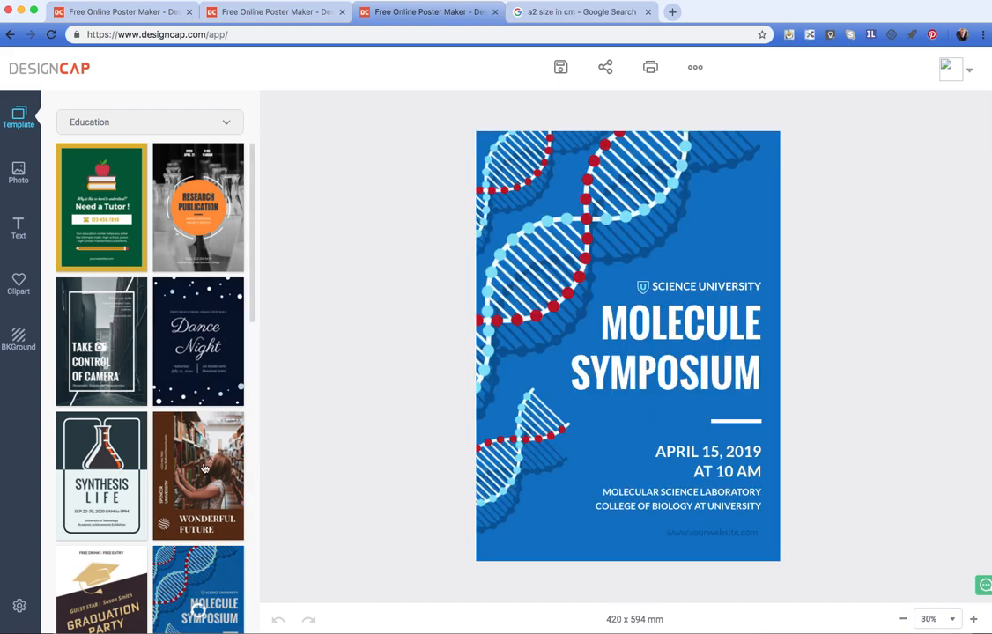
Step: Apply the Painting Art Classes template, giving a 420×594 mm poster
scroll("down", 3)
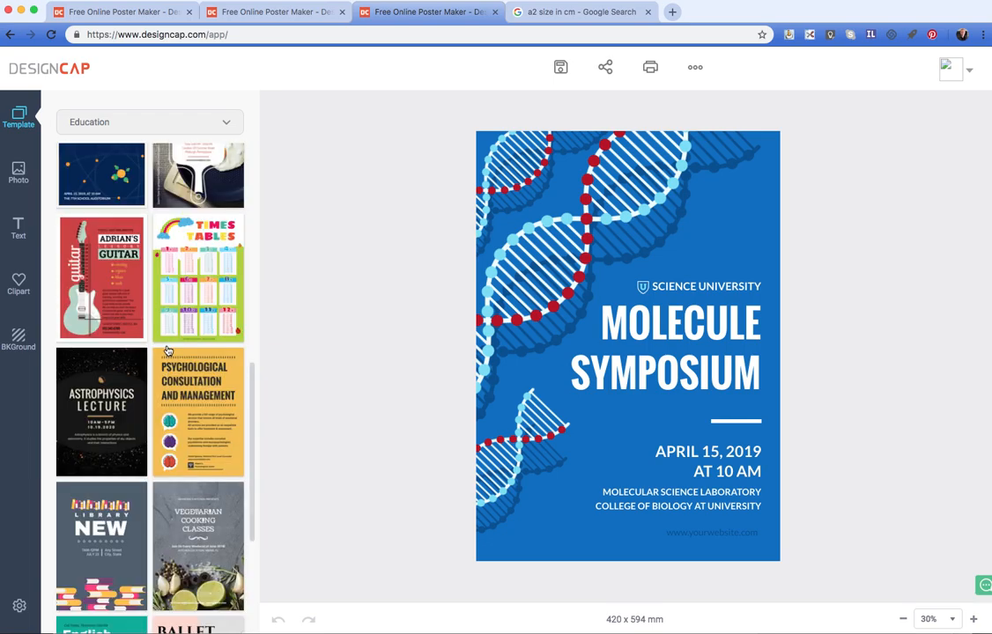
scroll("down", 3)
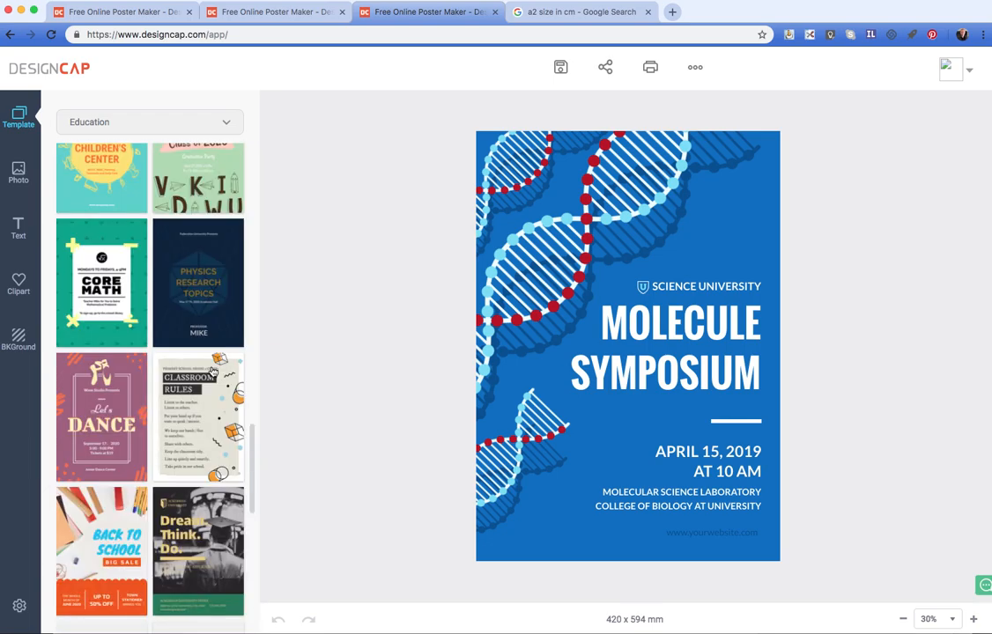
scroll("down", 3)
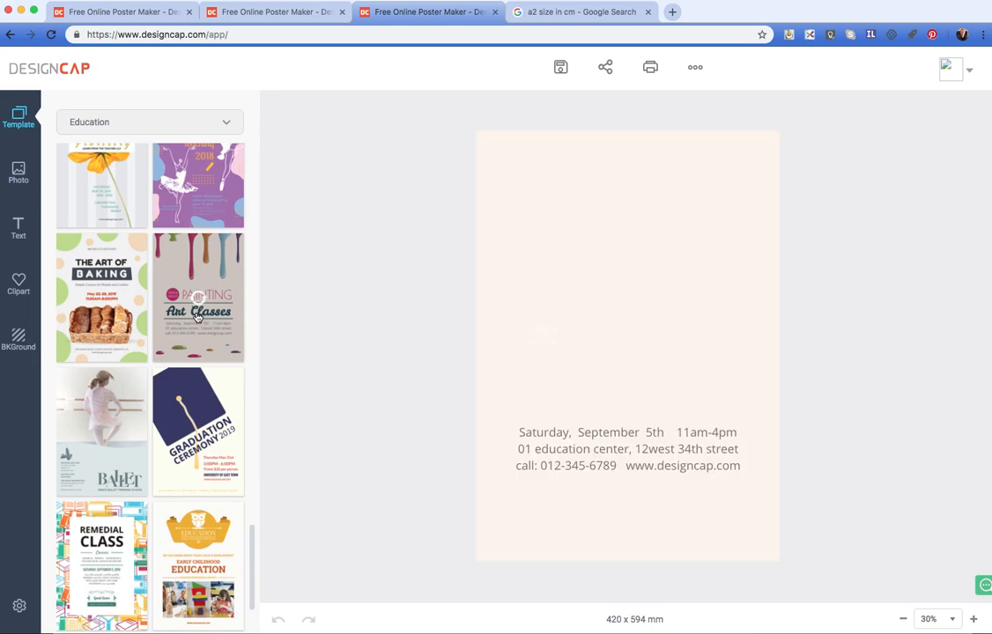
left_click(198, 297)
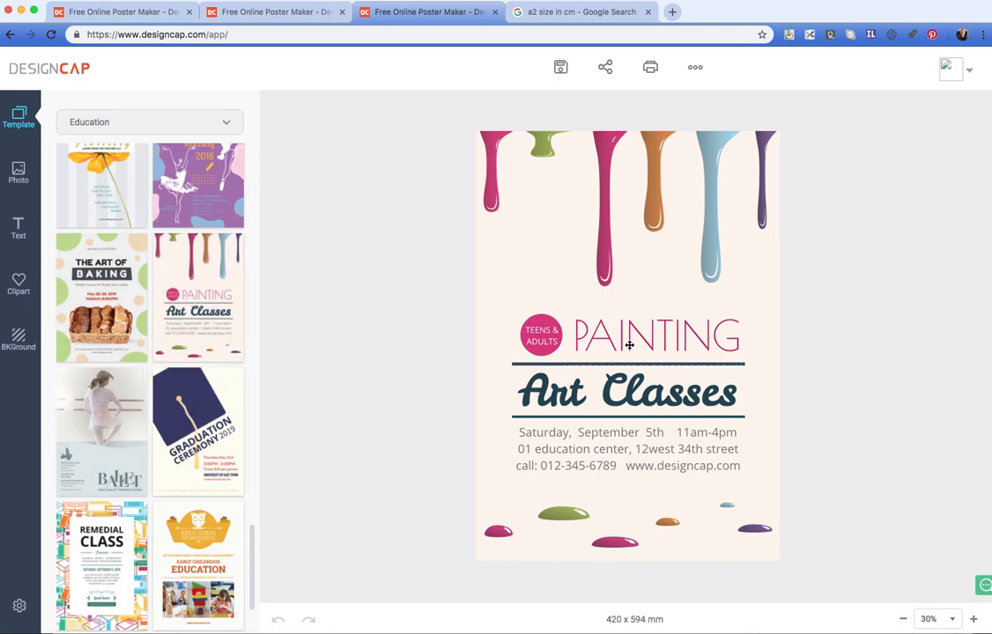
scroll("up", 3)
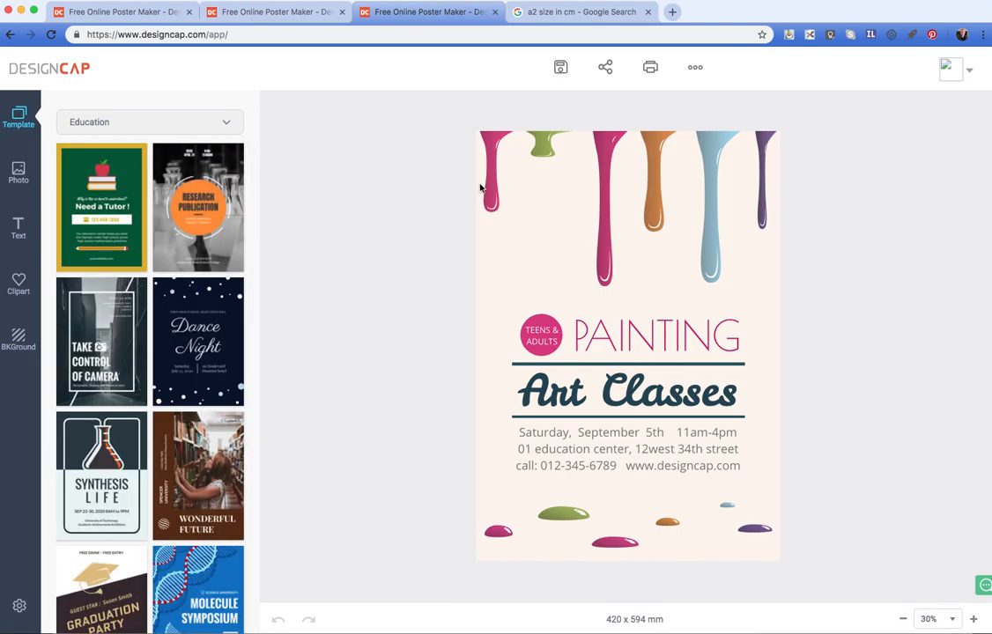
Step: Delete the paint-drip clipart, the PAINTING heading and the Art Classes title from the poster
left_click(494, 192)
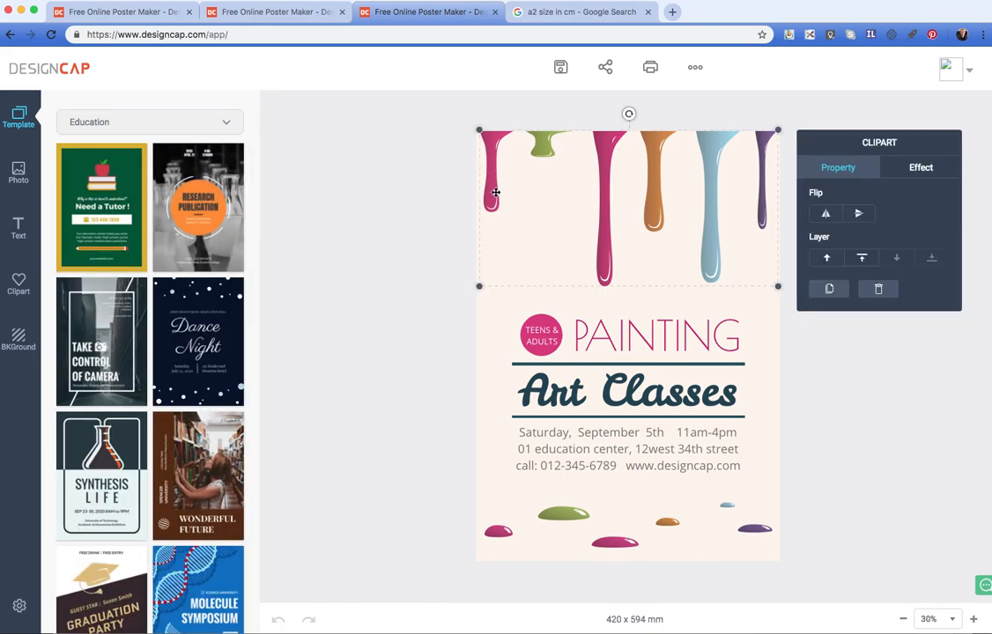
left_click(858, 213)
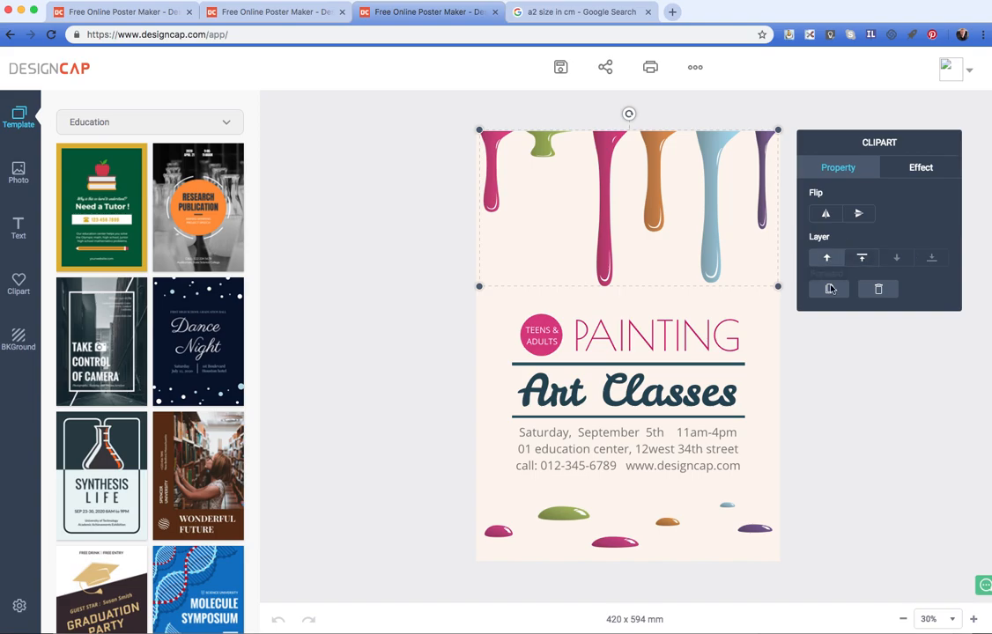
mouse_move(877, 289)
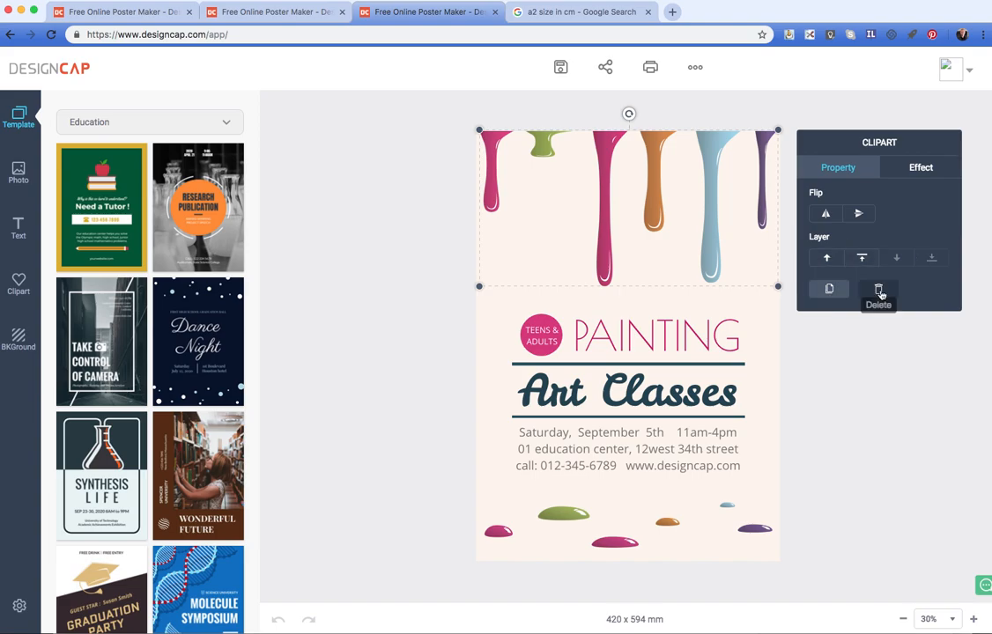
left_click(878, 291)
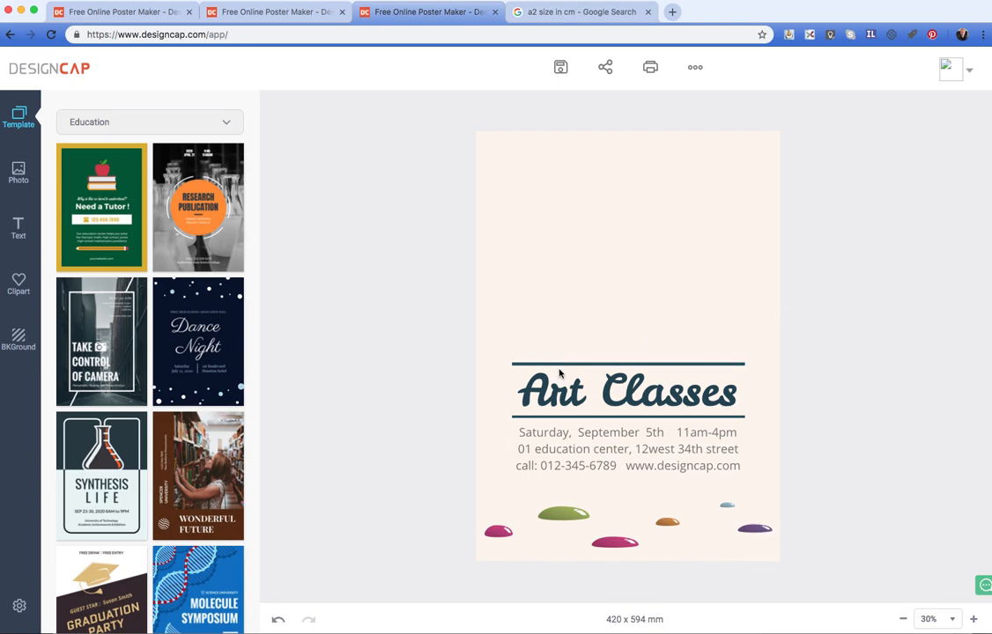
left_click(628, 363)
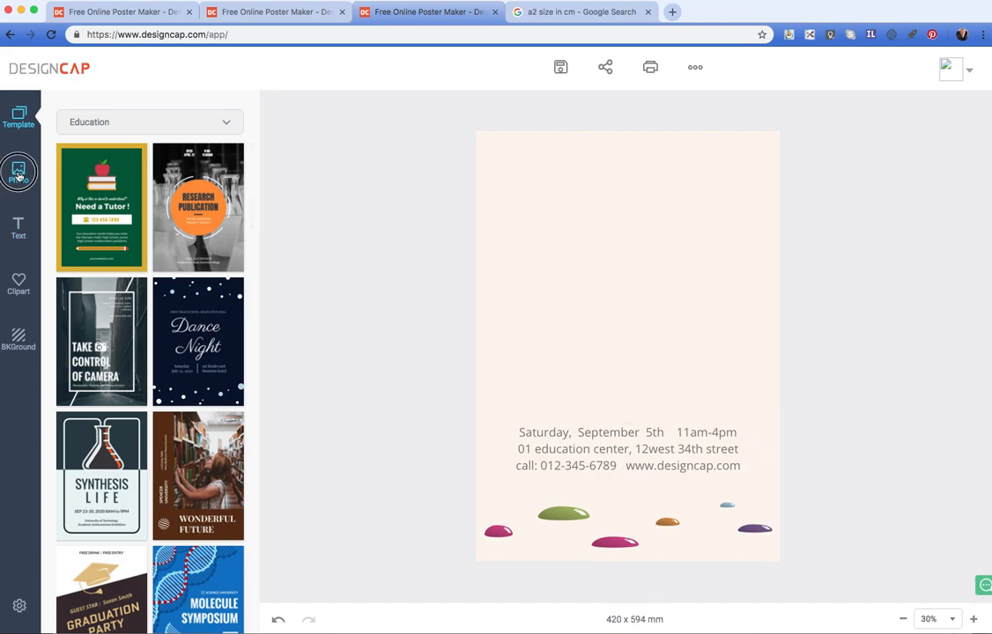
Step: Search the online stock photo library for 'paint brush' images
left_click(17, 173)
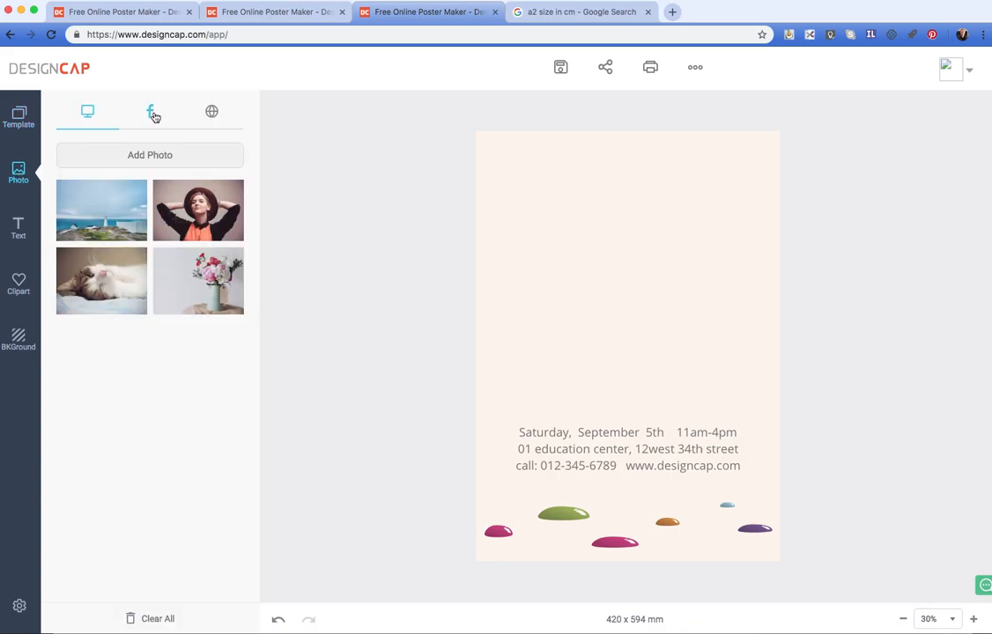
left_click(211, 113)
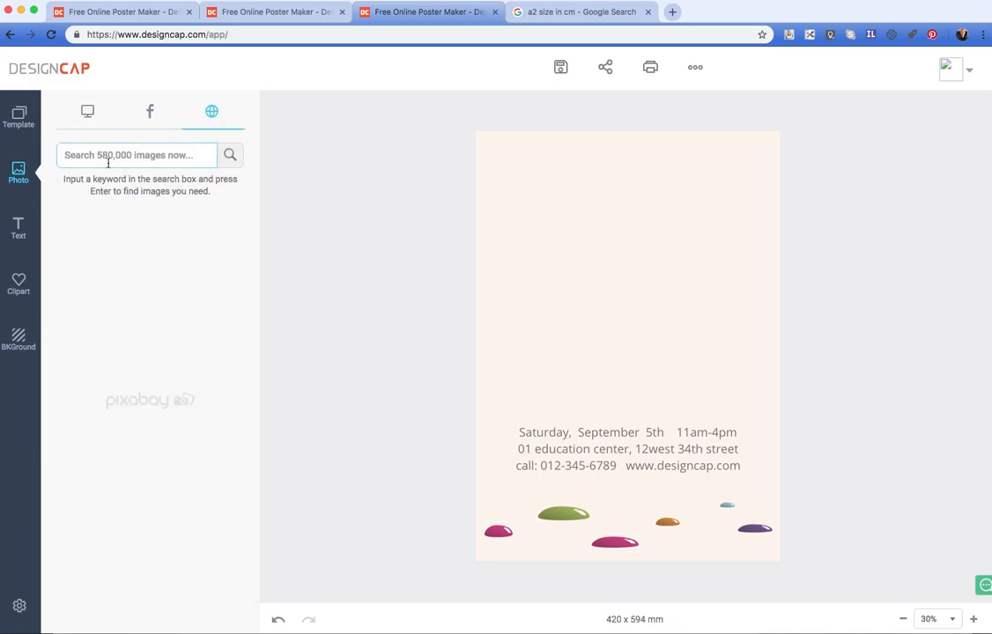
type("pint")
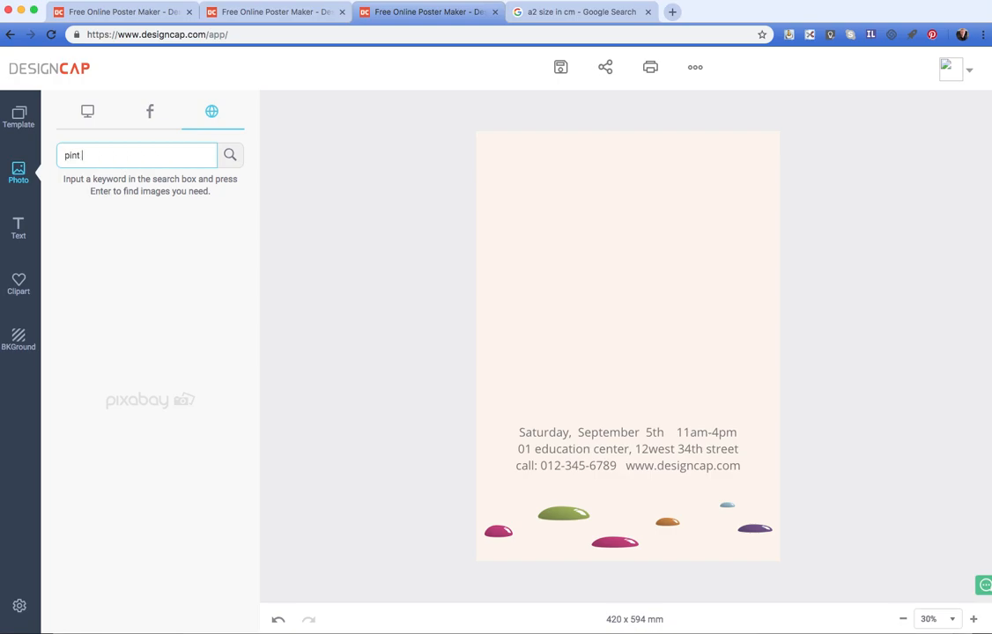
type("pai")
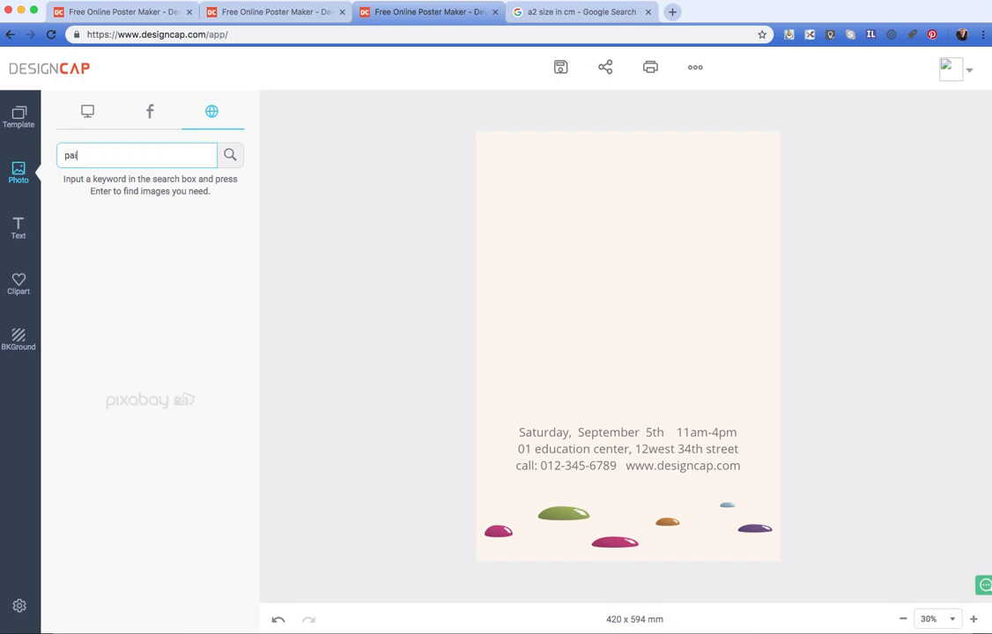
type("nt")
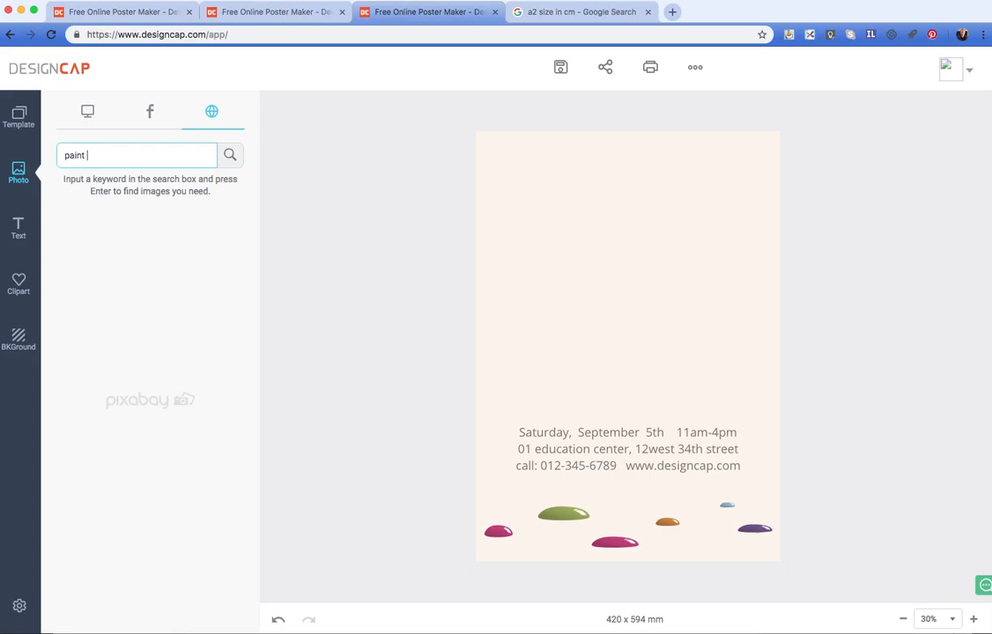
type("brush")
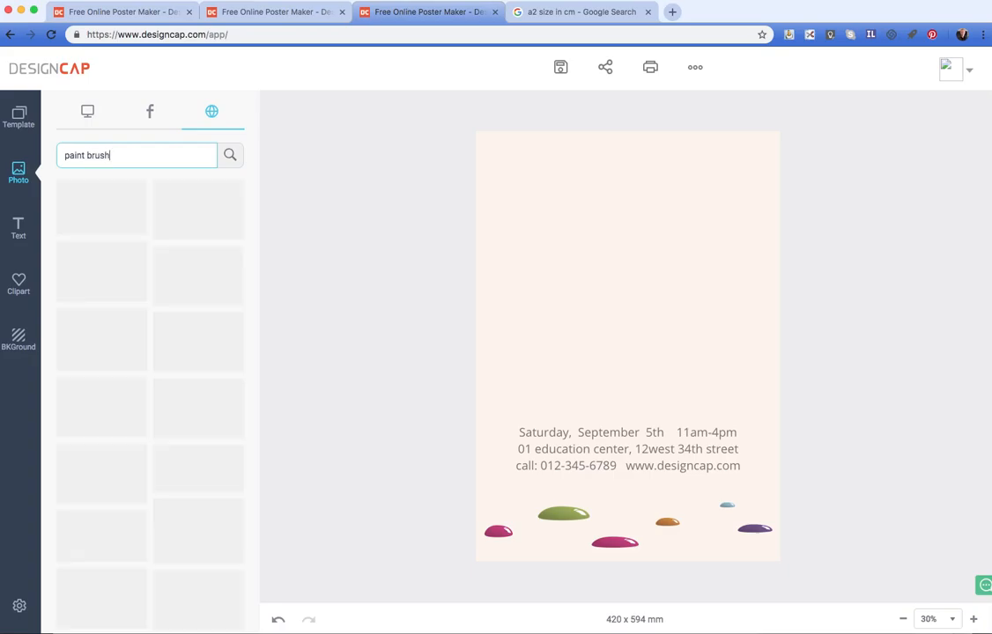
left_click(229, 156)
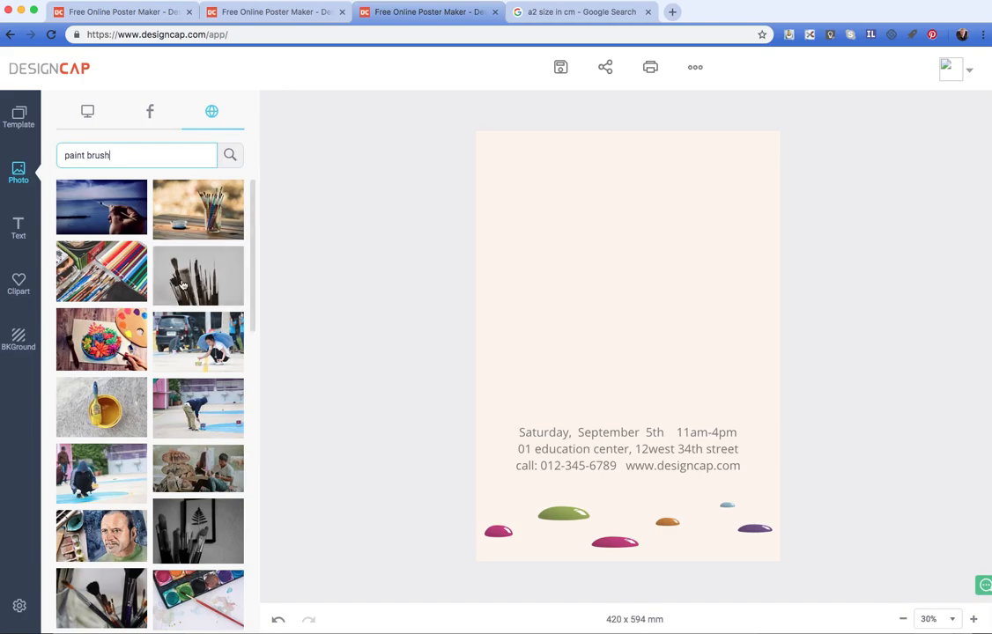
mouse_move(130, 288)
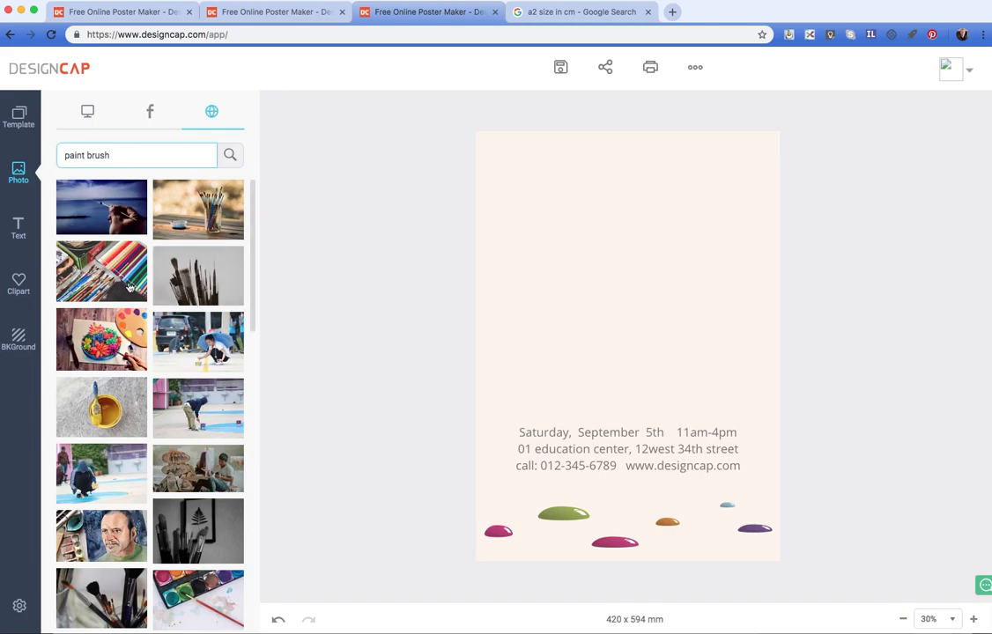
Step: Add the brushes-in-jar photo near the poster top and fade it to about 53 opacity
left_click(197, 275)
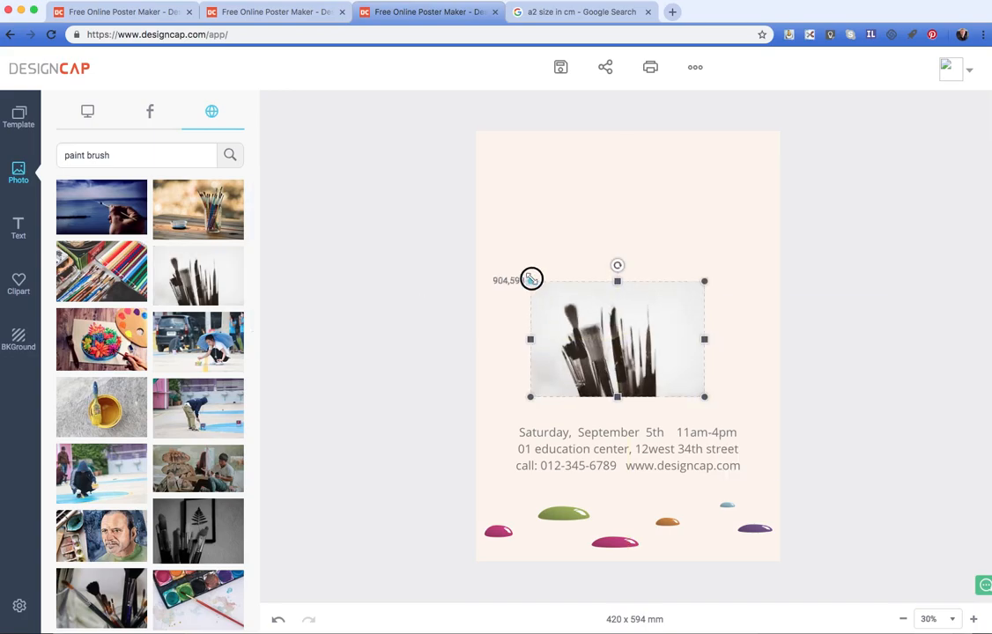
left_click_drag(617, 339, 621, 225)
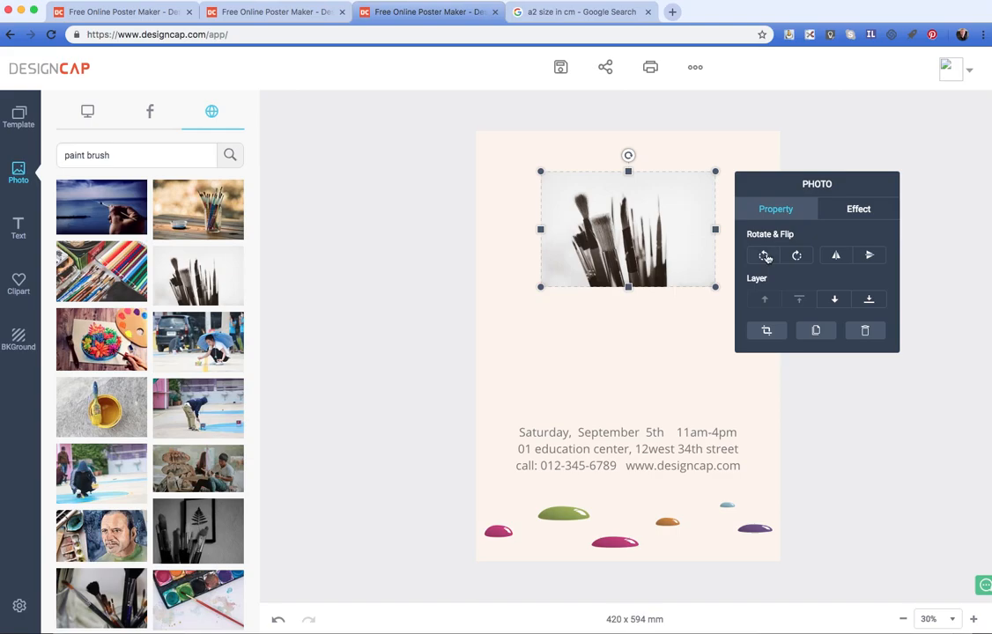
mouse_move(835, 255)
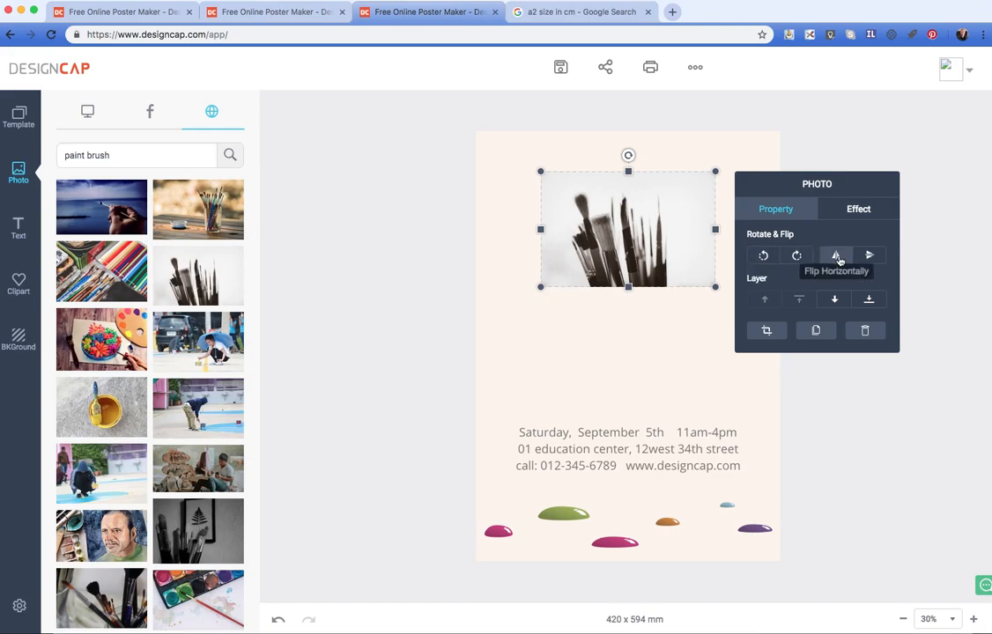
mouse_move(871, 255)
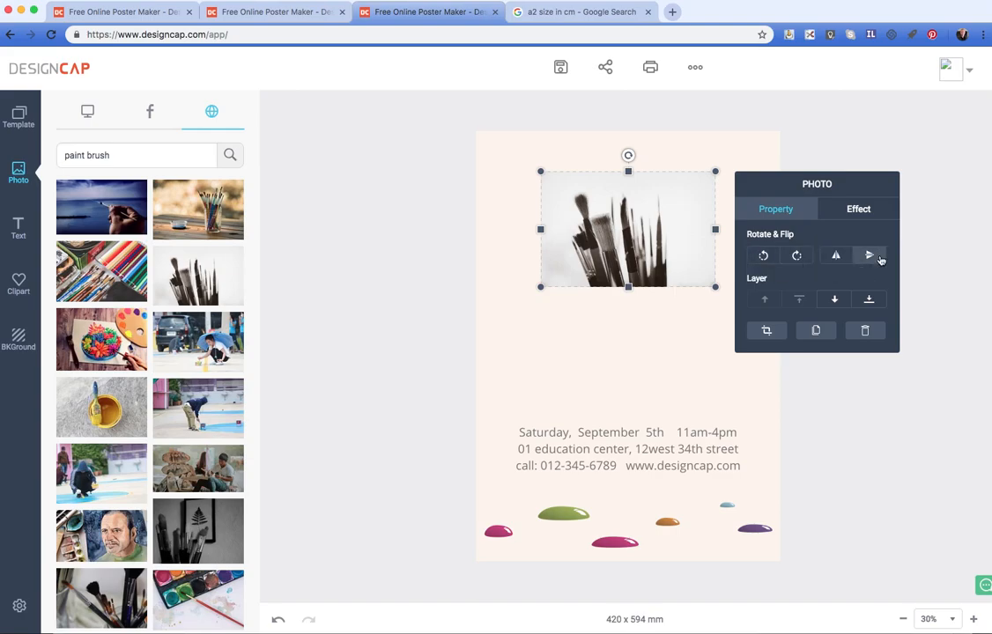
left_click(858, 208)
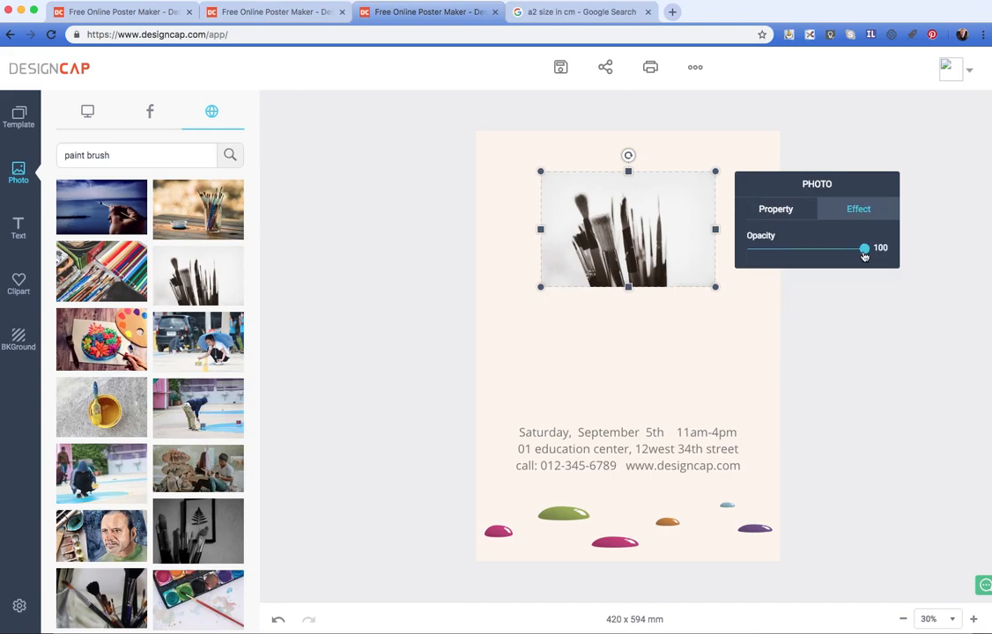
left_click_drag(863, 246, 809, 247)
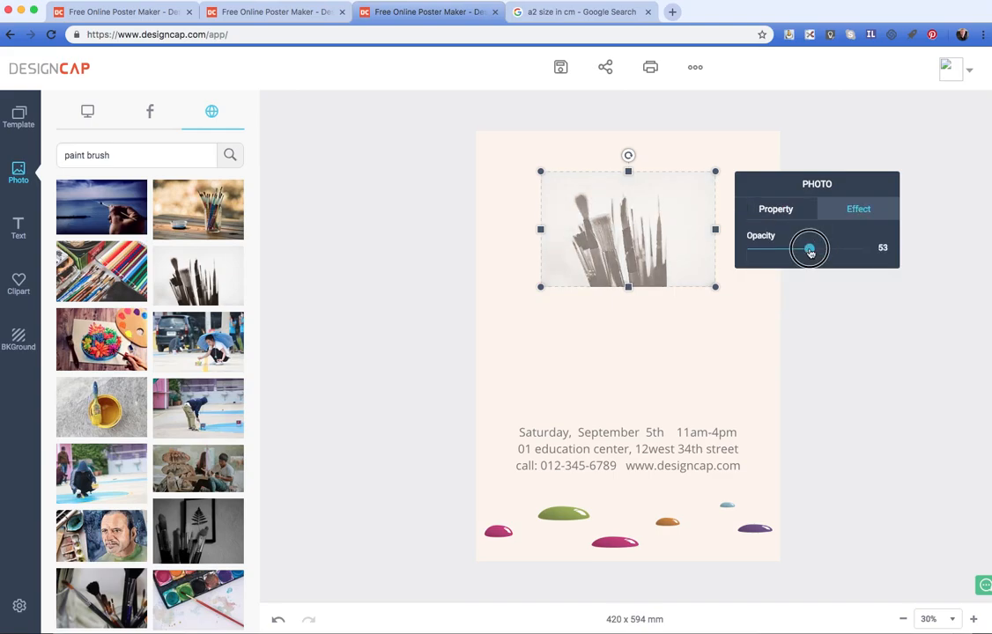
left_click(775, 207)
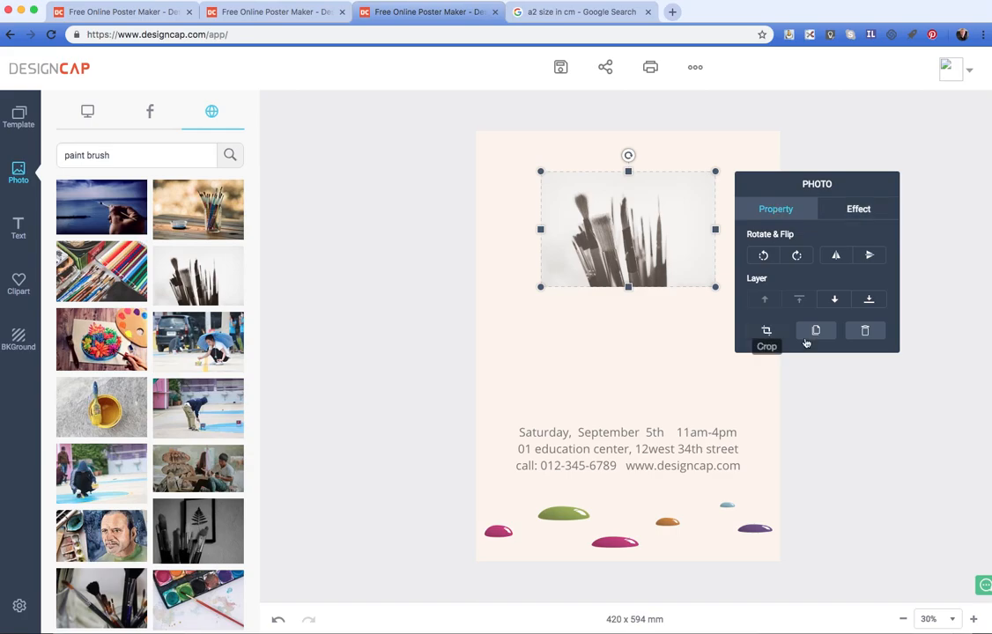
mouse_move(867, 338)
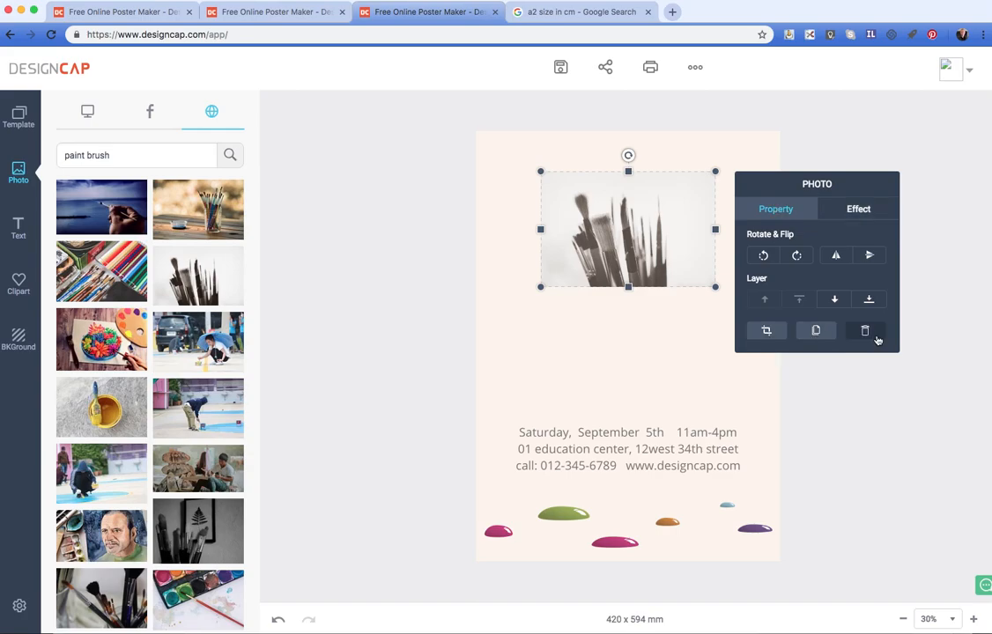
left_click(662, 339)
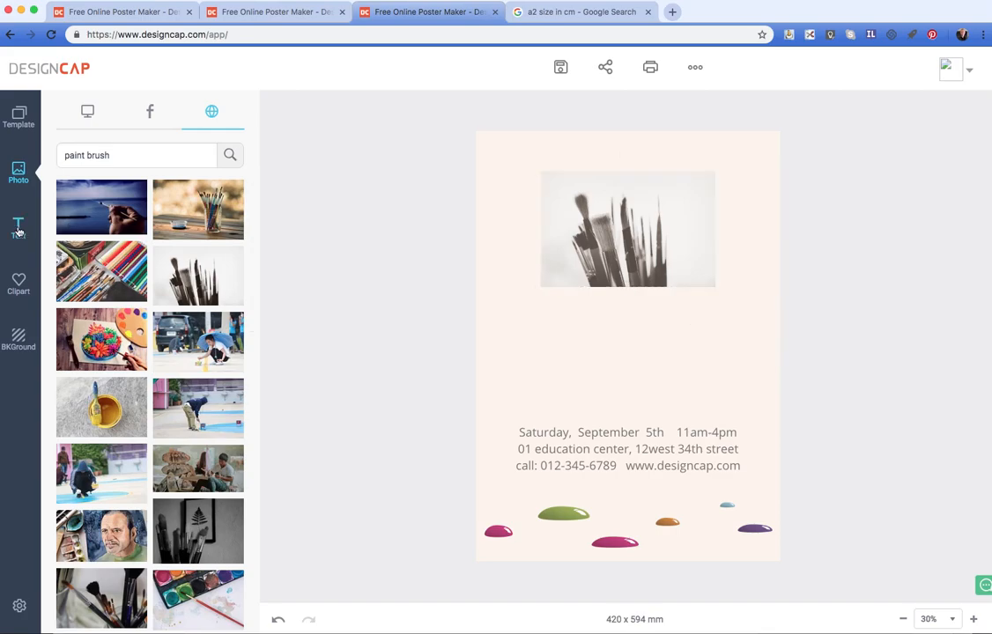
Step: Add the pink outlined text preset reading 'Painting lessons' below the brushes photo
left_click(18, 226)
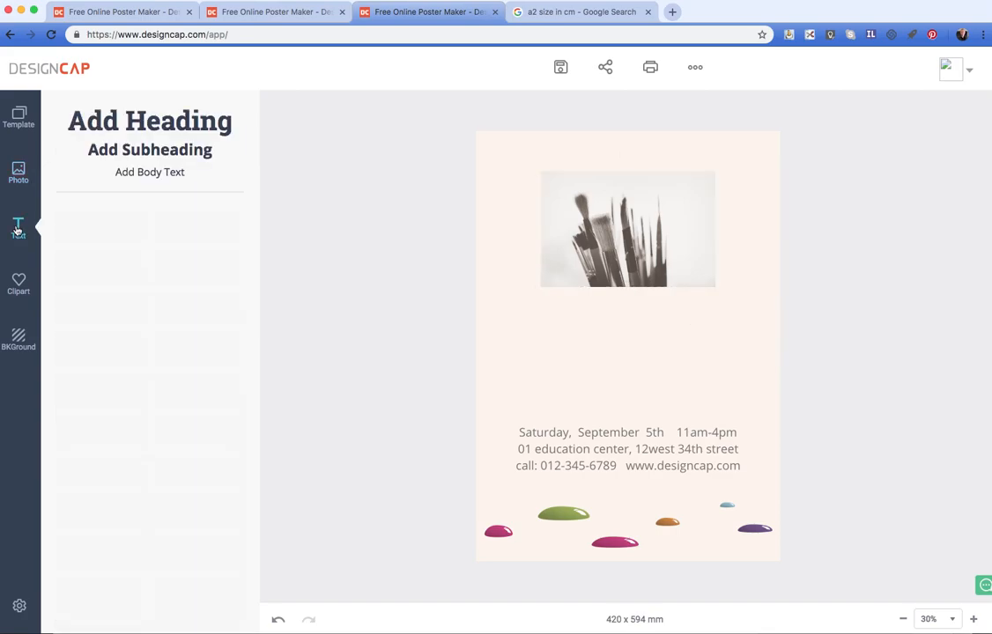
left_click(18, 228)
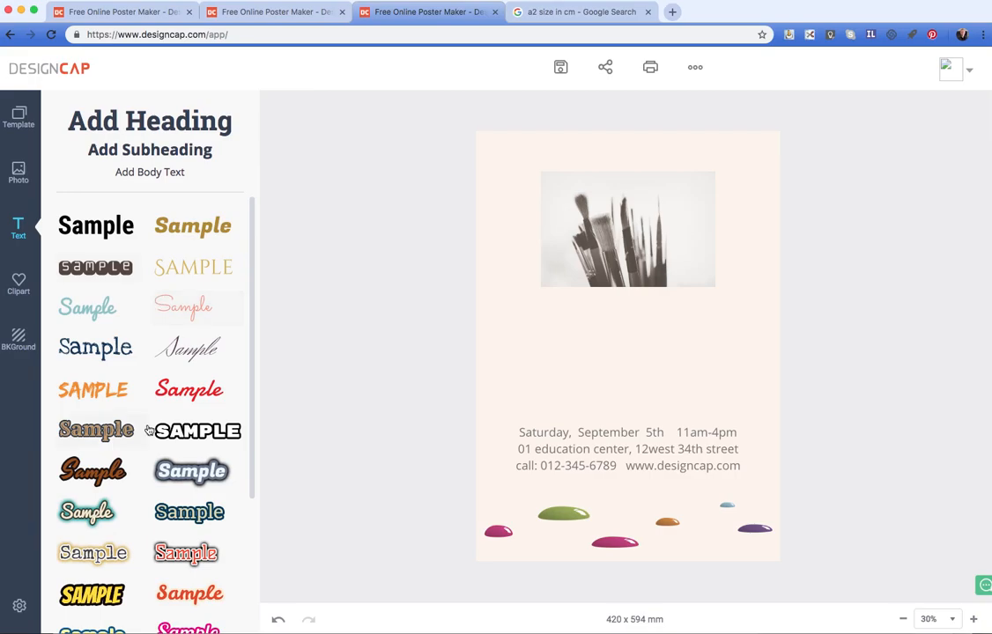
scroll("down", 3)
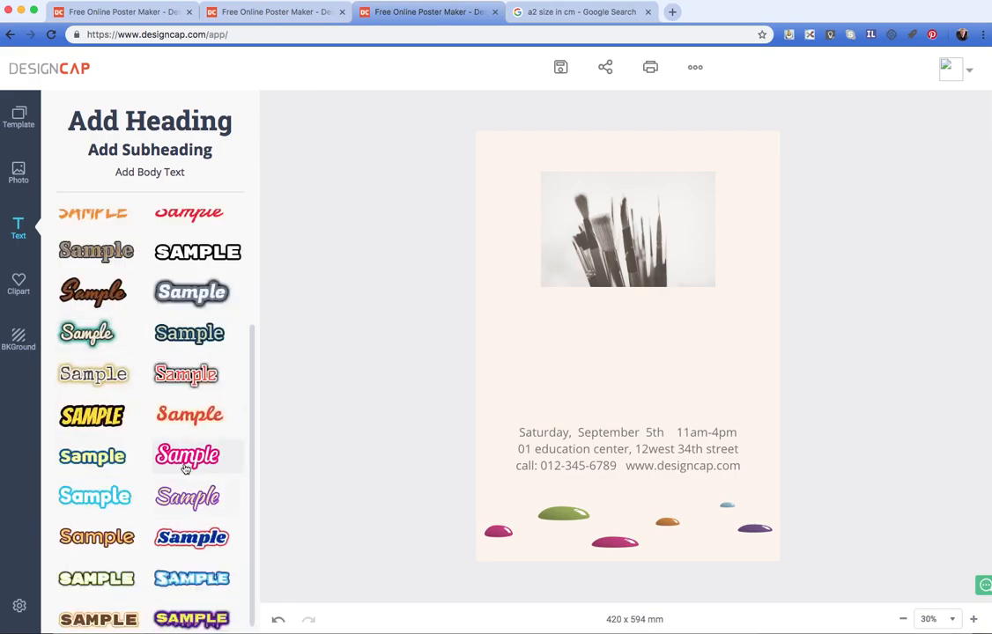
left_click(187, 455)
type("Painting lessons")
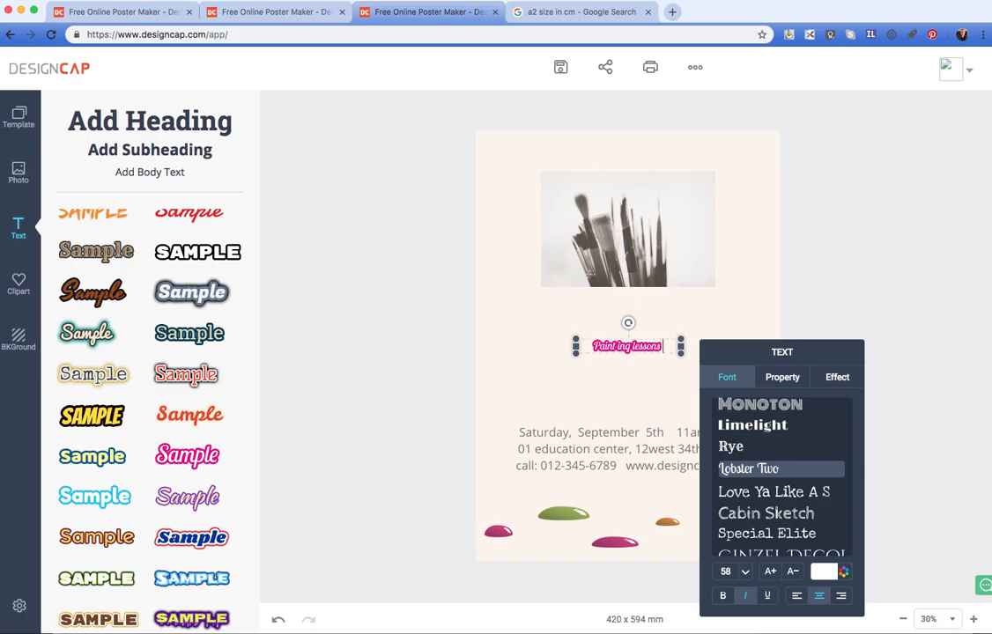
mouse_move(748, 446)
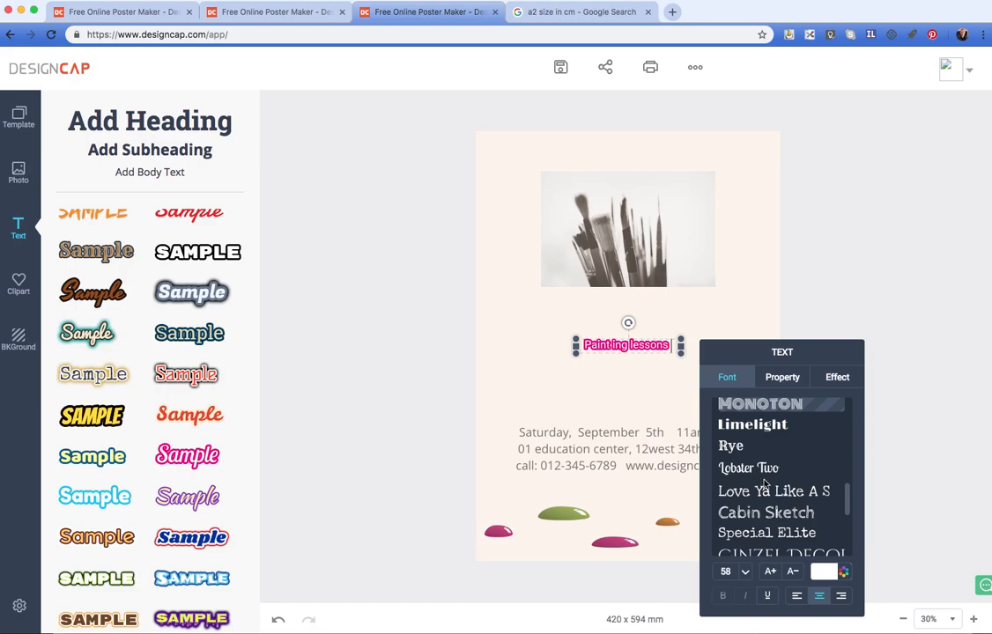
scroll("down", 3)
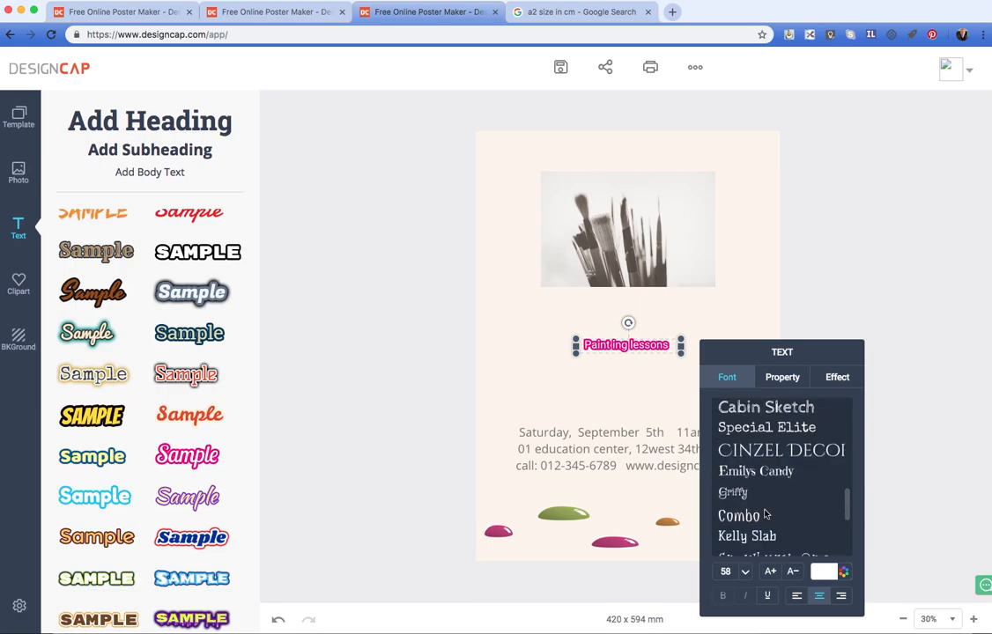
scroll("down", 3)
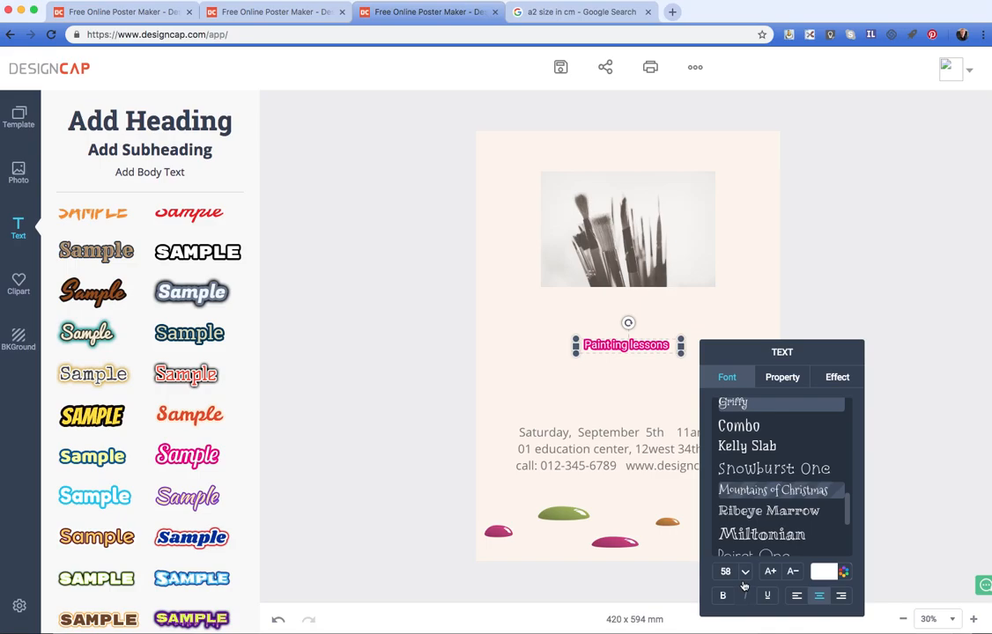
left_click(726, 571)
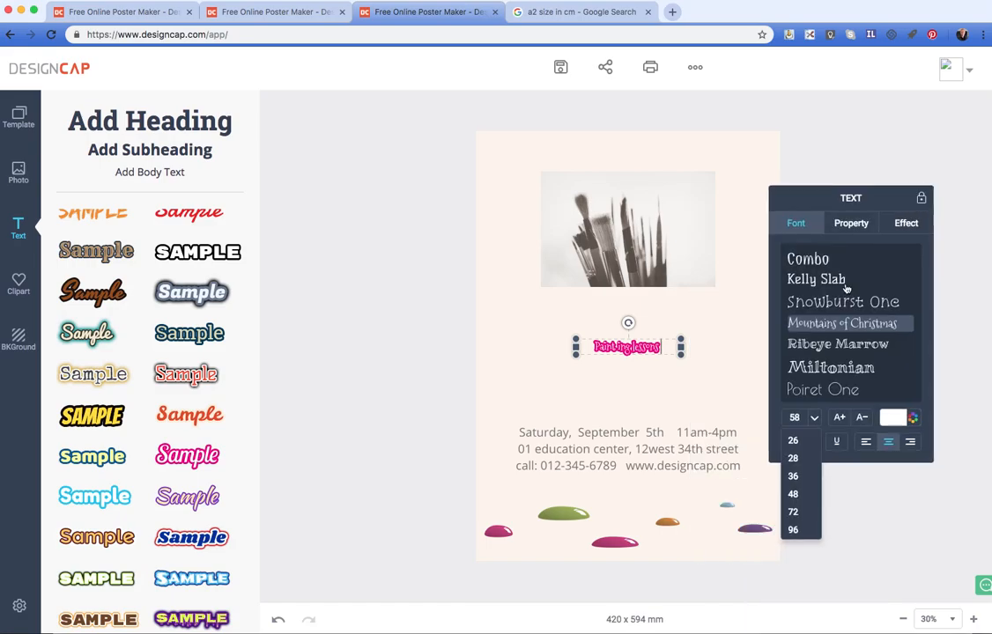
Step: Enlarge the heading to size 72 and move it to the poster top over the photo
left_click(793, 511)
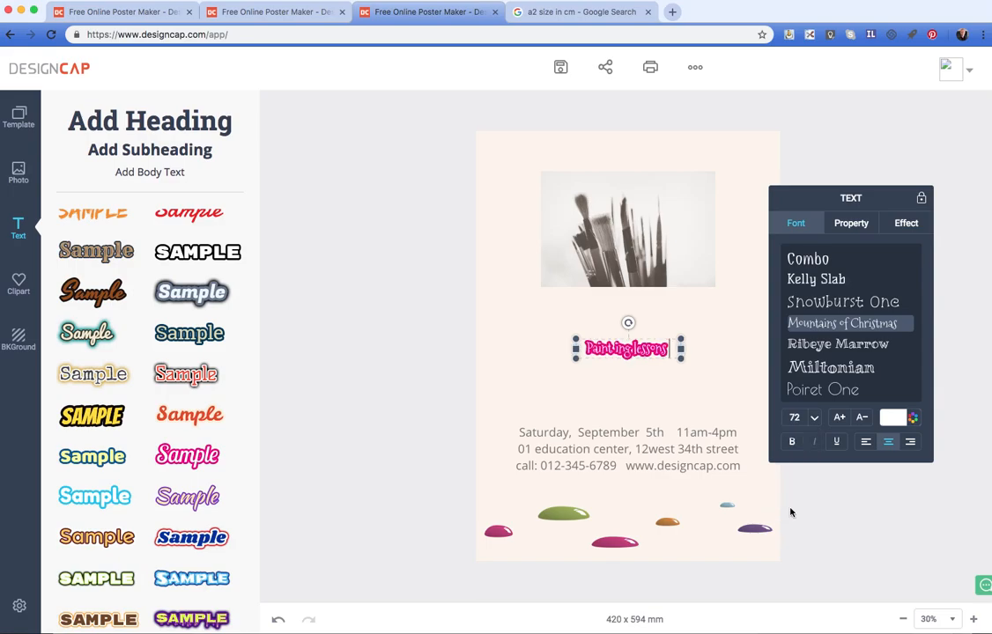
mouse_move(722, 399)
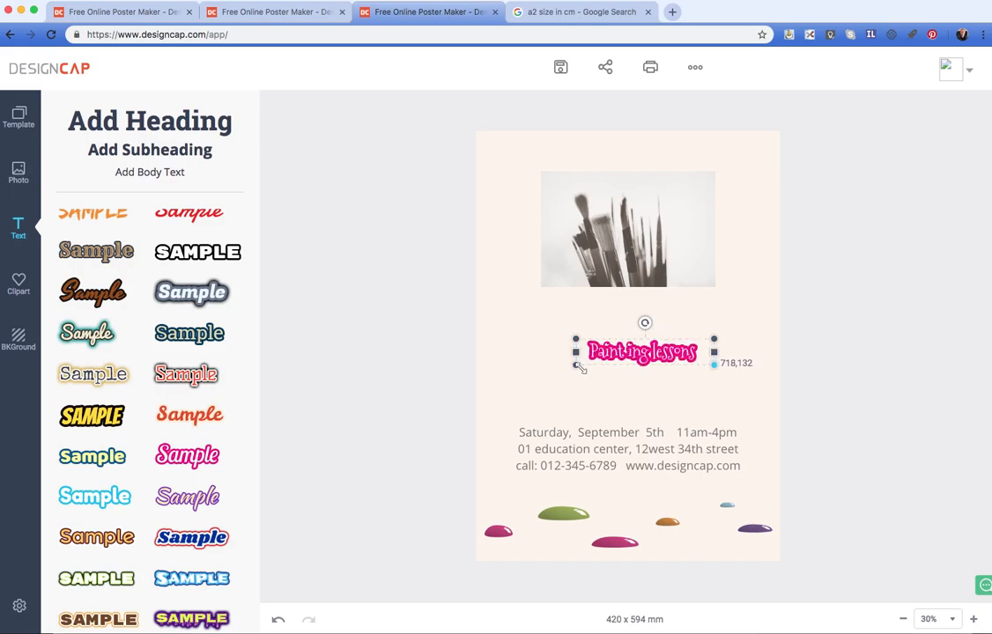
left_click_drag(642, 352, 624, 358)
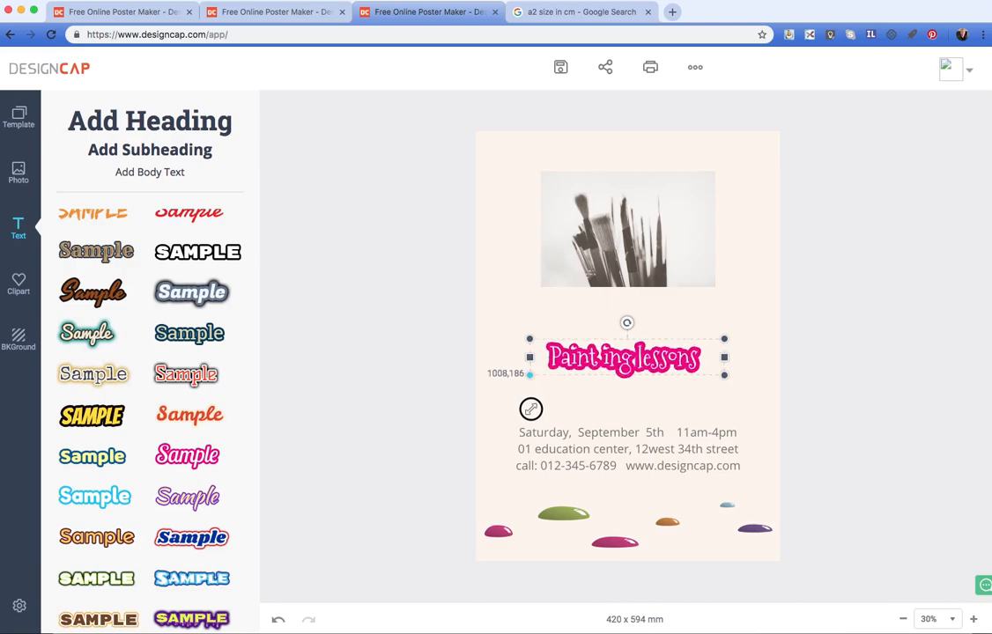
left_click_drag(624, 356, 624, 228)
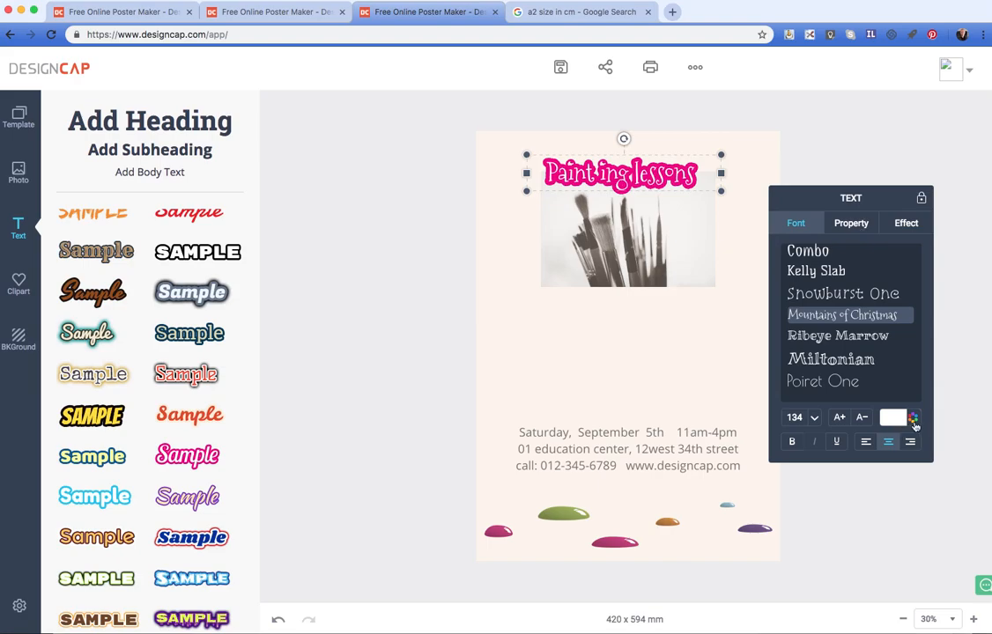
left_click(891, 416)
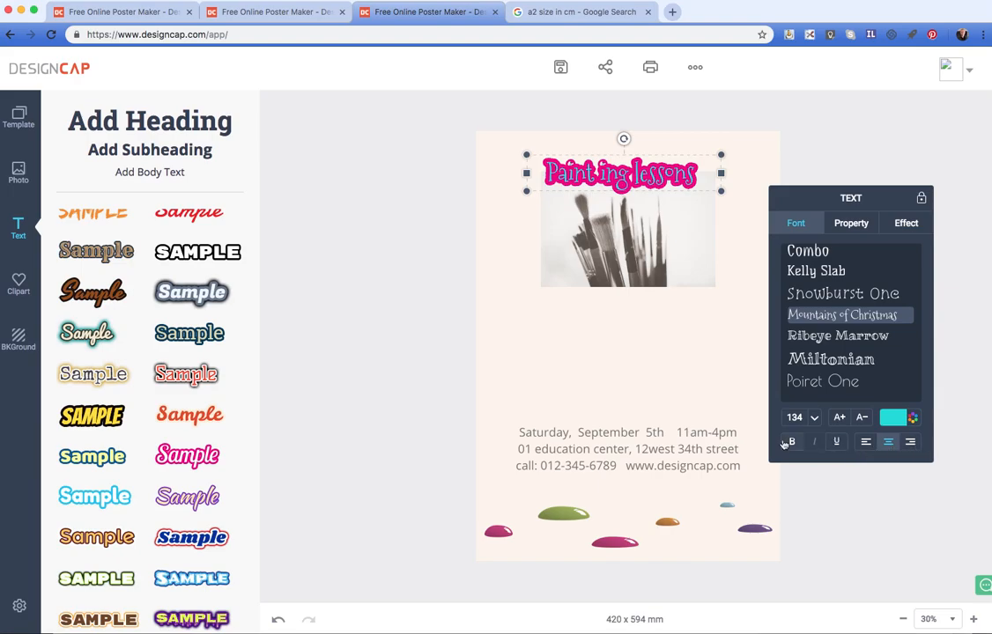
left_click(849, 222)
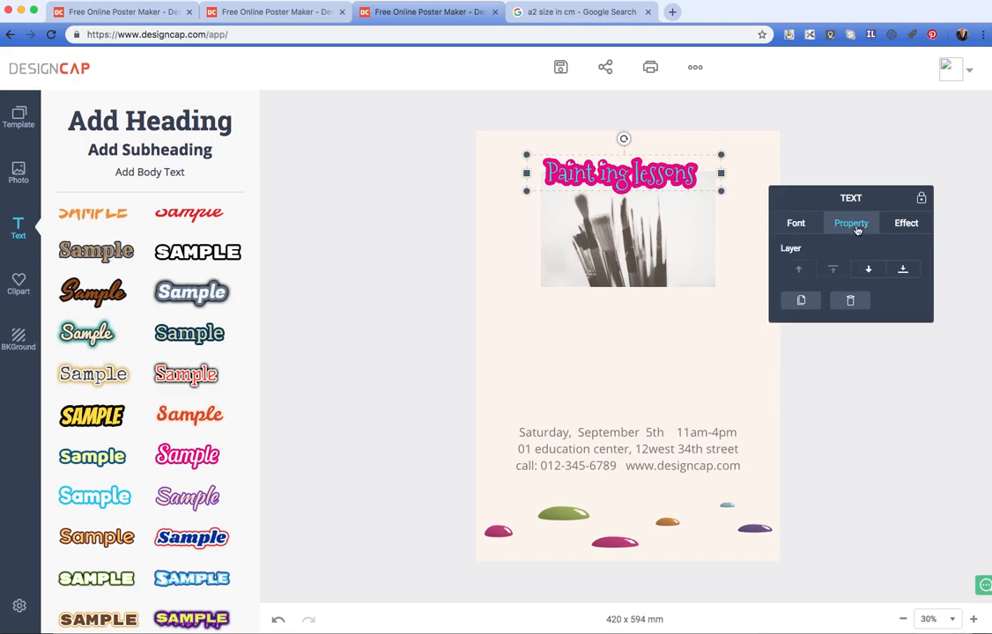
mouse_move(800, 300)
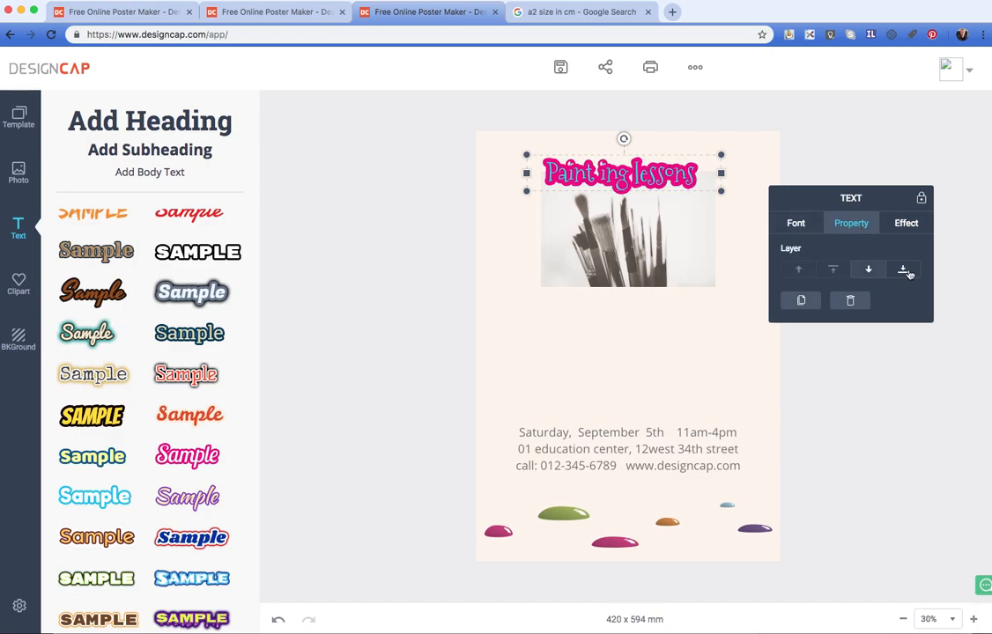
Step: Turn off the heading's outline and add a glow with radius about 29 and blur about 31
left_click(905, 222)
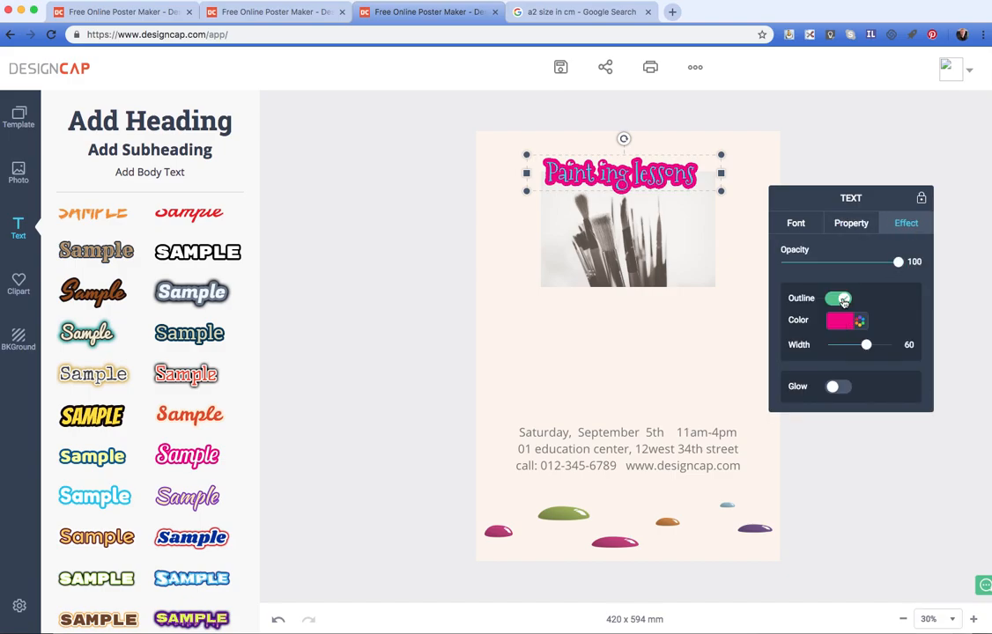
left_click(836, 298)
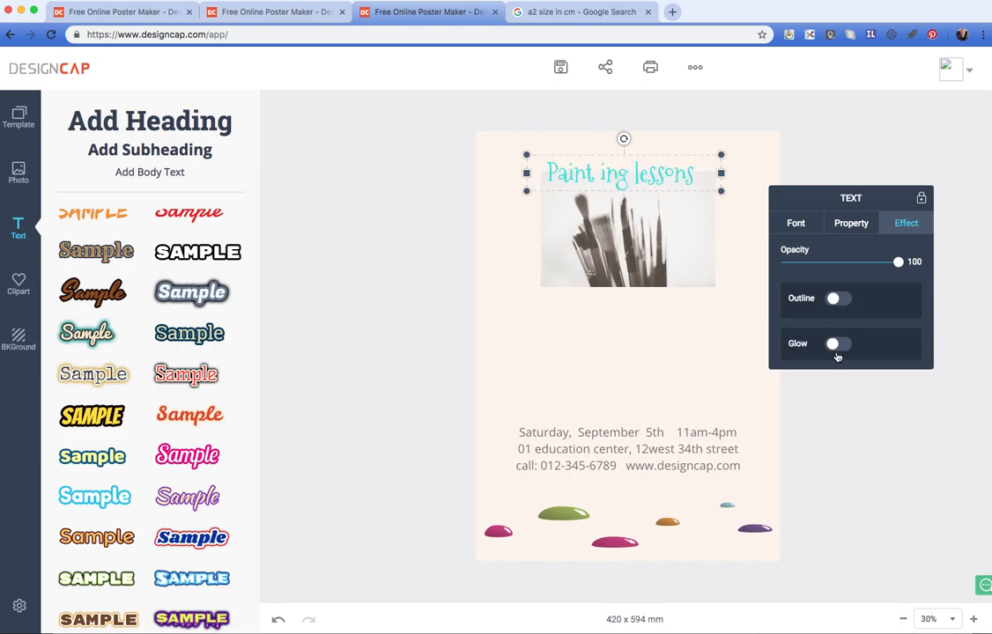
left_click(835, 344)
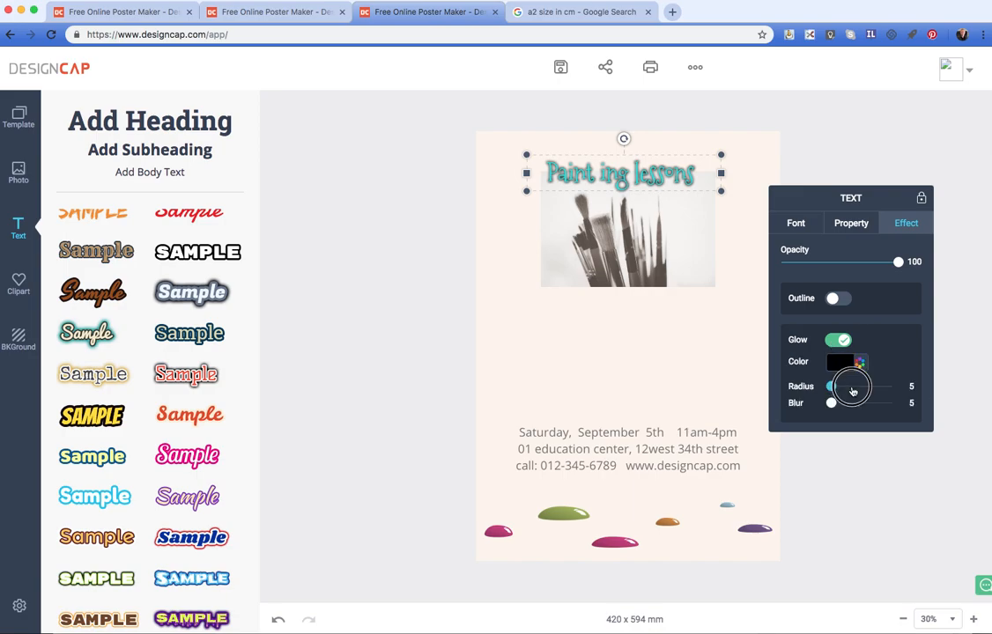
left_click_drag(831, 386, 853, 386)
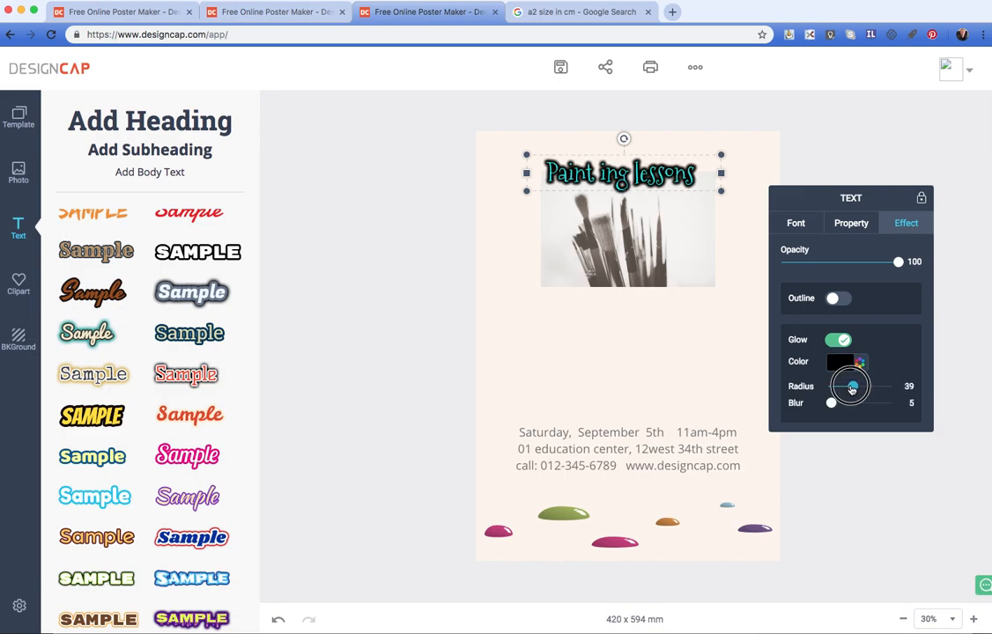
left_click_drag(831, 402, 848, 402)
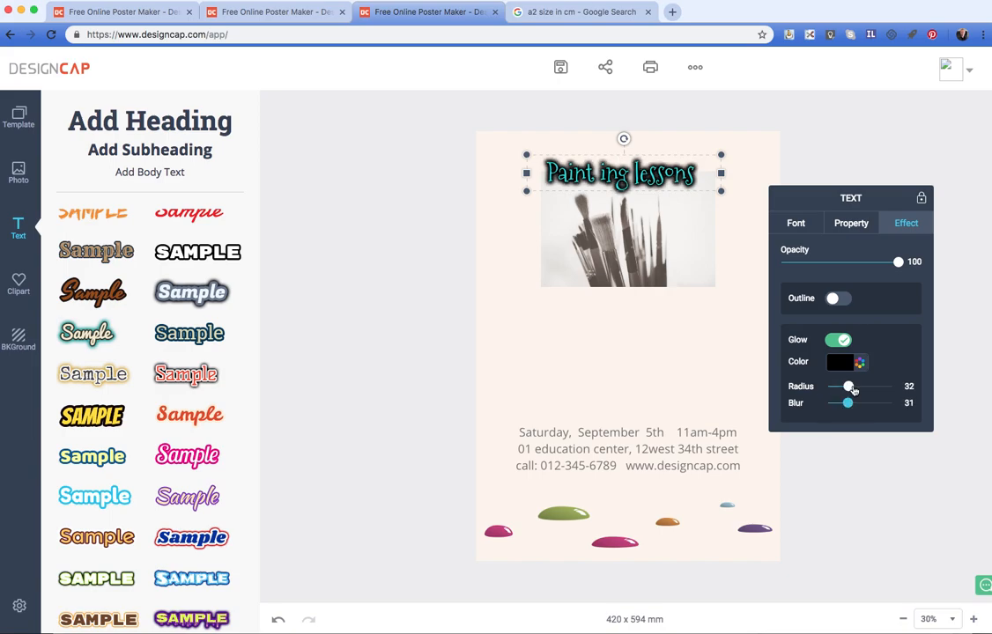
left_click(696, 333)
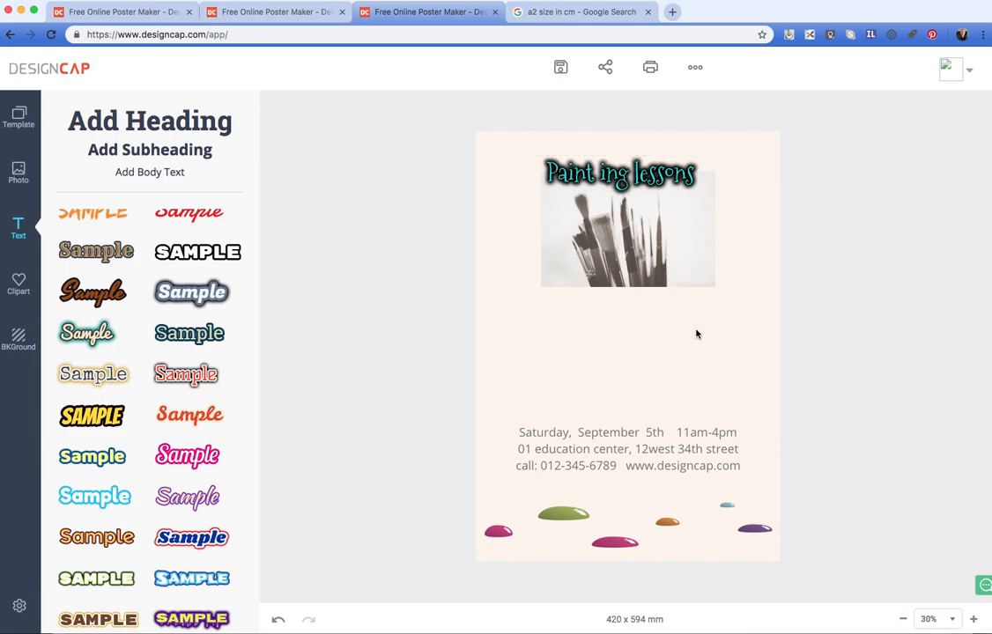
Step: Insert a round-ended line shape coloured 1ECBCB and place it on the photo's left edge
left_click(18, 282)
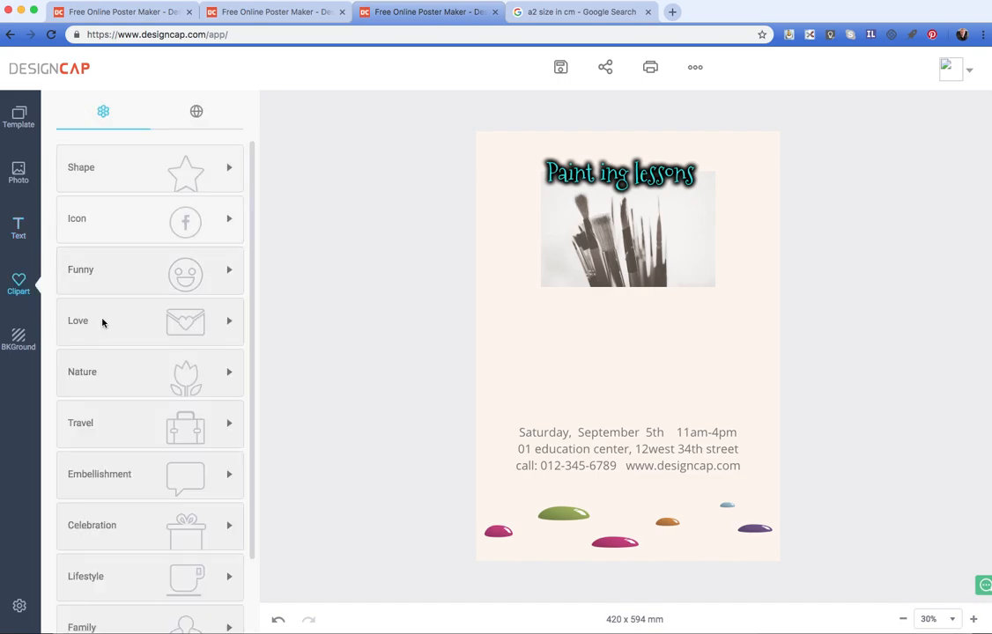
mouse_move(132, 401)
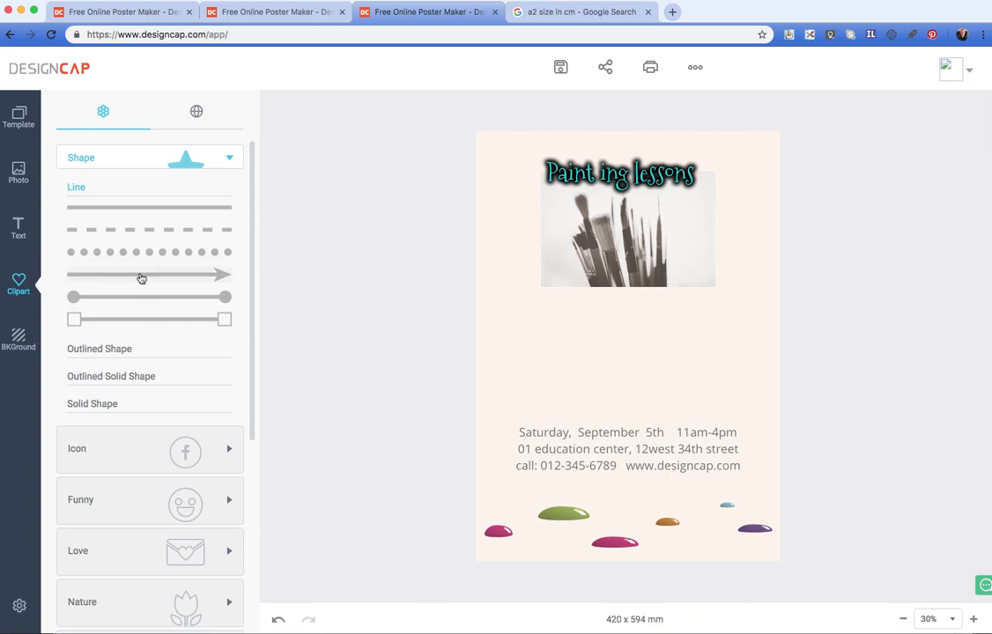
left_click(148, 274)
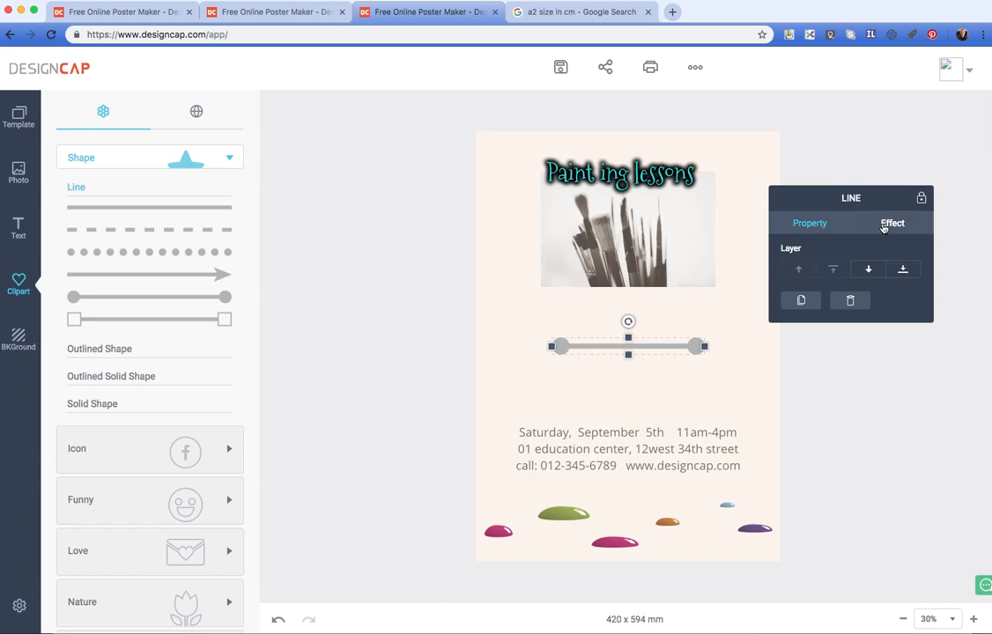
left_click(828, 289)
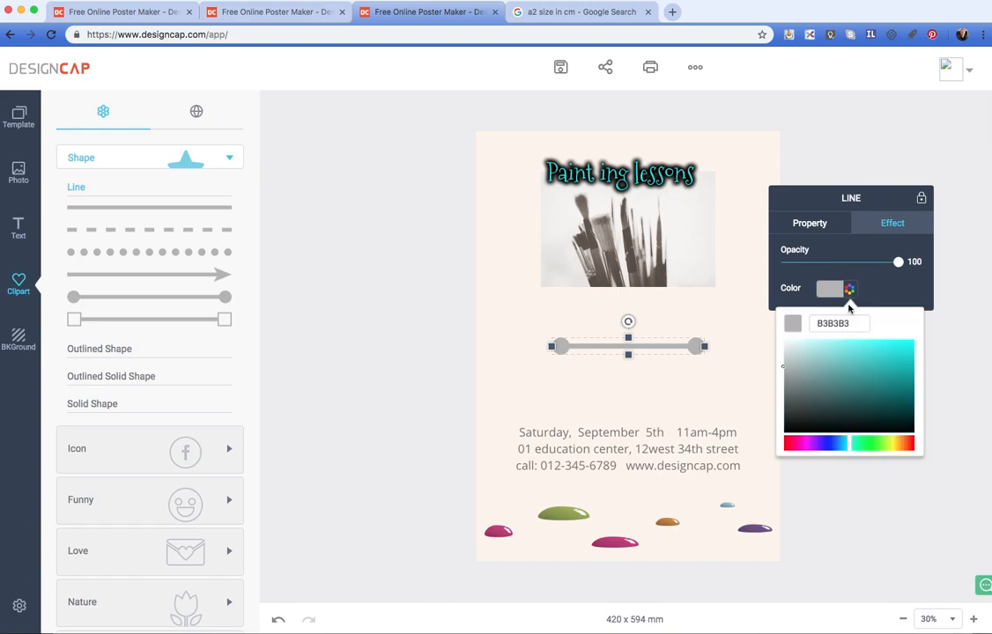
left_click(895, 356)
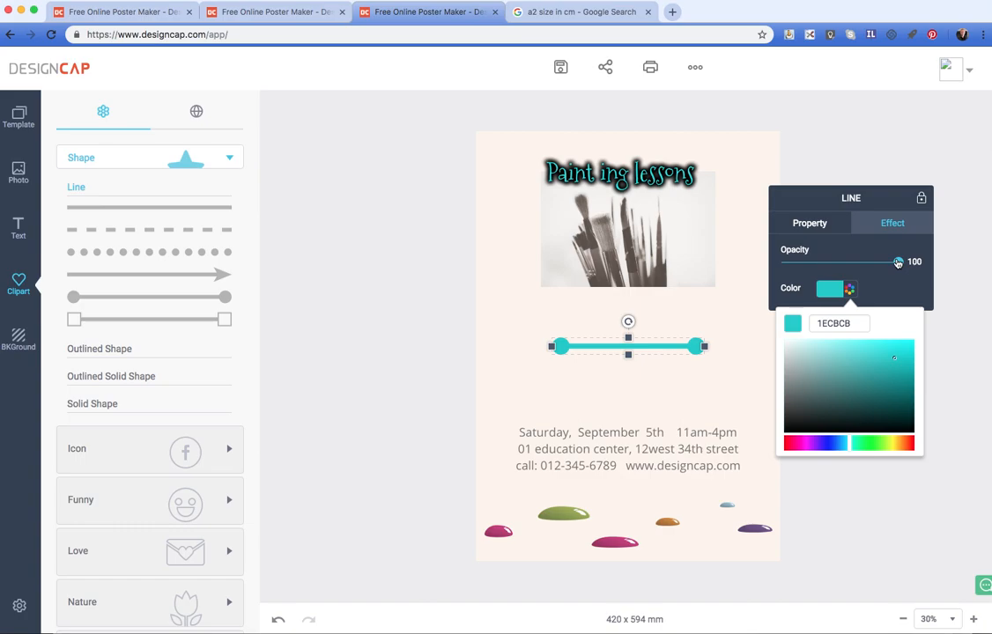
left_click(808, 222)
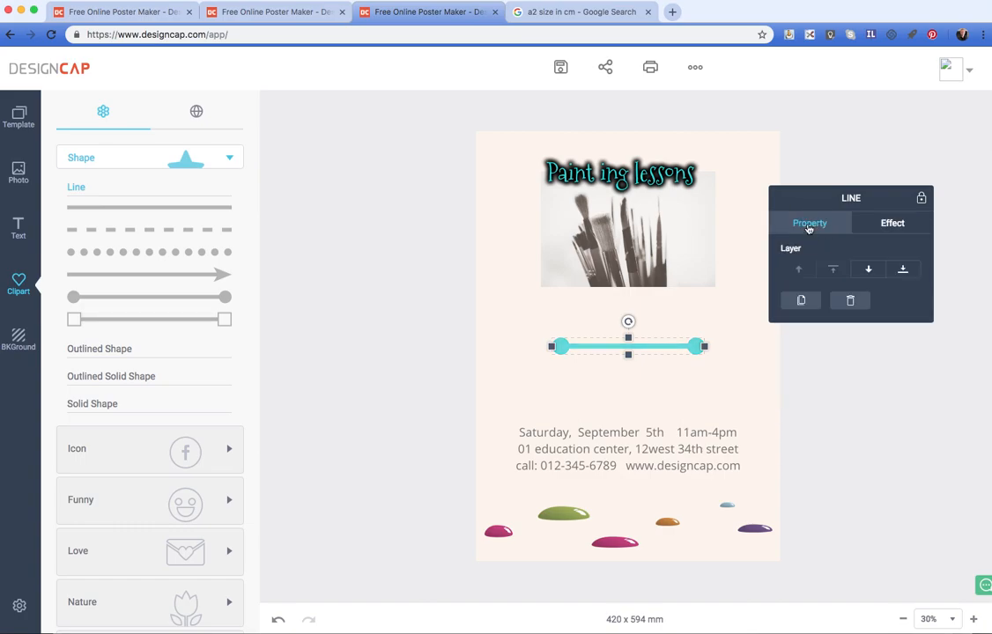
mouse_move(673, 348)
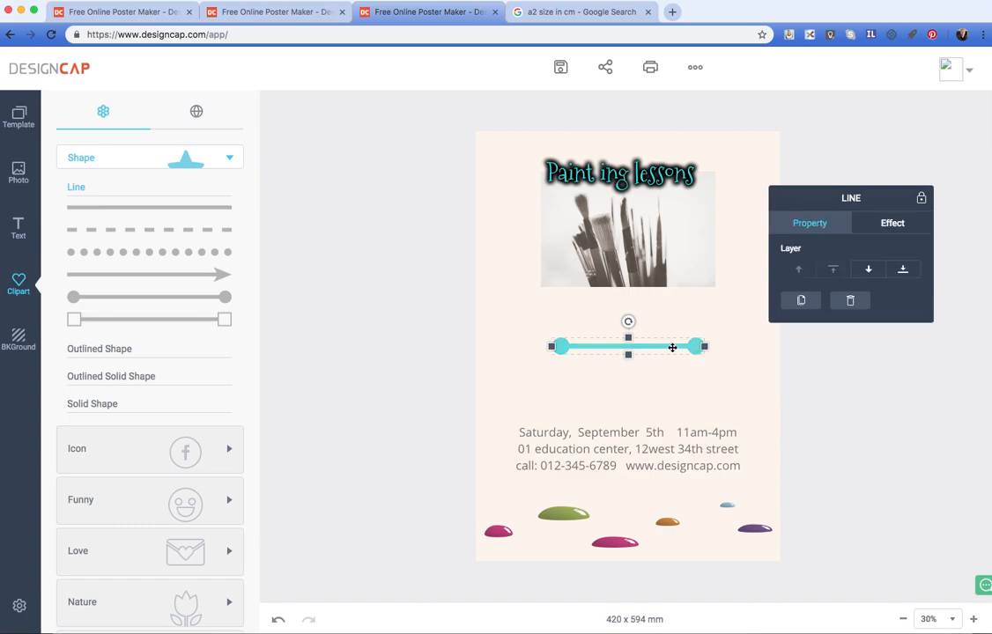
left_click_drag(628, 345, 624, 193)
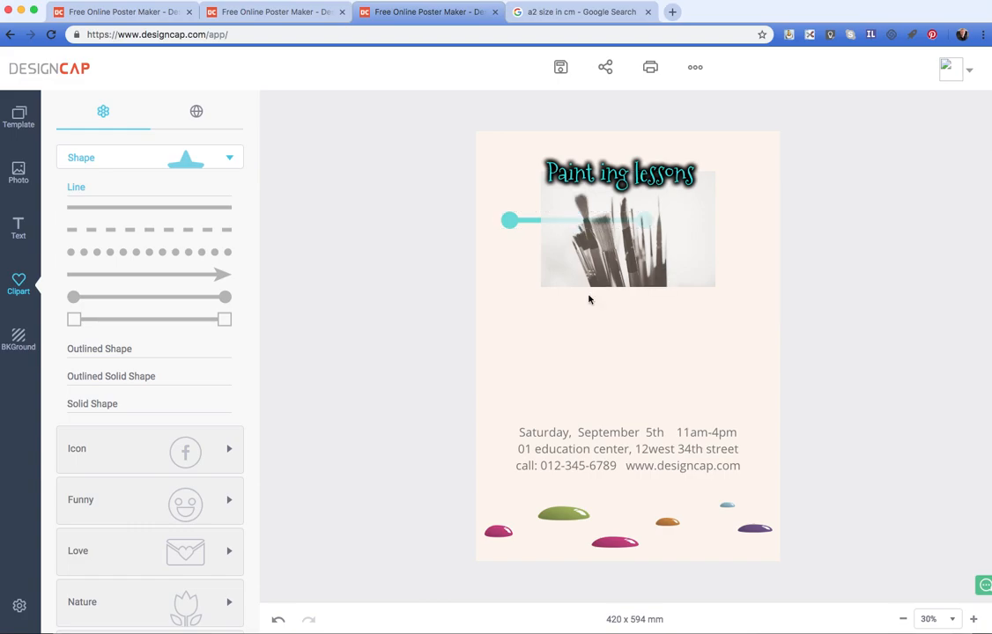
Step: Add the YouTube icon from the Icon clipart set, shrunk and placed at the photo's right
left_click(508, 221)
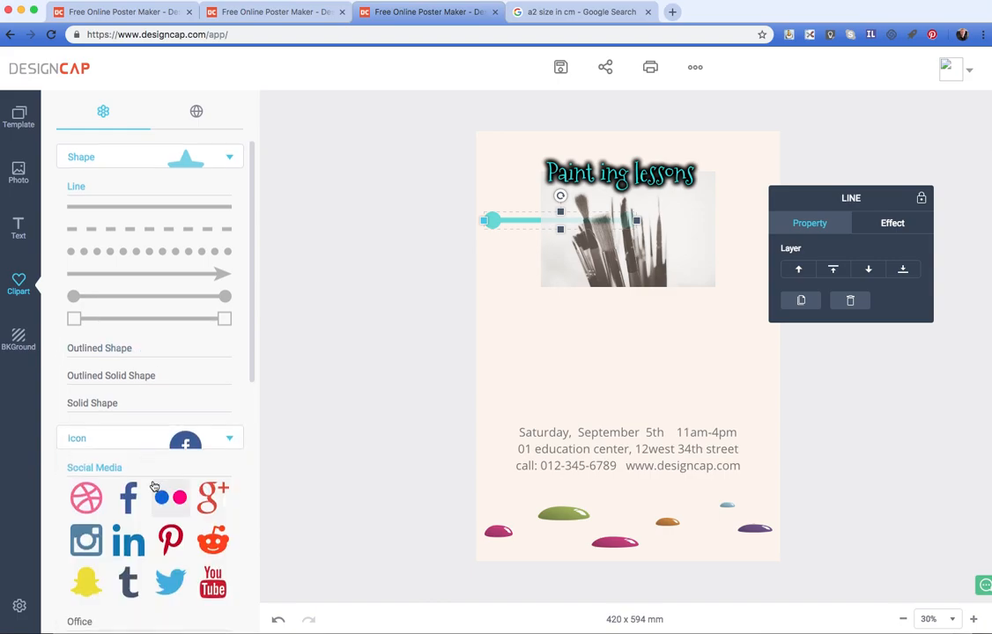
scroll("down", 3)
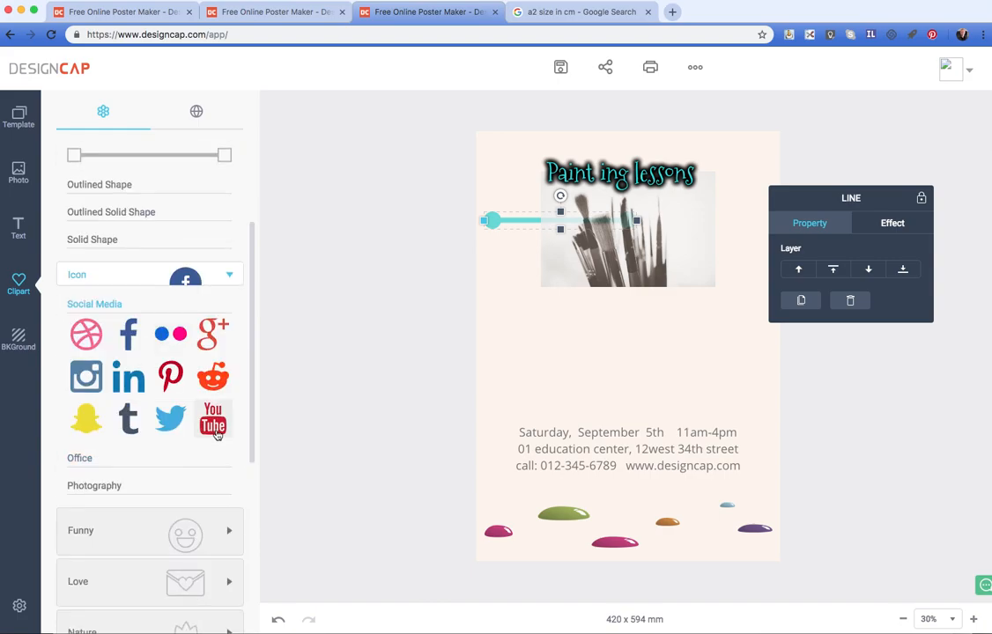
left_click(211, 419)
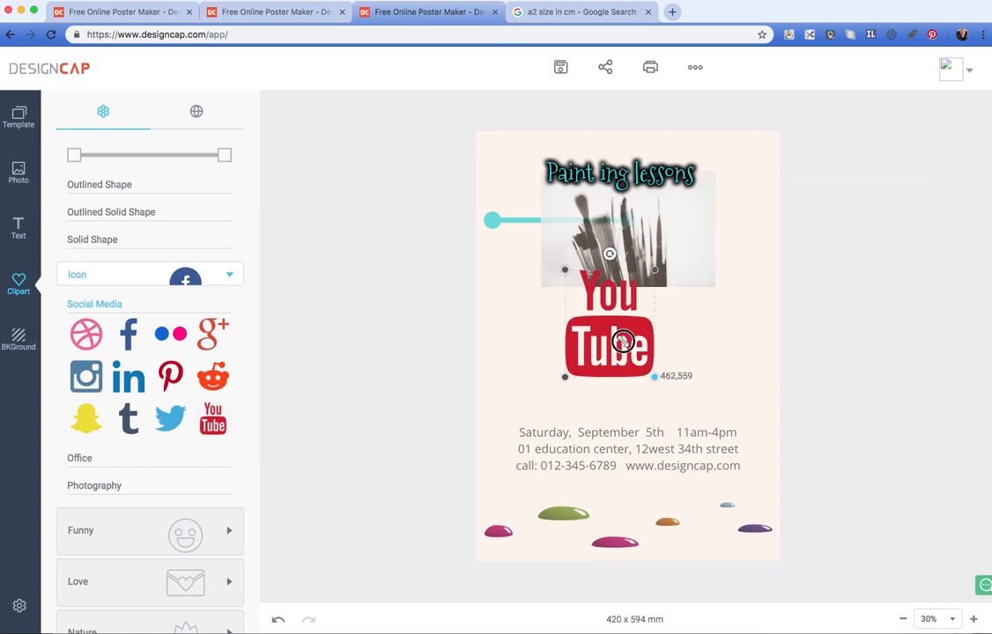
left_click_drag(608, 344, 726, 344)
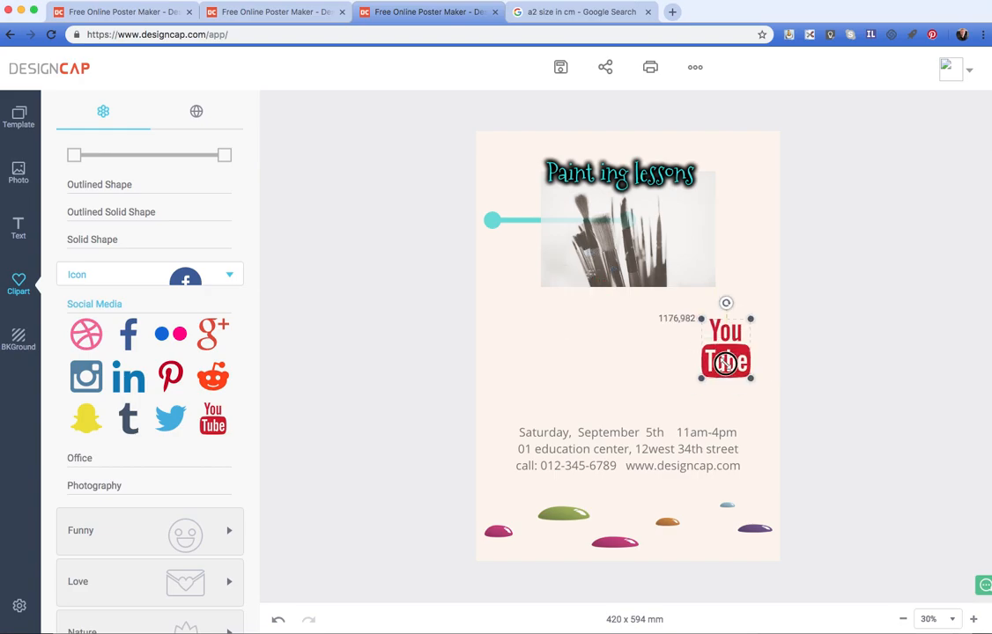
left_click(726, 344)
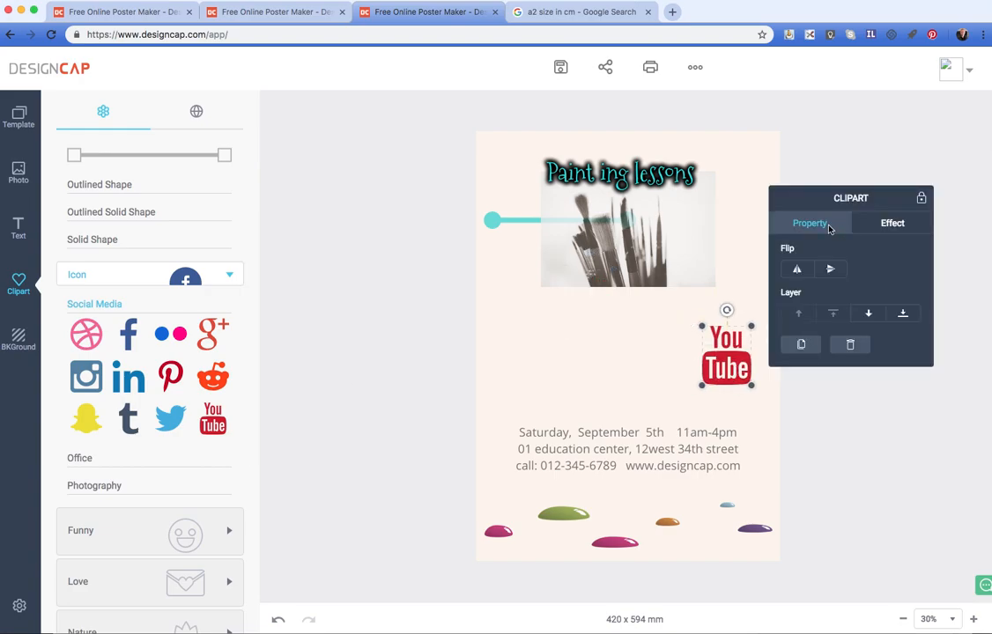
Step: Colour the YouTube icon teal in Effect and shrink it slightly
left_click(891, 222)
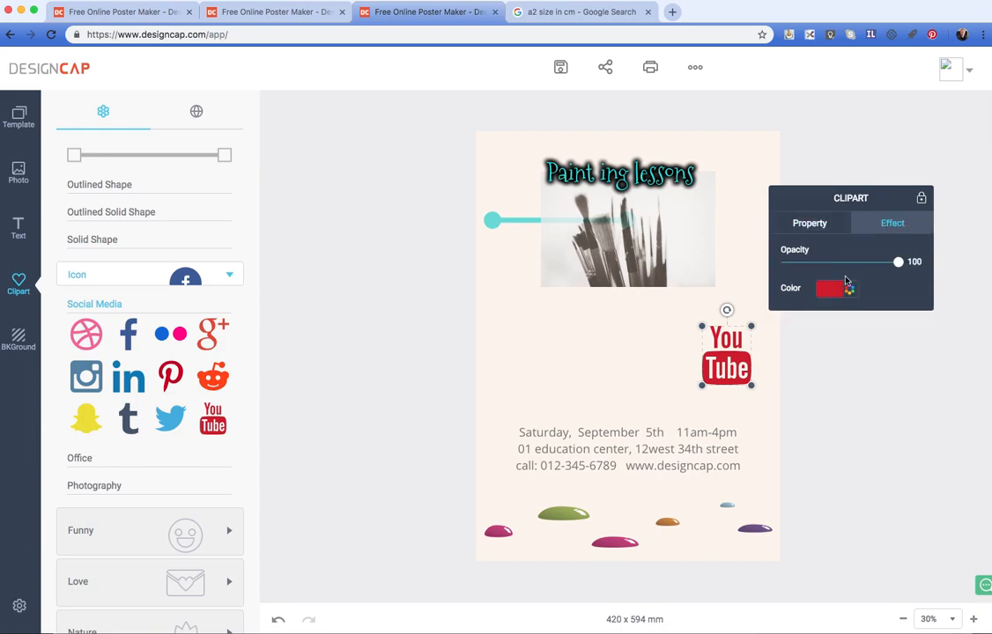
left_click(832, 289)
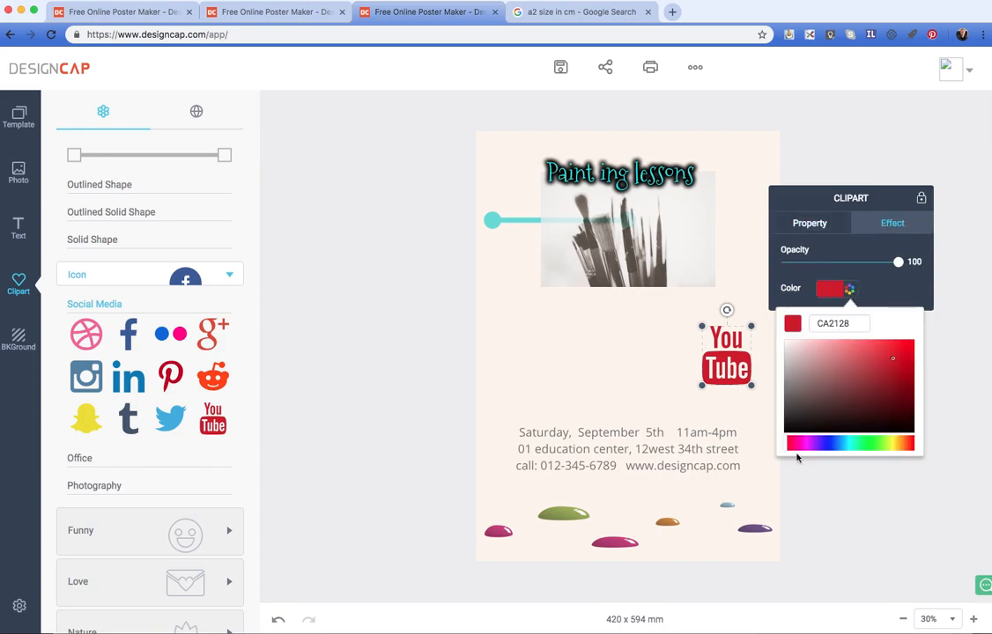
left_click(849, 444)
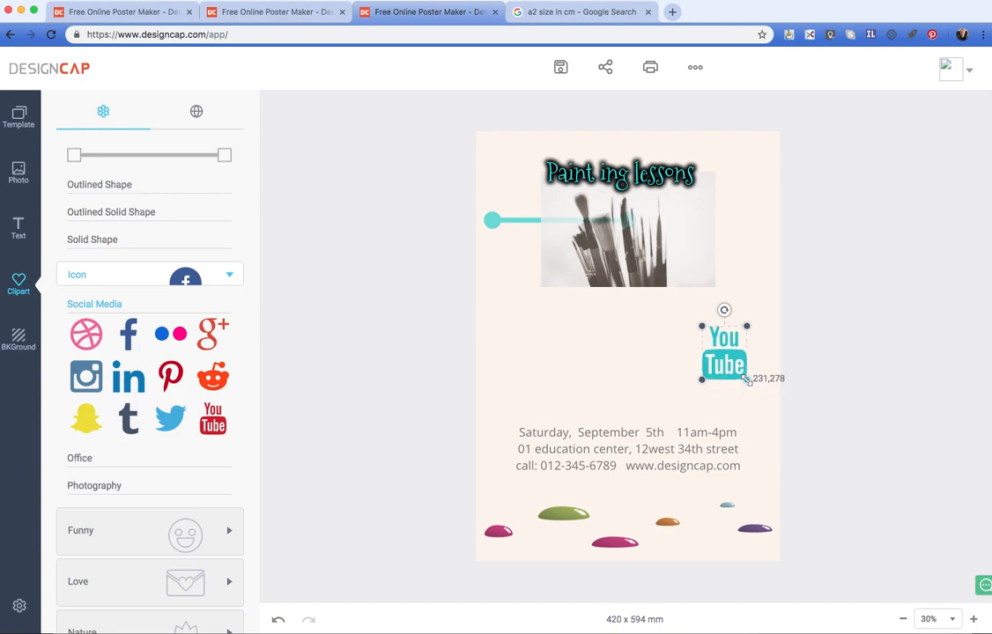
left_click_drag(724, 351, 716, 268)
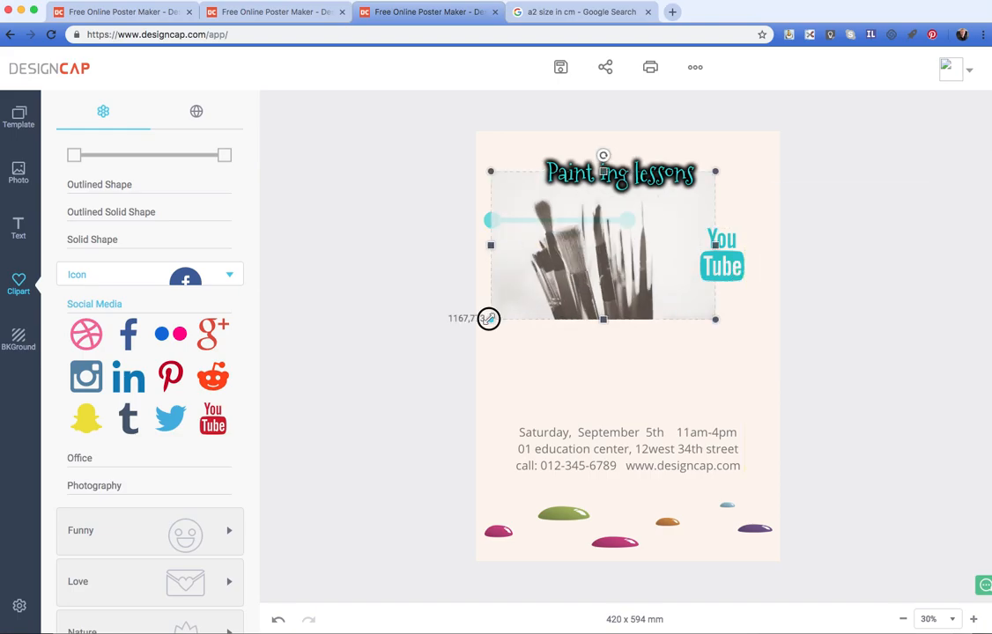
Step: Enlarge the brush photo to fill most of the poster width
left_click_drag(490, 319, 721, 326)
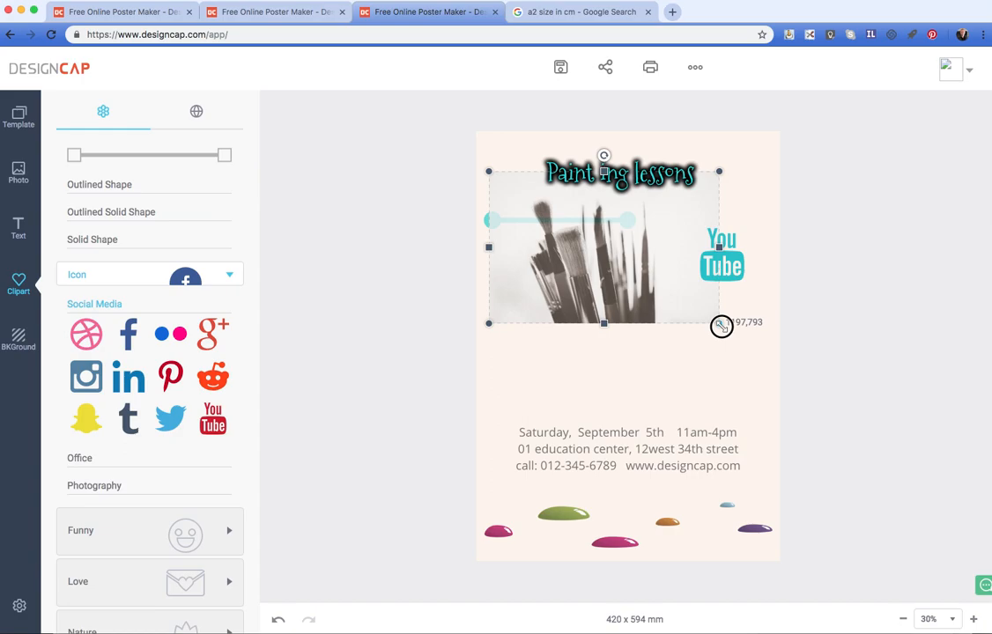
left_click_drag(721, 326, 767, 356)
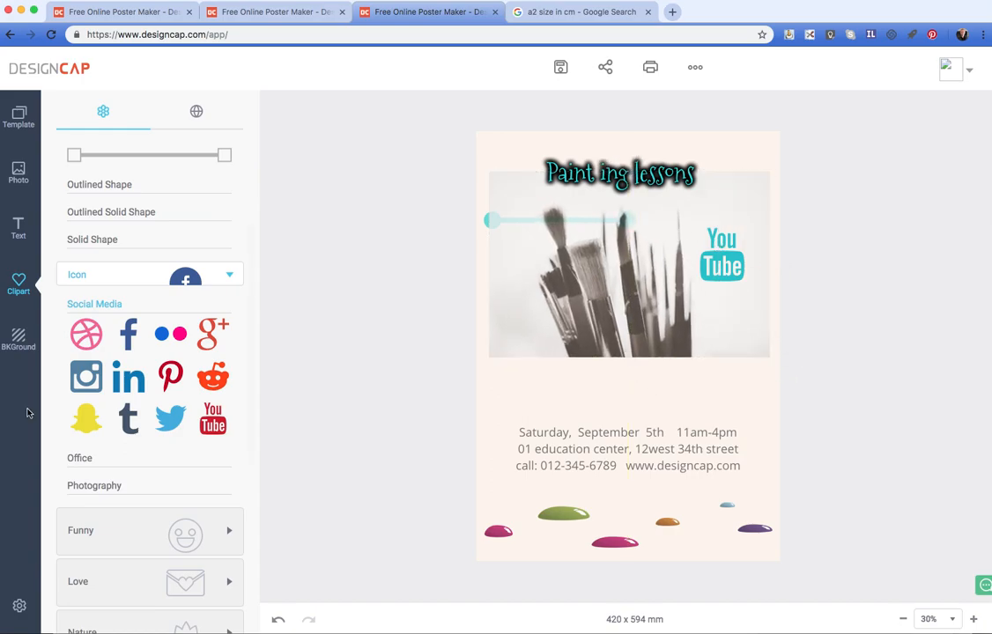
Step: Browse the clipart categories down to the Family > Baby Boy set
scroll("down", 3)
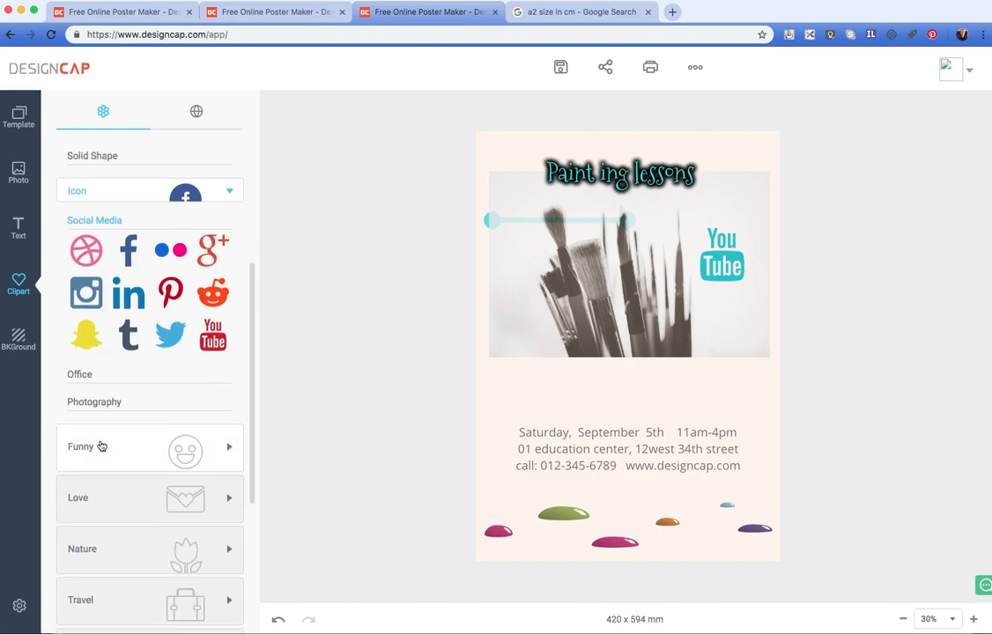
scroll("down", 3)
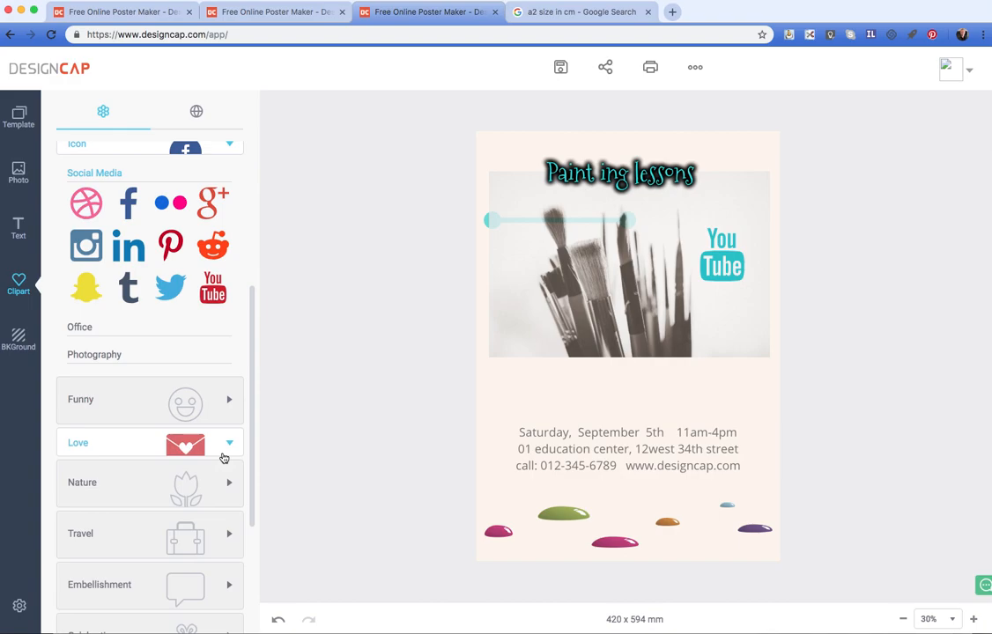
left_click(229, 443)
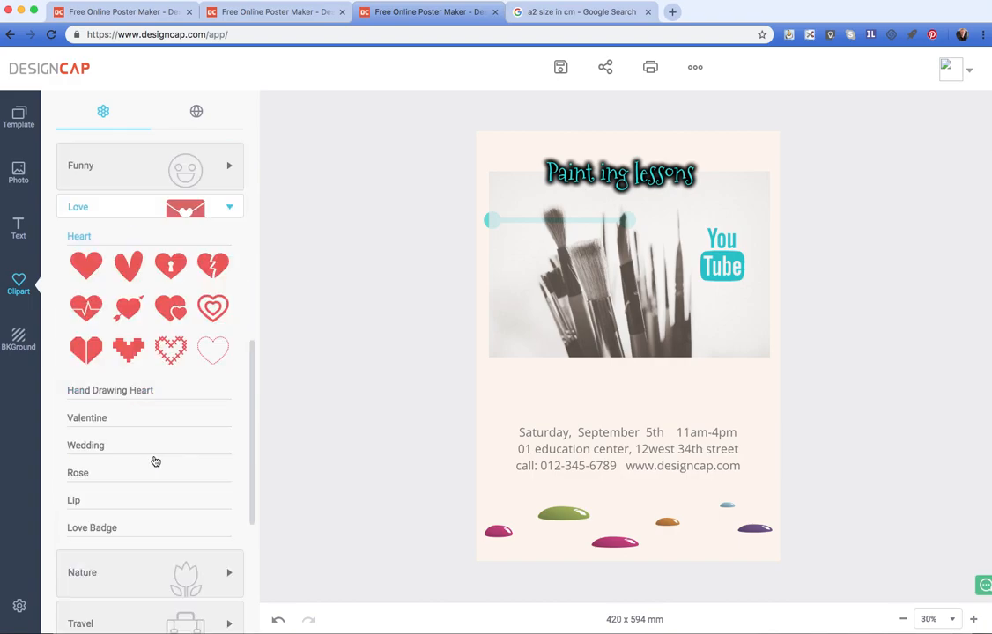
scroll("down", 3)
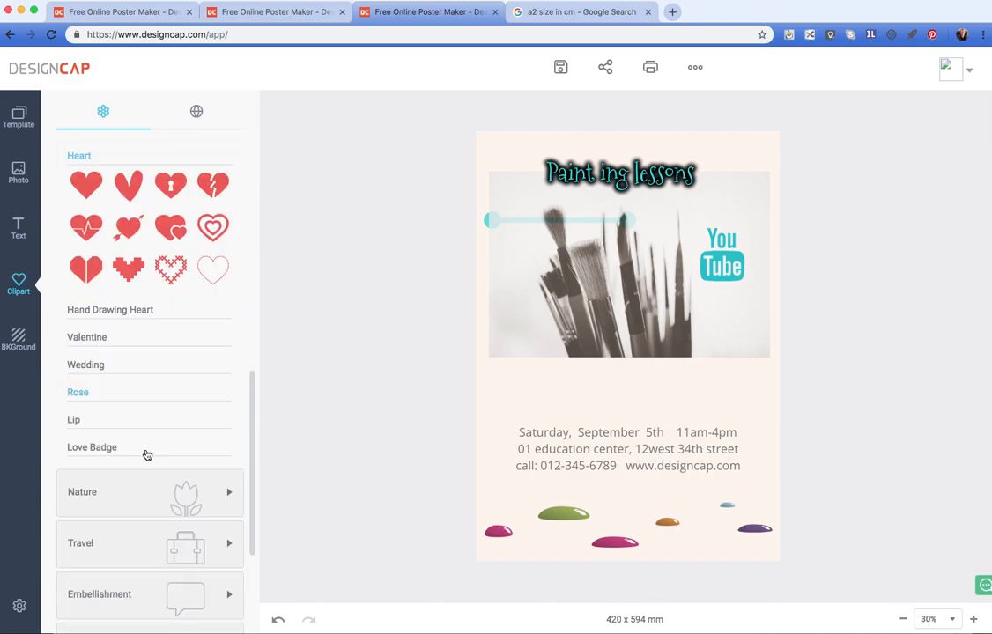
scroll("down", 3)
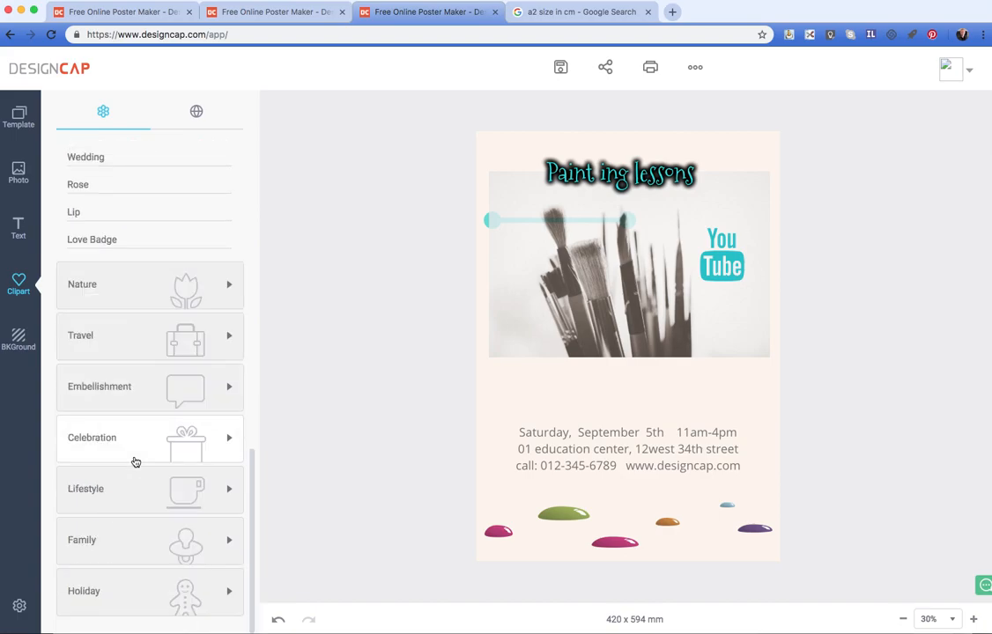
left_click(81, 536)
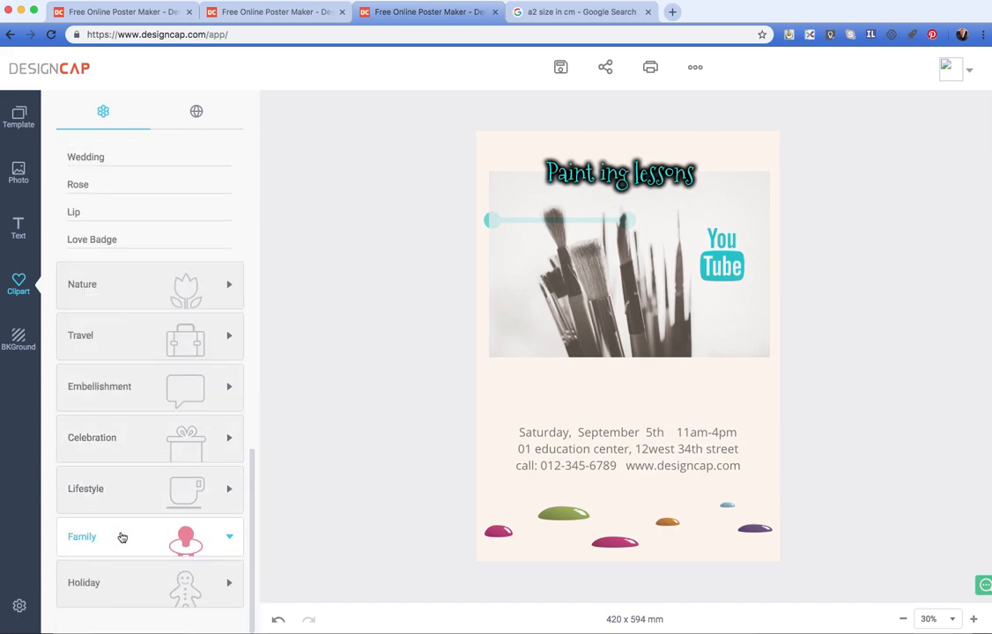
left_click(123, 536)
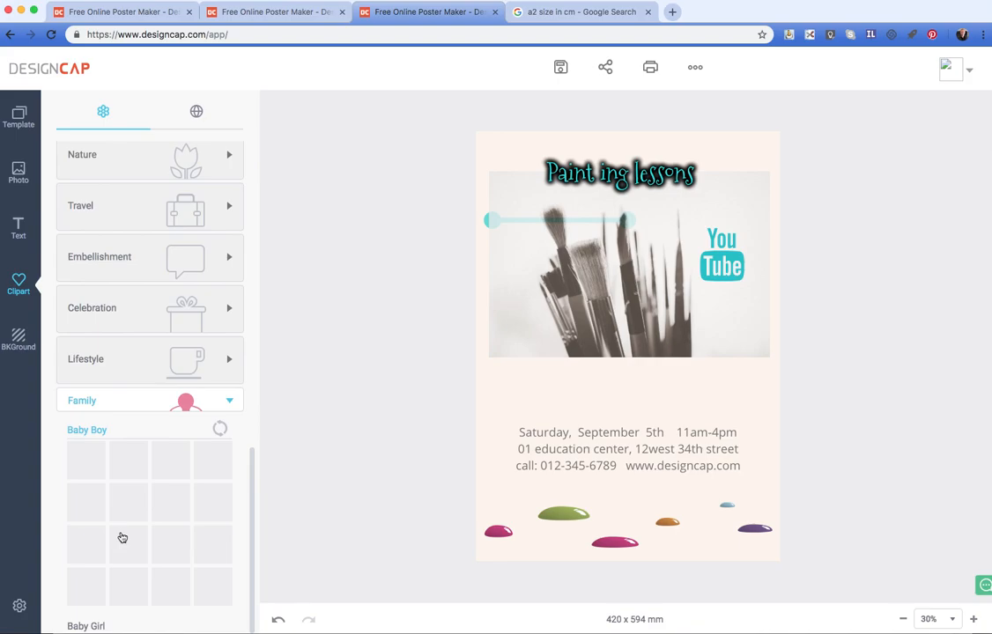
left_click(221, 428)
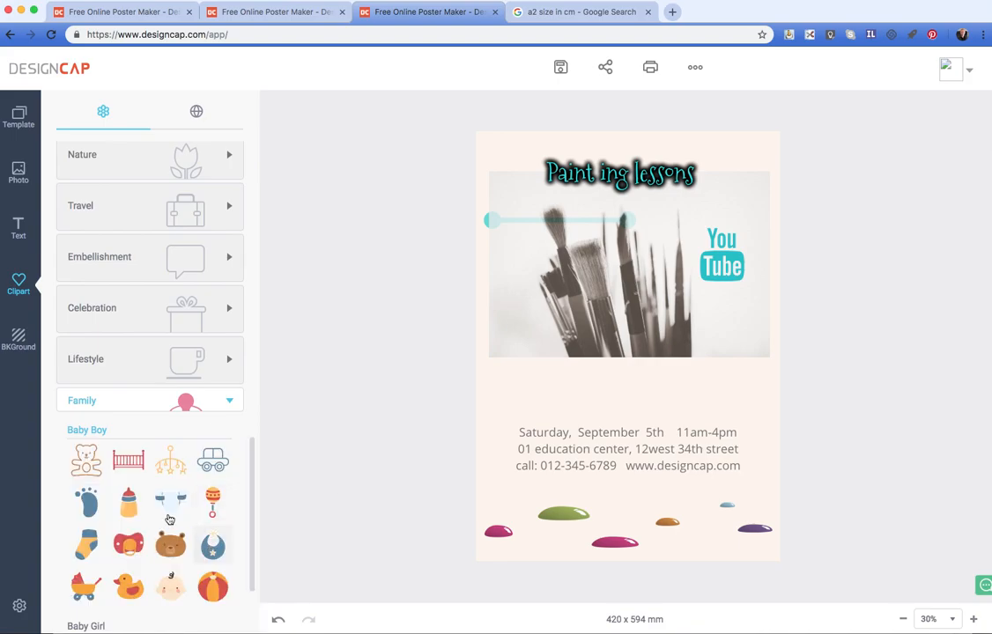
scroll("down", 3)
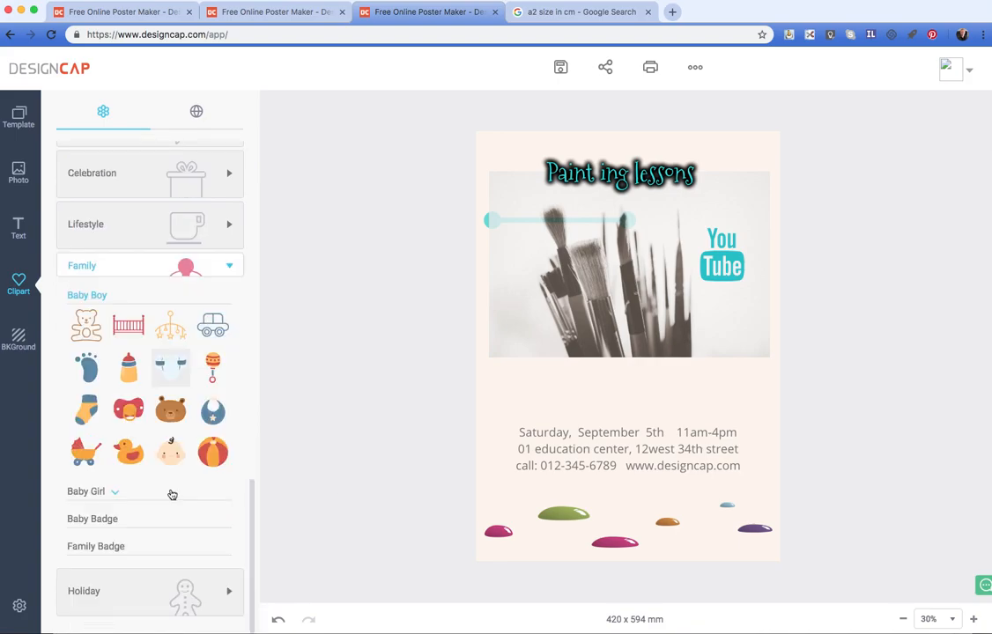
Step: Place the red-and-orange beach ball over the photo's lower-left corner
left_click(211, 451)
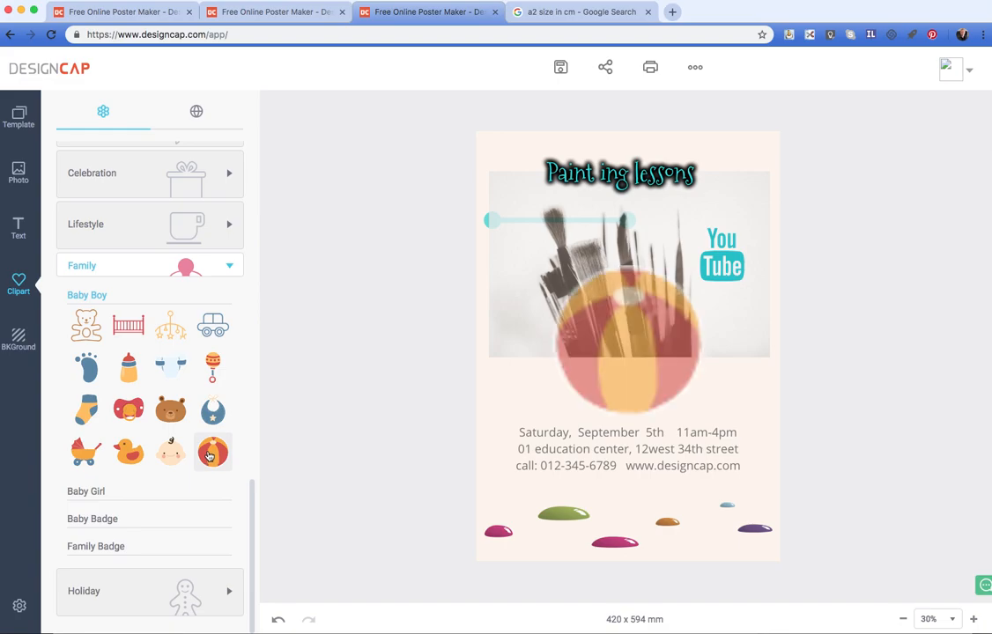
left_click(212, 451)
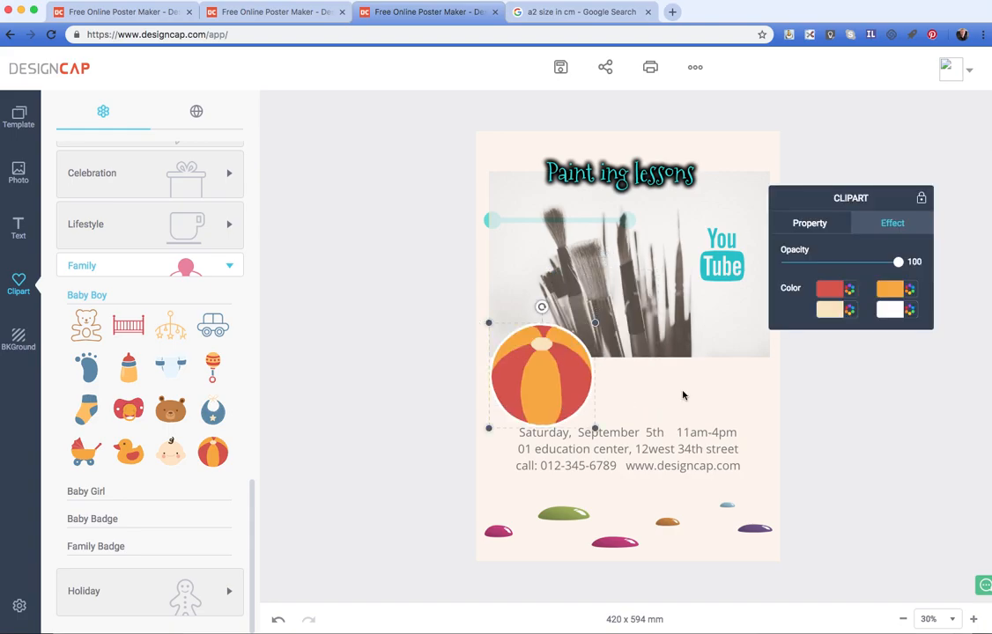
left_click(197, 113)
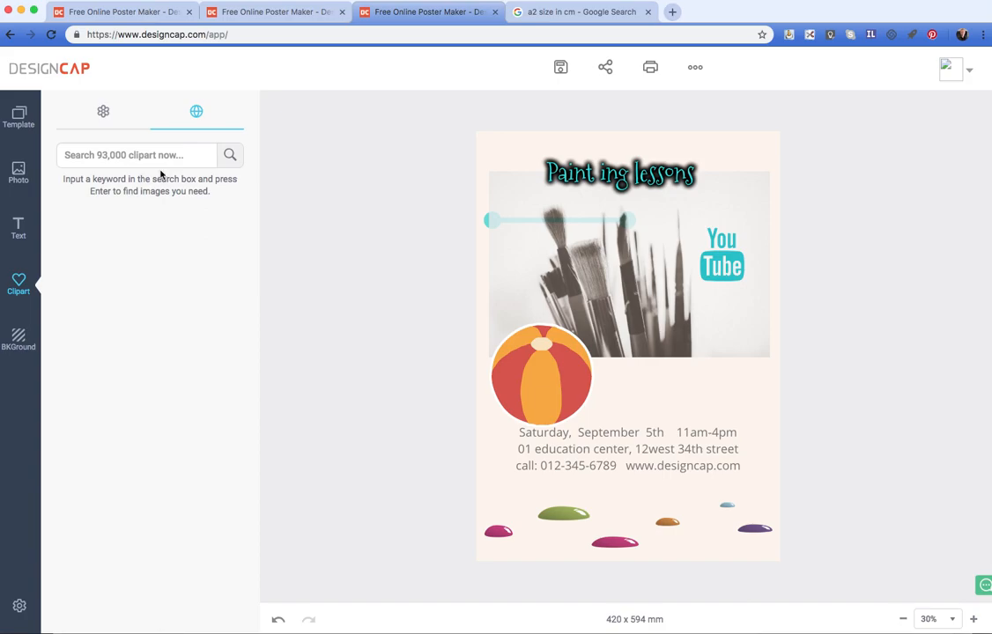
Step: Apply the orange gradient swatch from the BKGround panel as the poster background
left_click(102, 111)
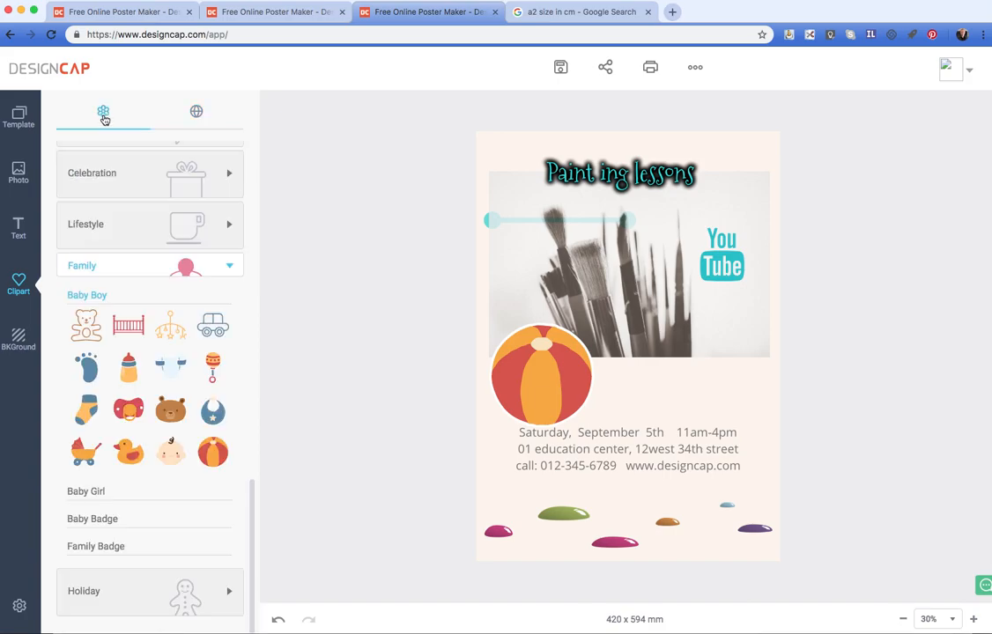
mouse_move(17, 338)
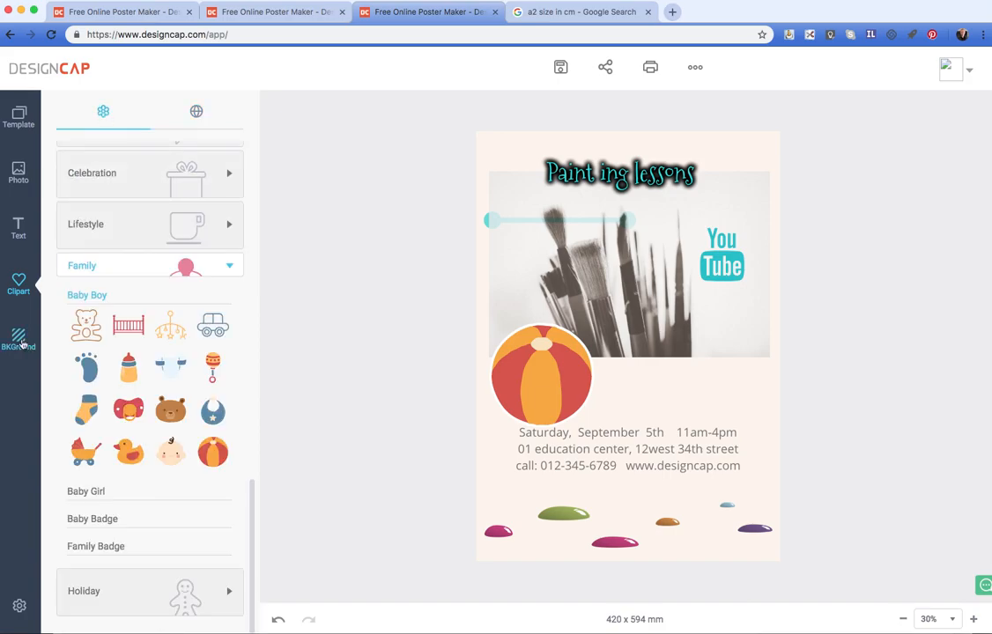
left_click(18, 339)
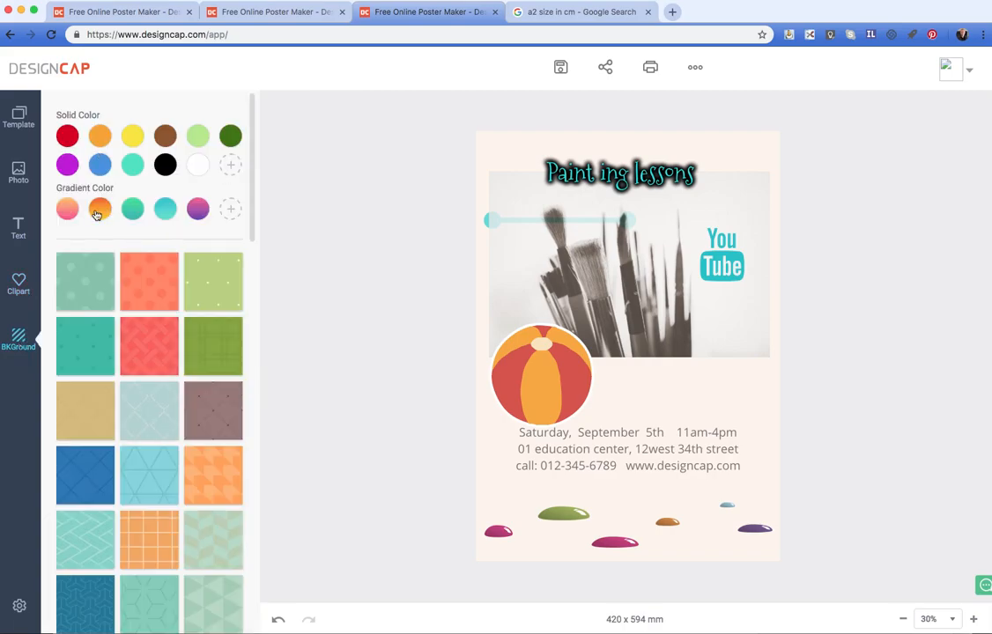
left_click(101, 208)
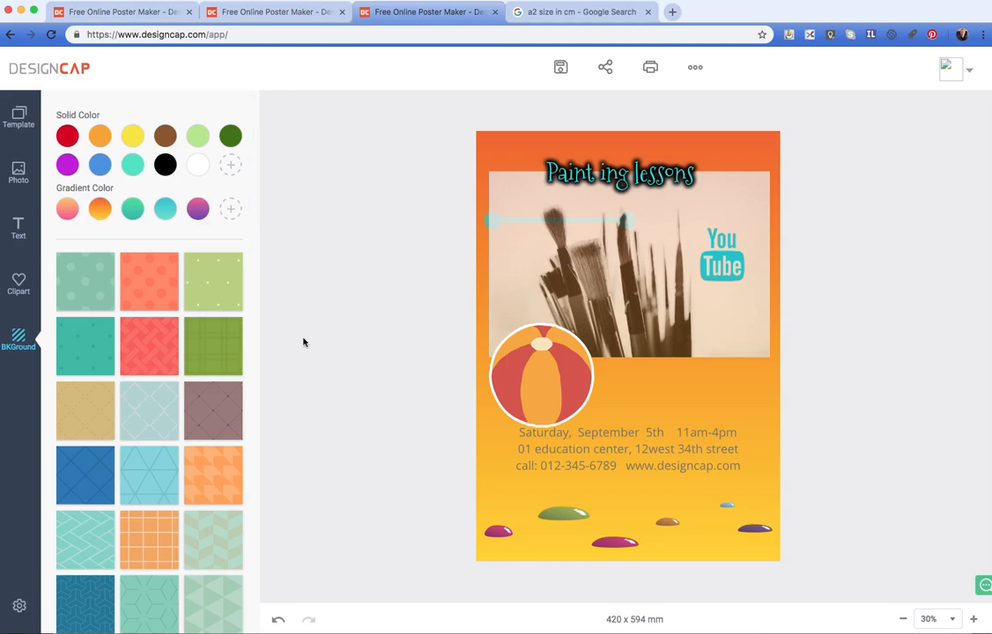
left_click(620, 174)
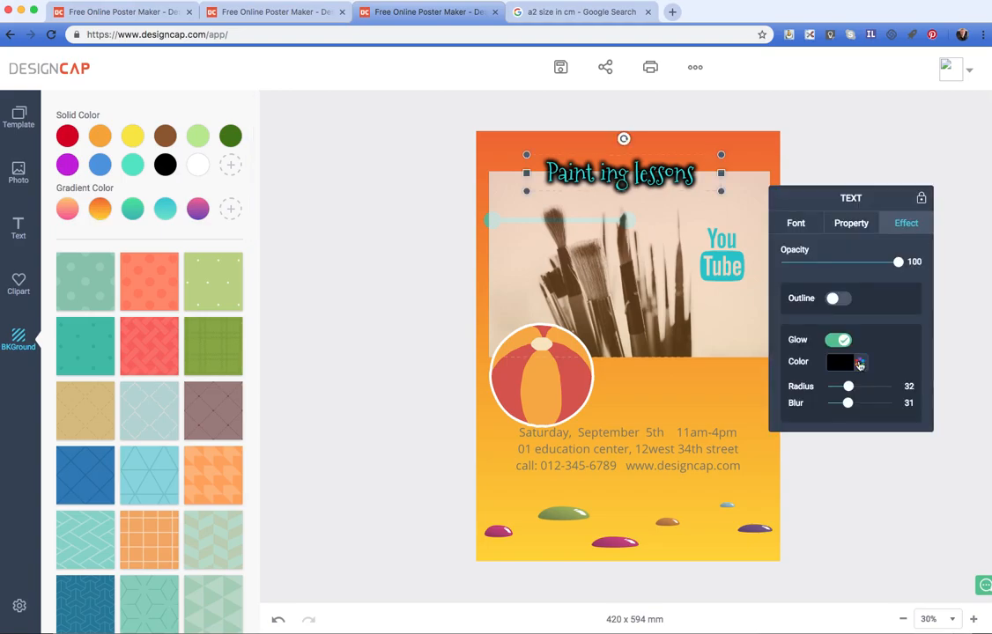
Step: Set the heading's glow colour to red and its text colour to dark red
left_click(859, 363)
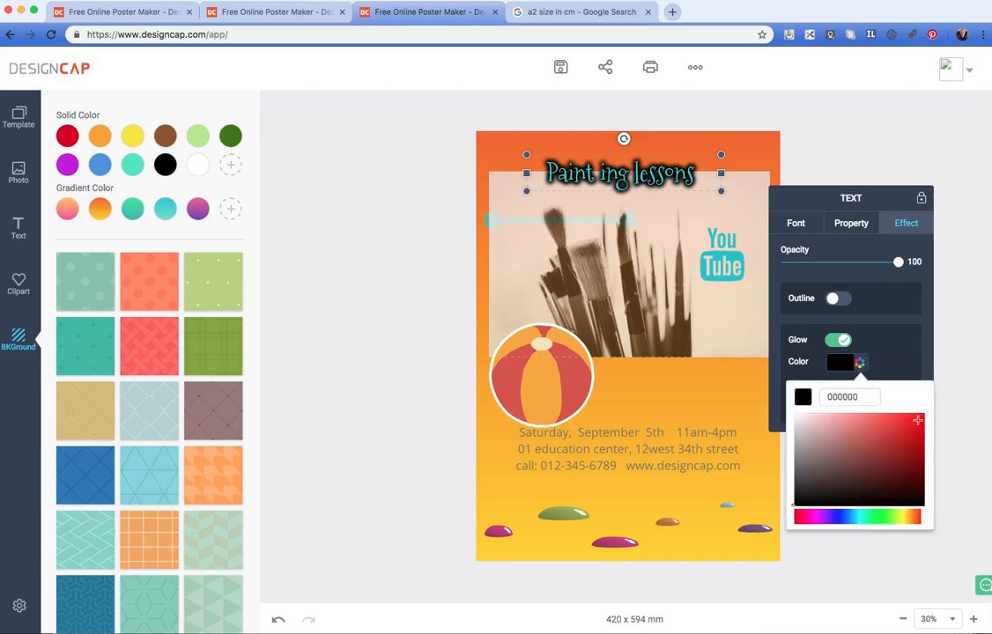
left_click(917, 420)
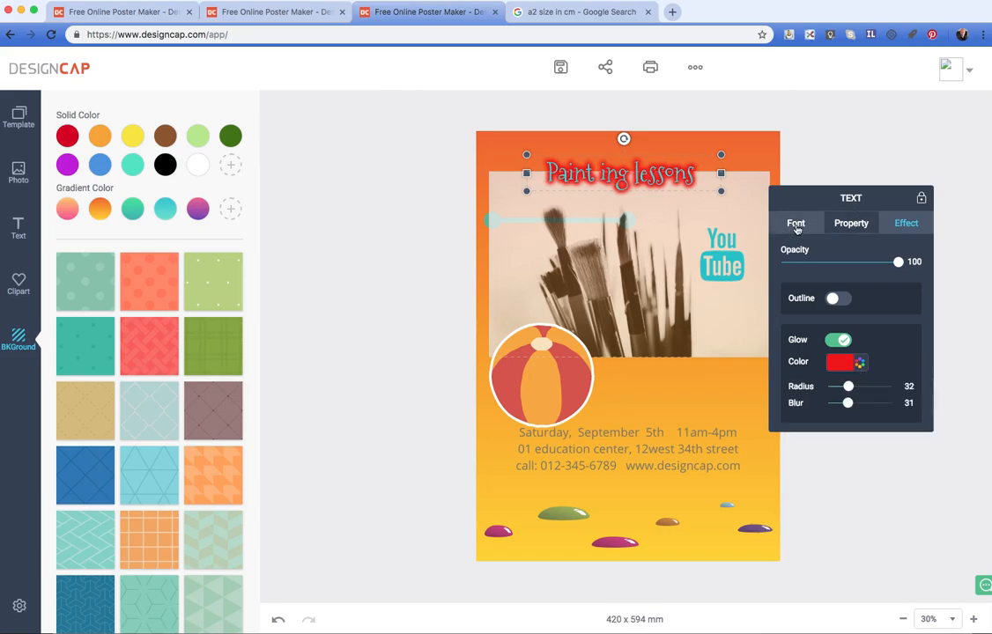
left_click(797, 222)
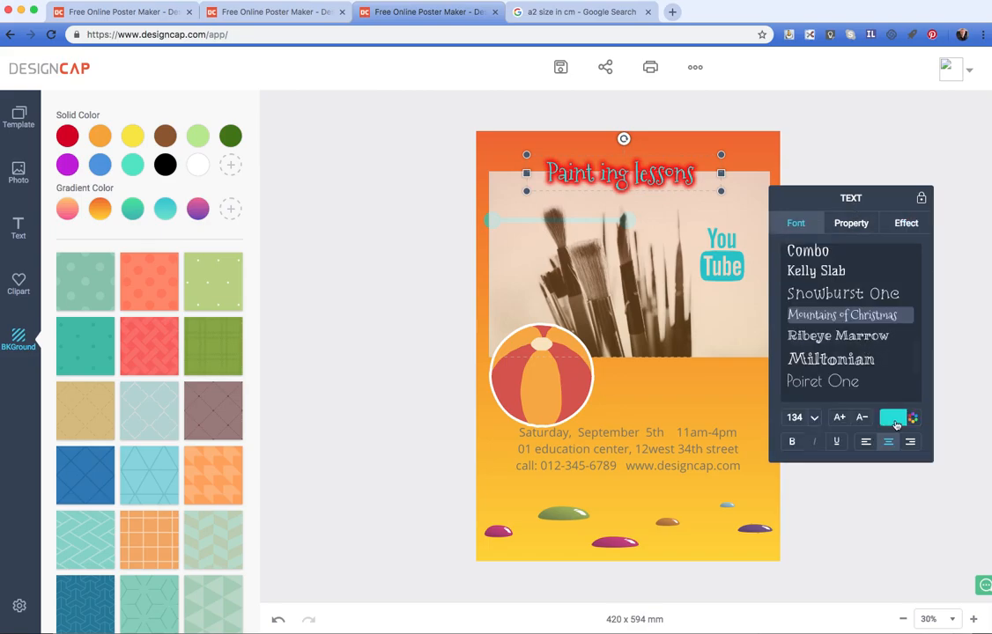
left_click(891, 417)
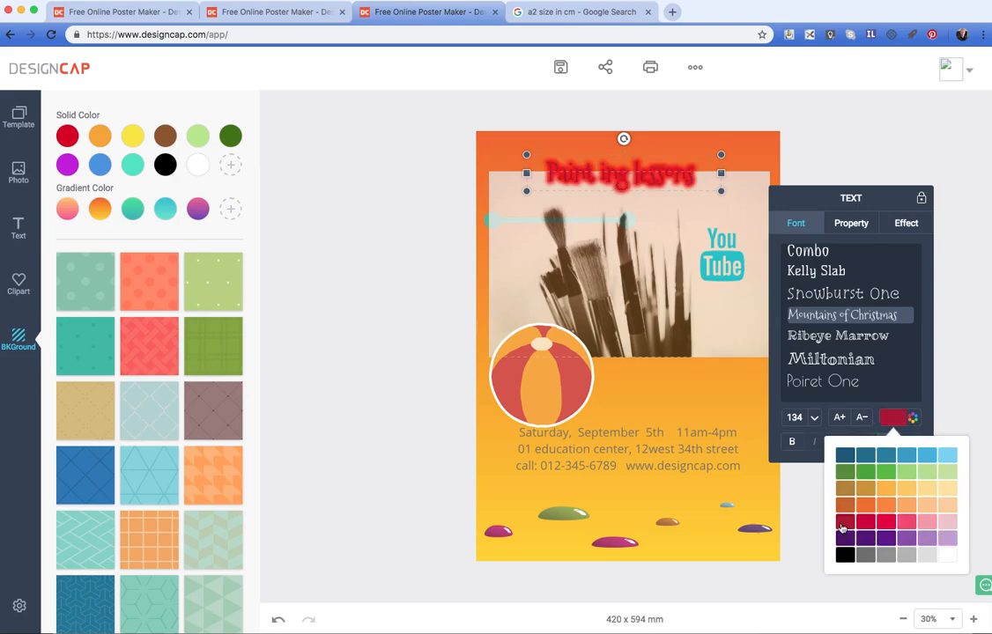
left_click(638, 409)
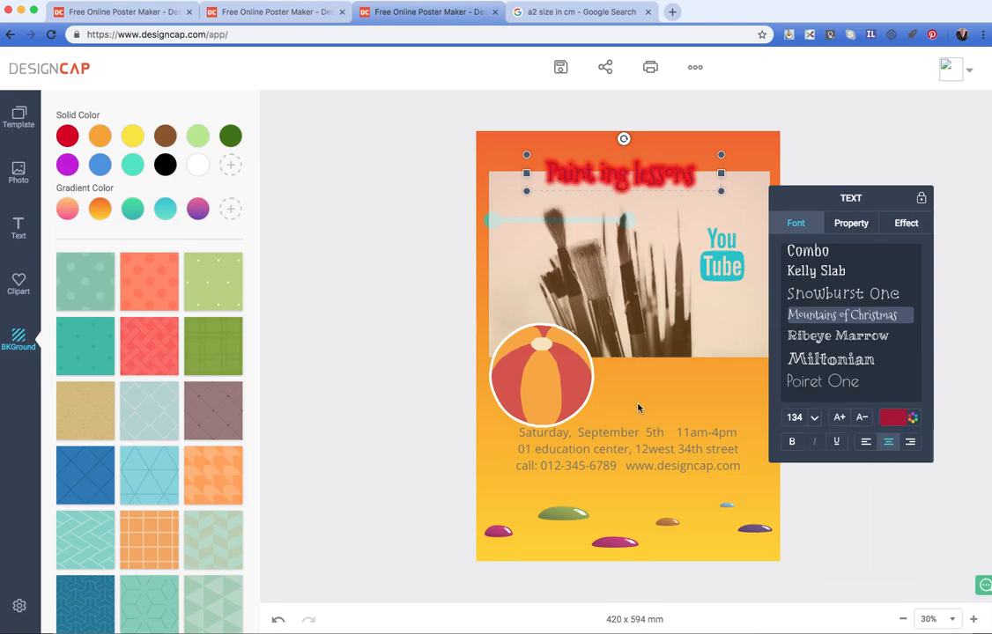
mouse_move(581, 67)
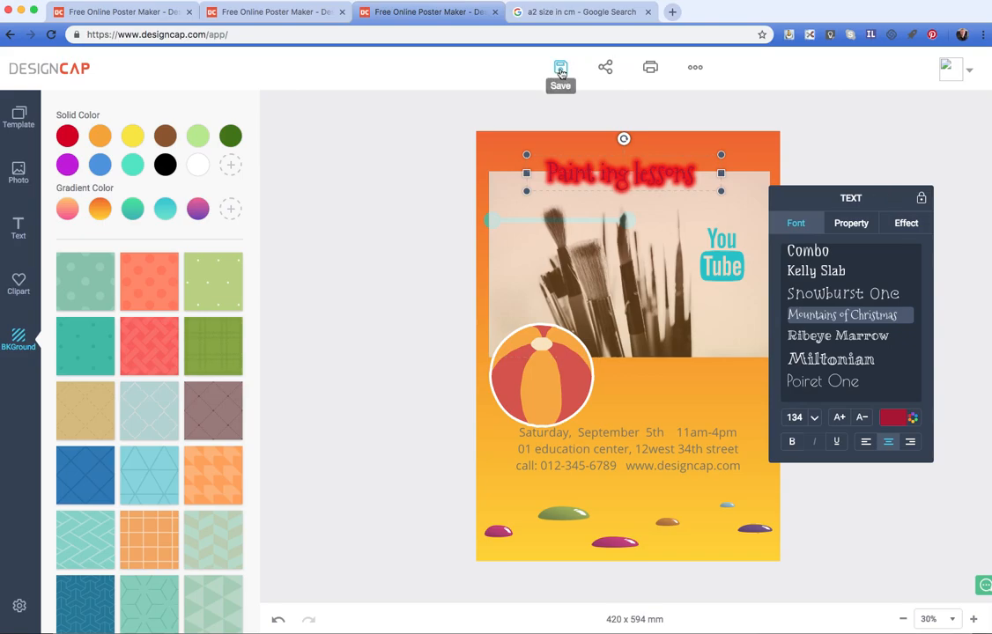
mouse_move(606, 68)
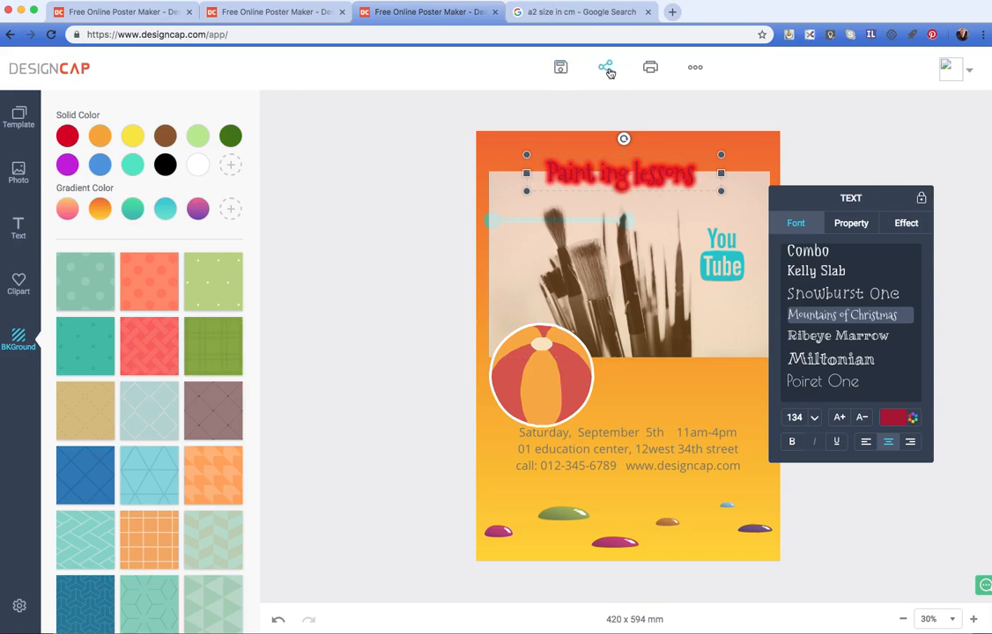
mouse_move(663, 81)
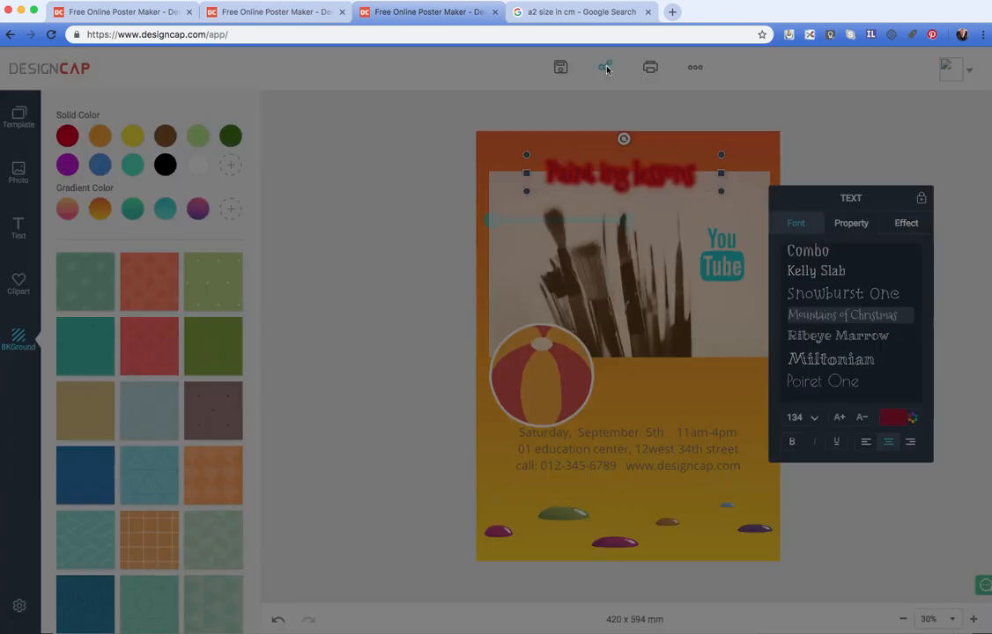
Step: Cancel the print preview, then show the Load Project / Save Project choices via More
left_click(606, 67)
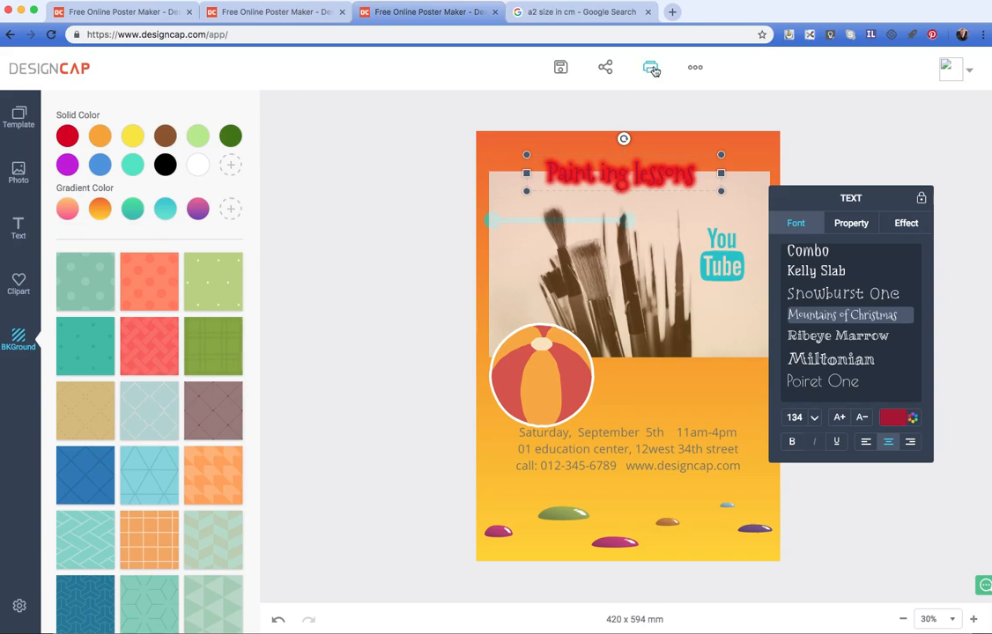
left_click(650, 67)
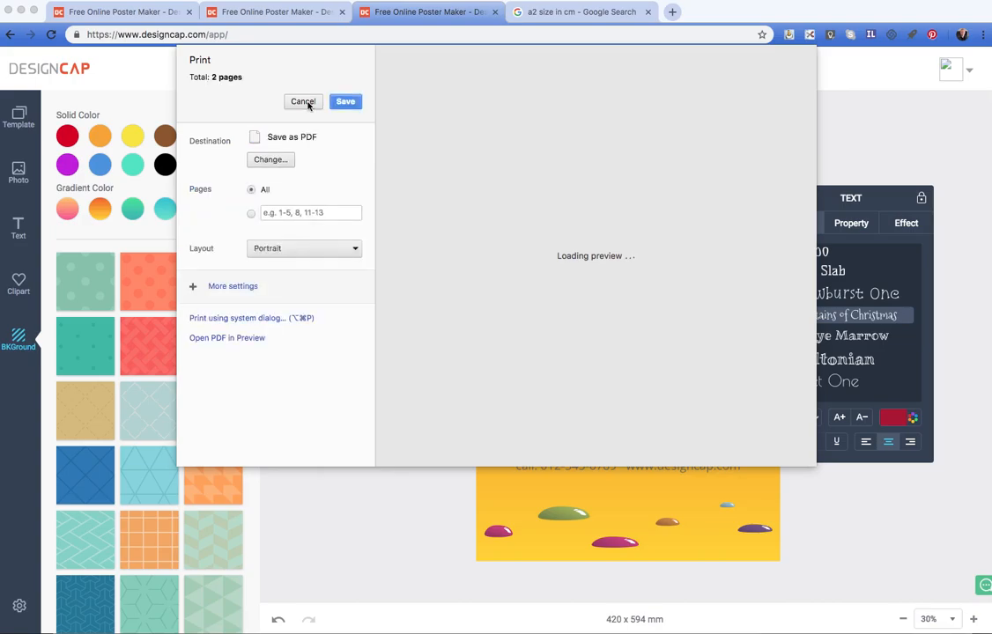
left_click(303, 101)
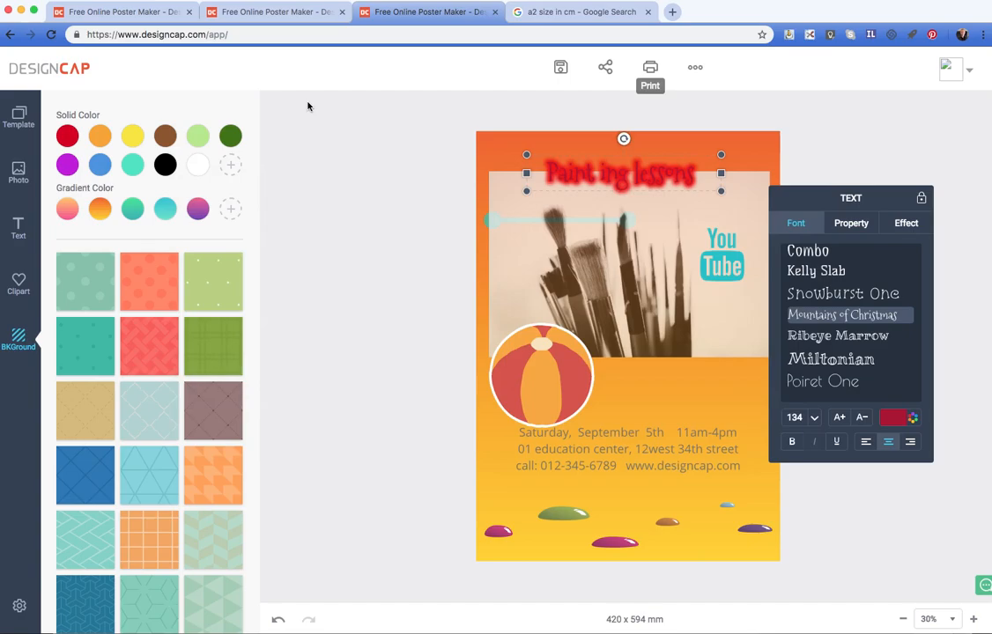
mouse_move(695, 66)
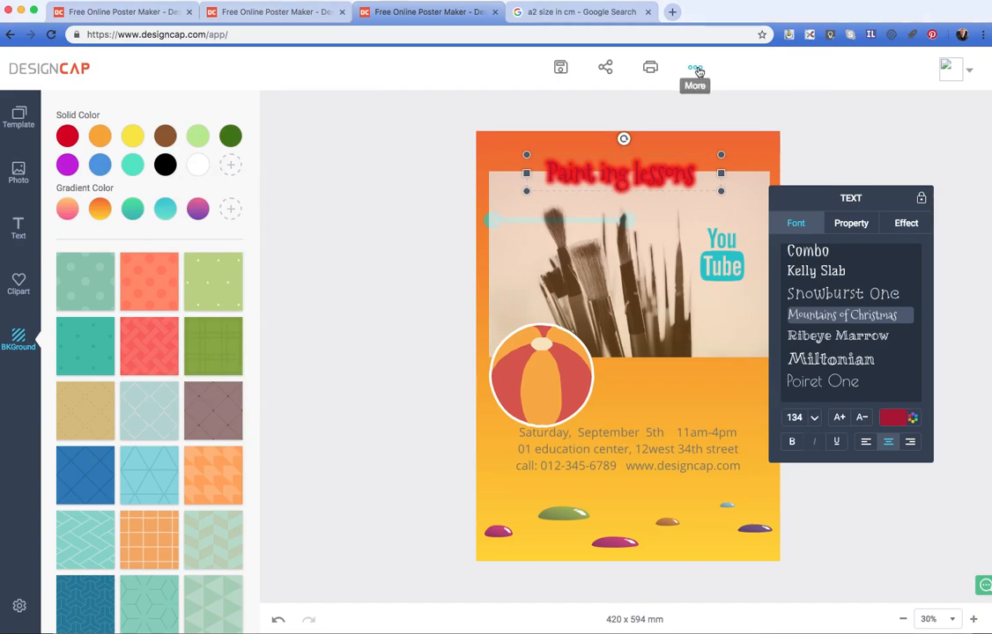
left_click(695, 67)
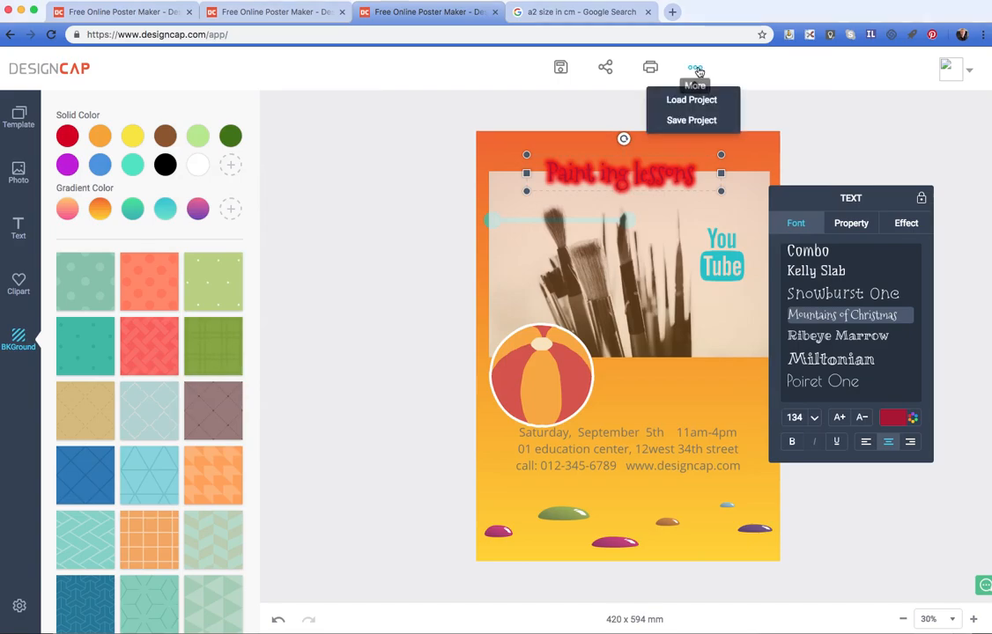
mouse_move(794, 126)
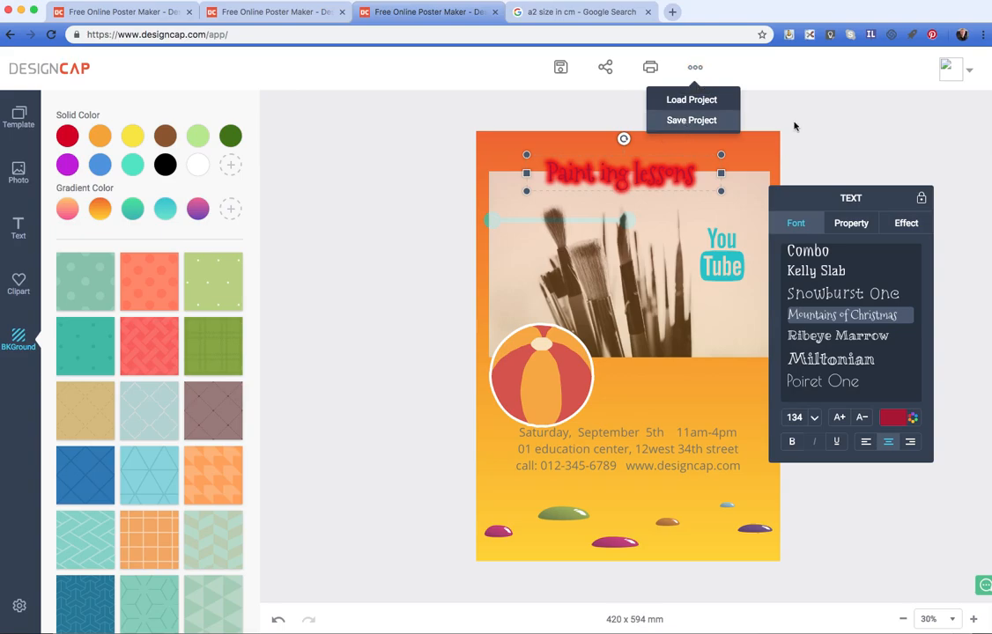
mouse_move(356, 272)
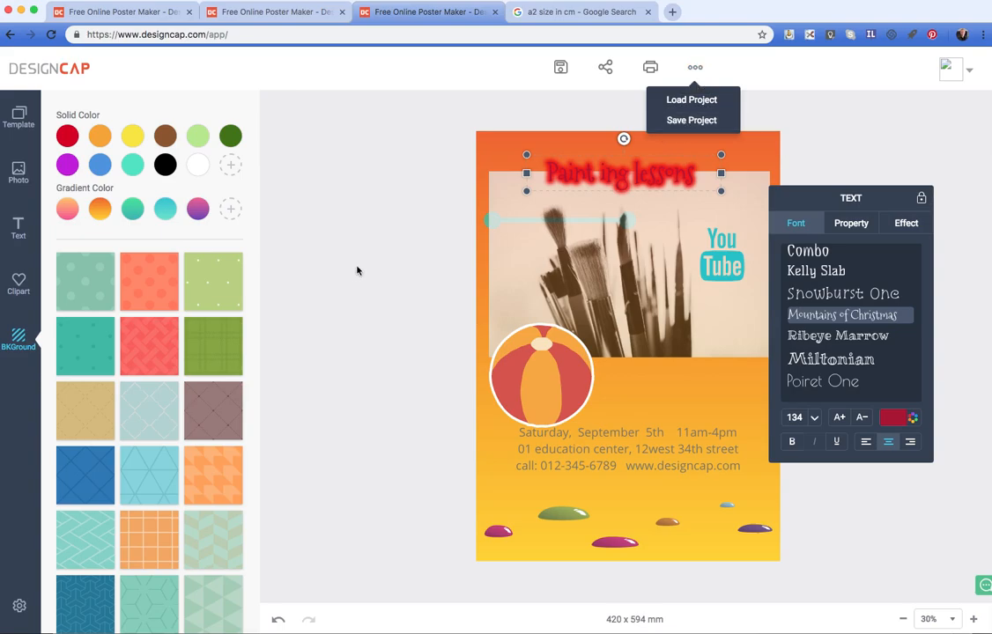